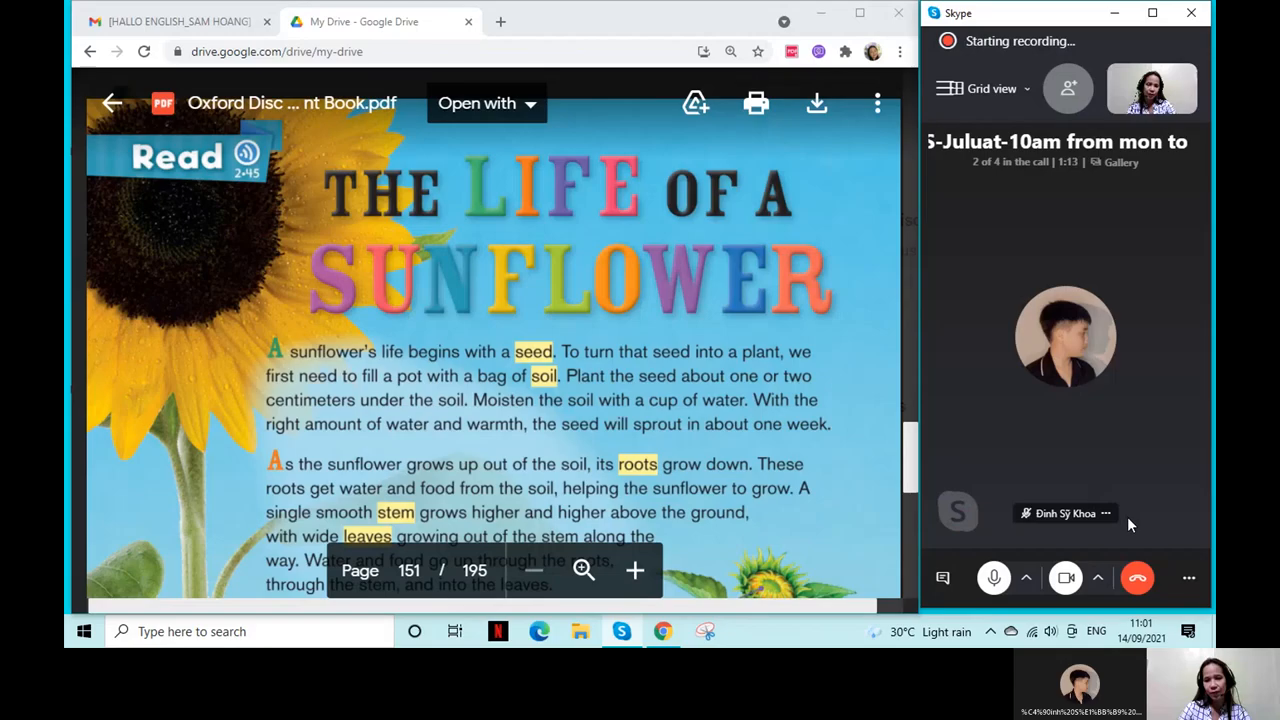
mouse_move(1030, 532)
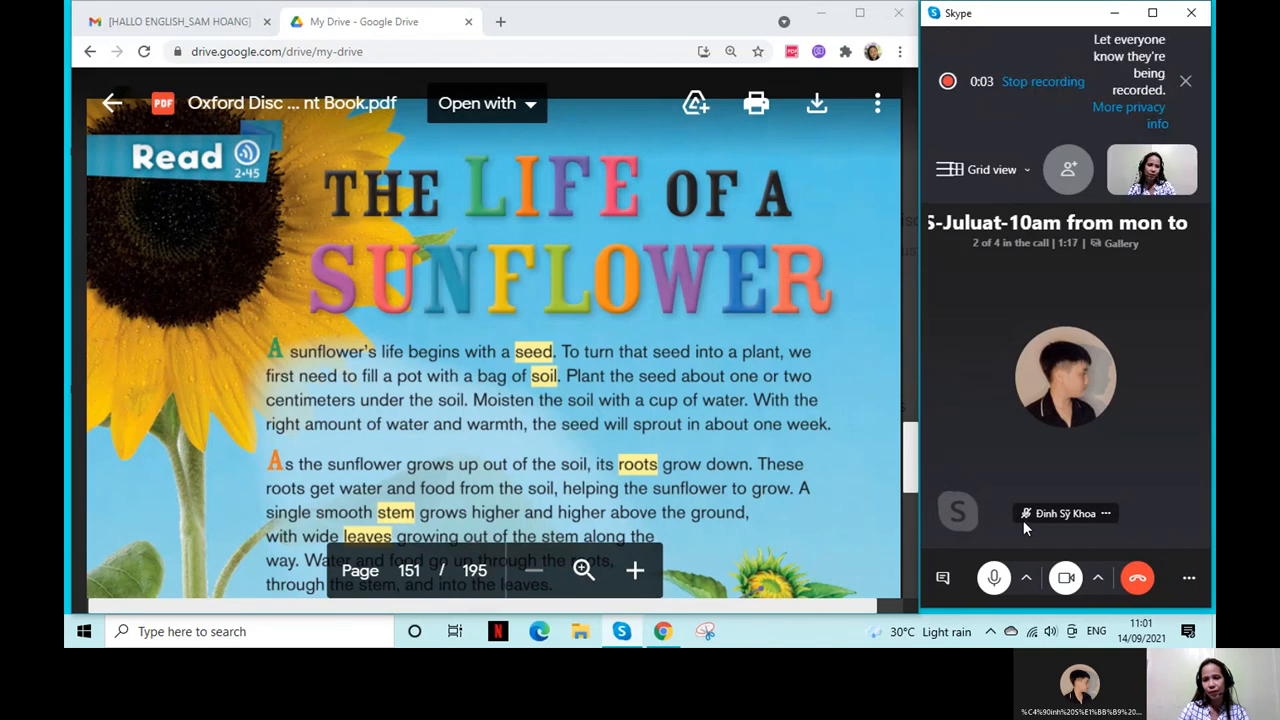
mouse_move(1004, 524)
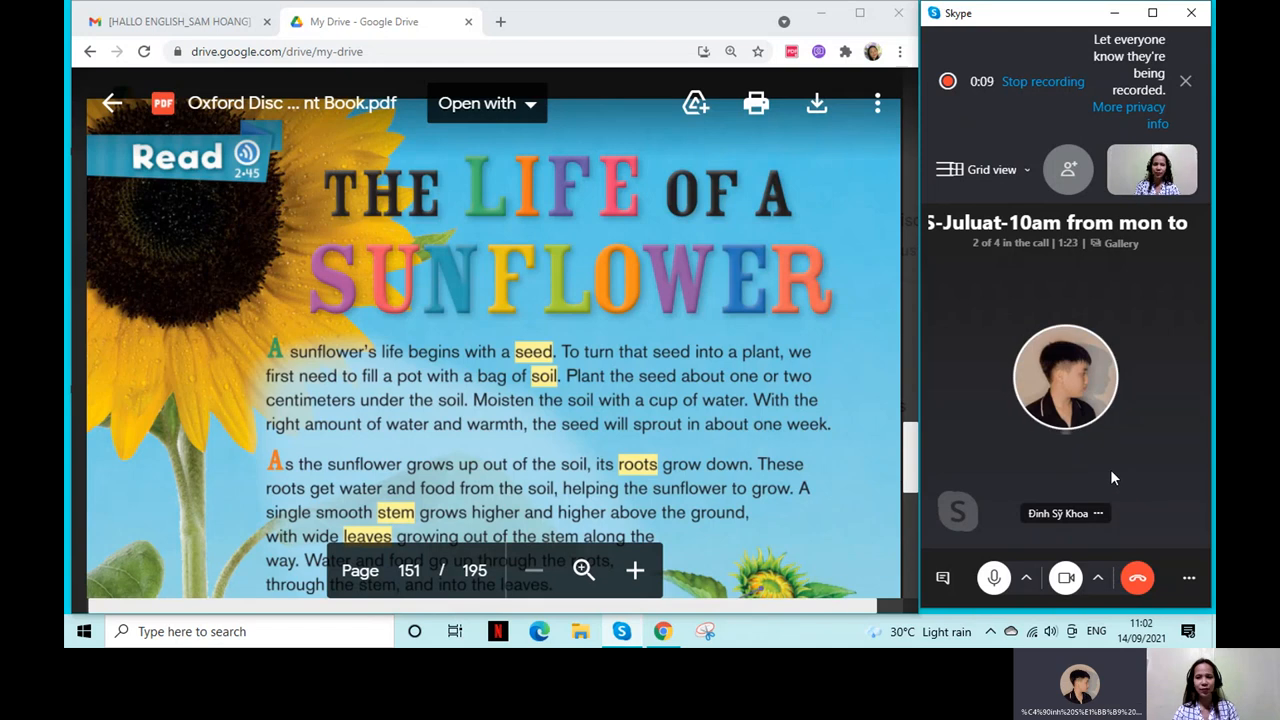
mouse_move(1092, 472)
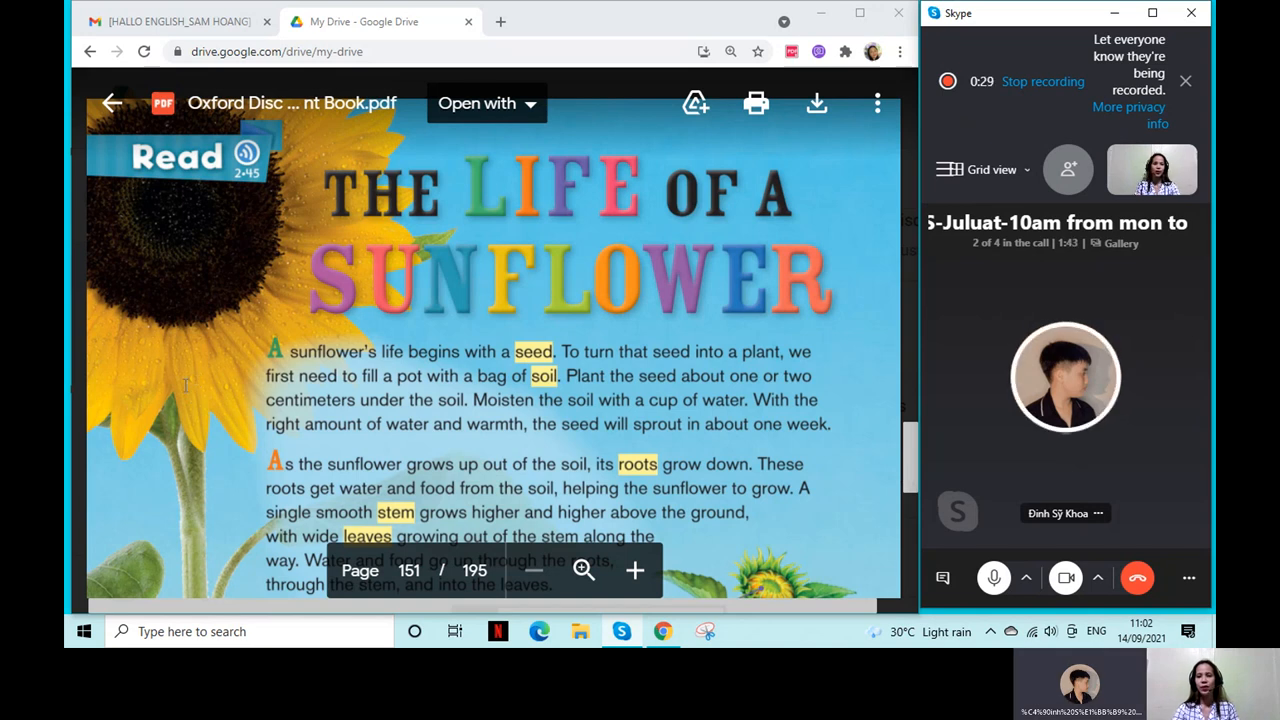
mouse_move(484, 248)
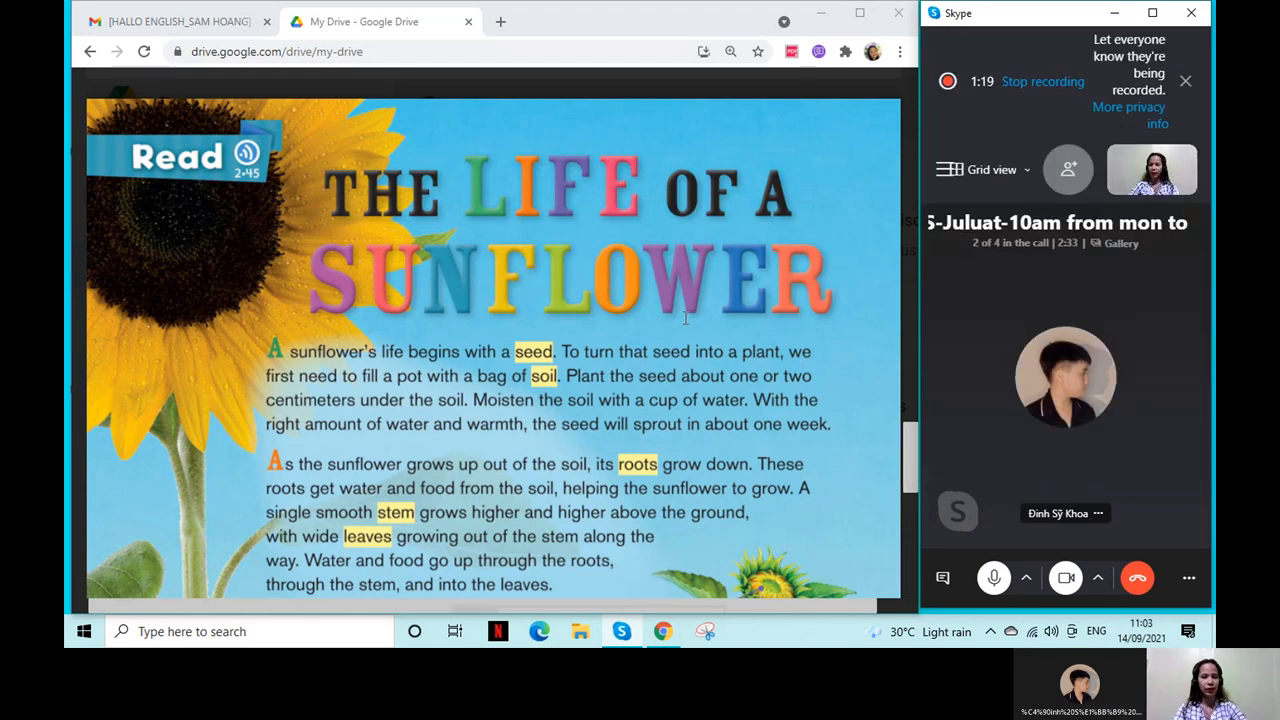
mouse_move(624, 562)
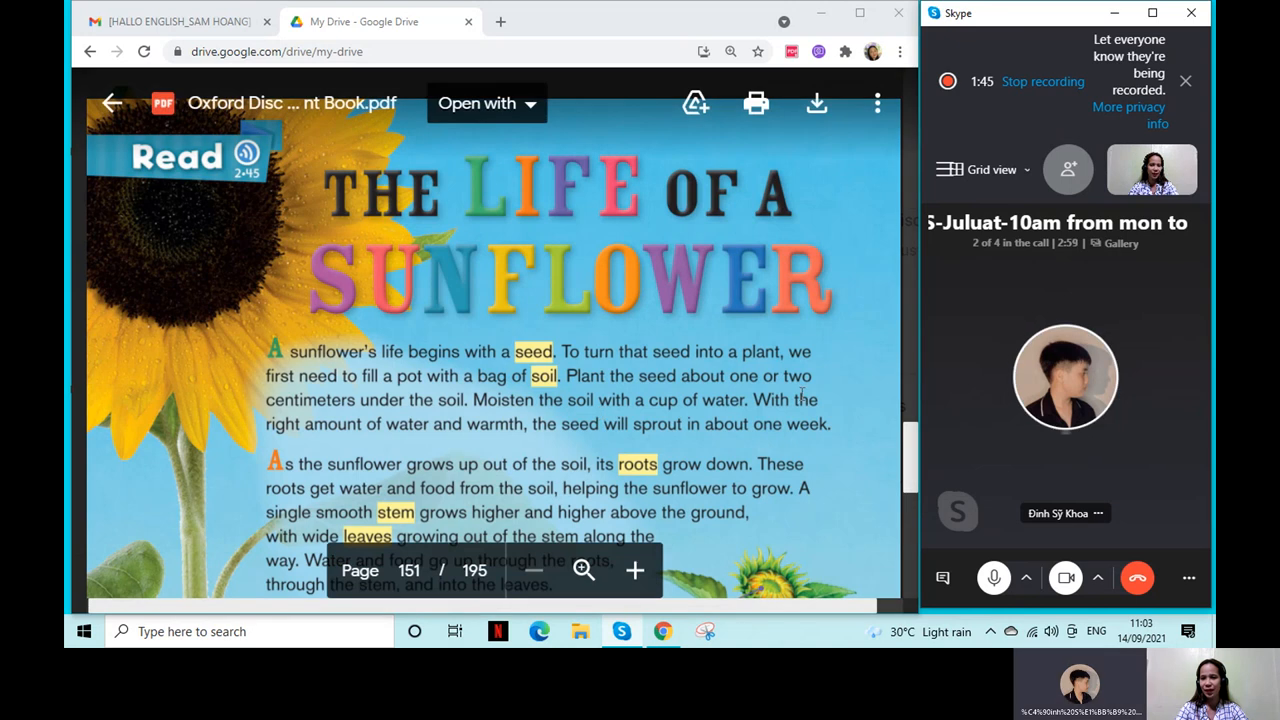
mouse_move(784, 364)
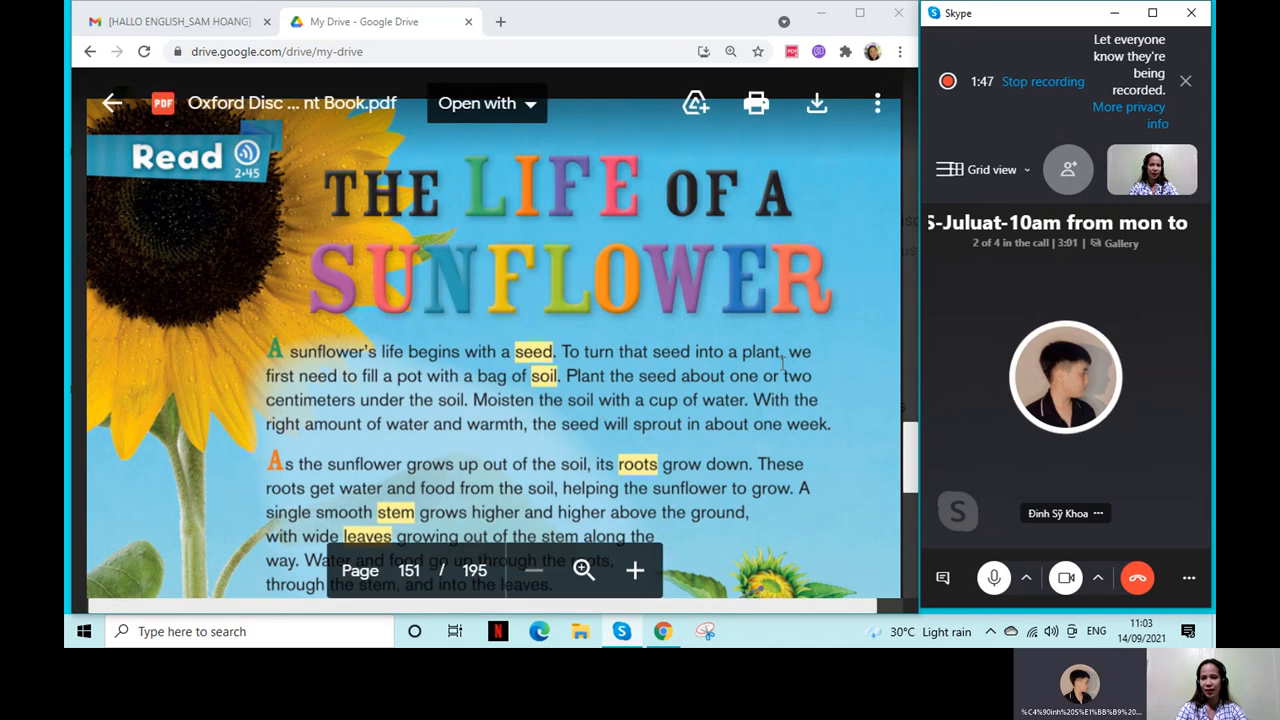
mouse_move(952, 312)
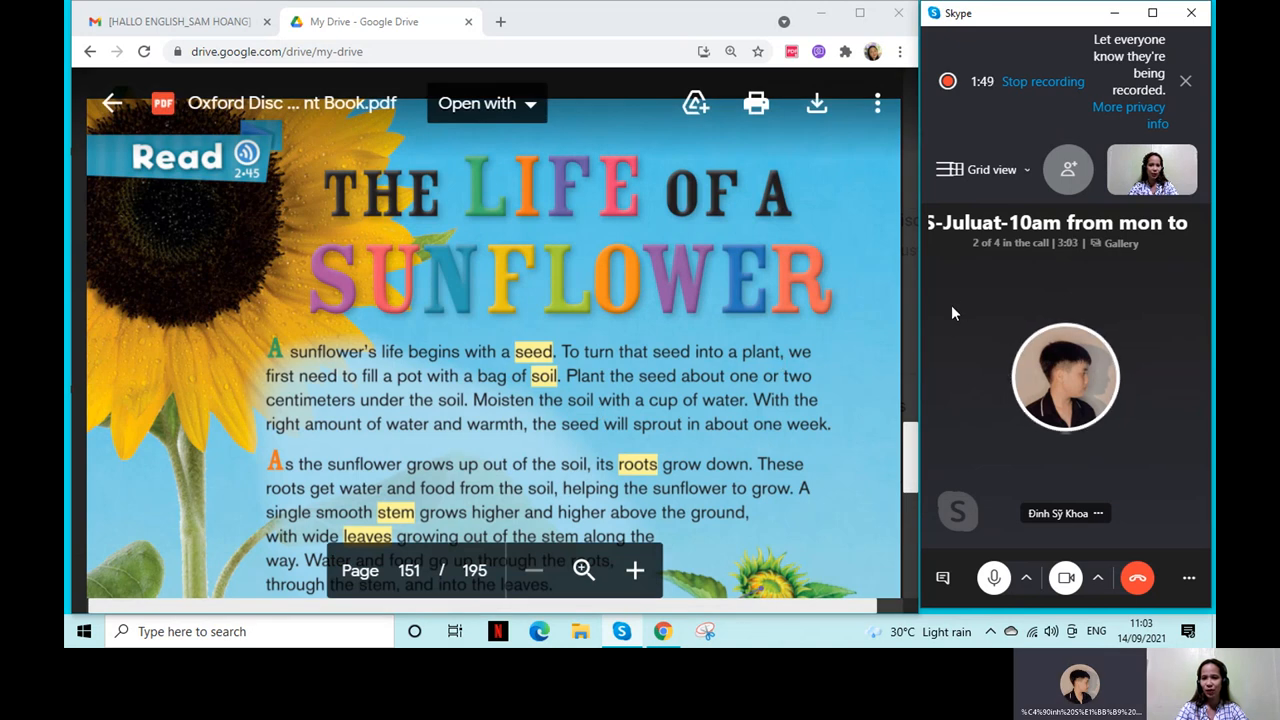
mouse_move(996, 316)
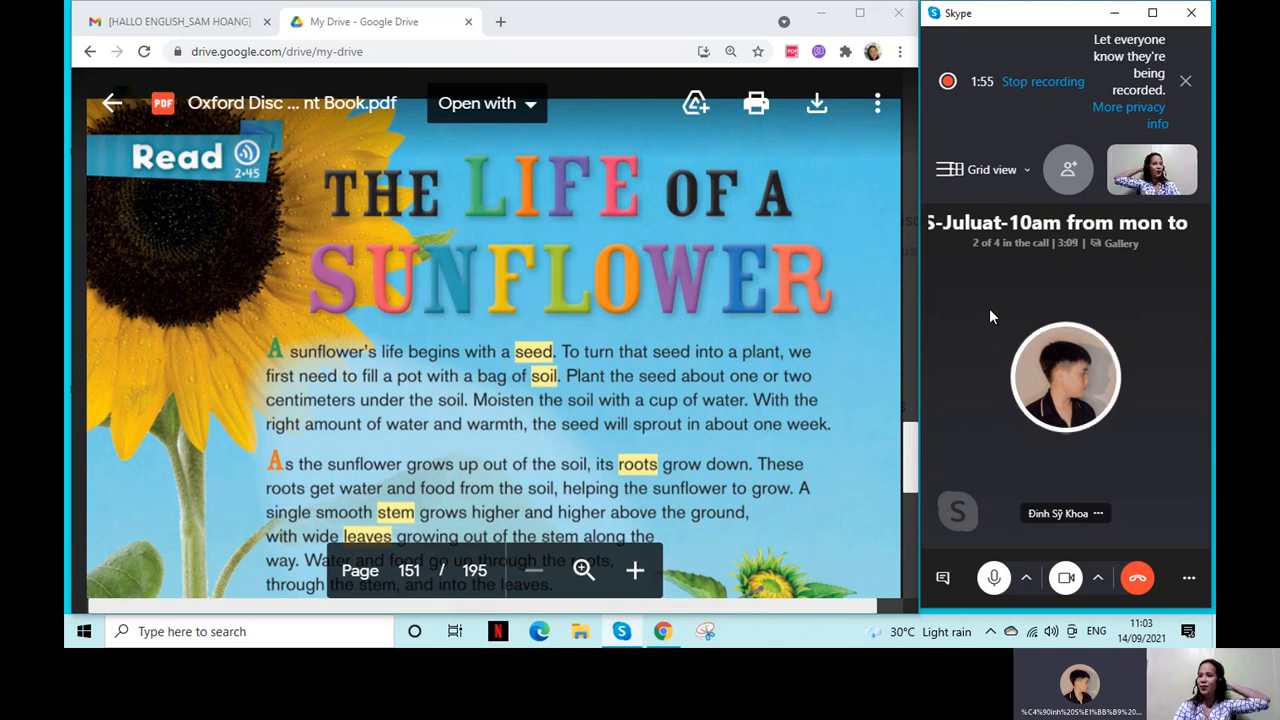
mouse_move(984, 320)
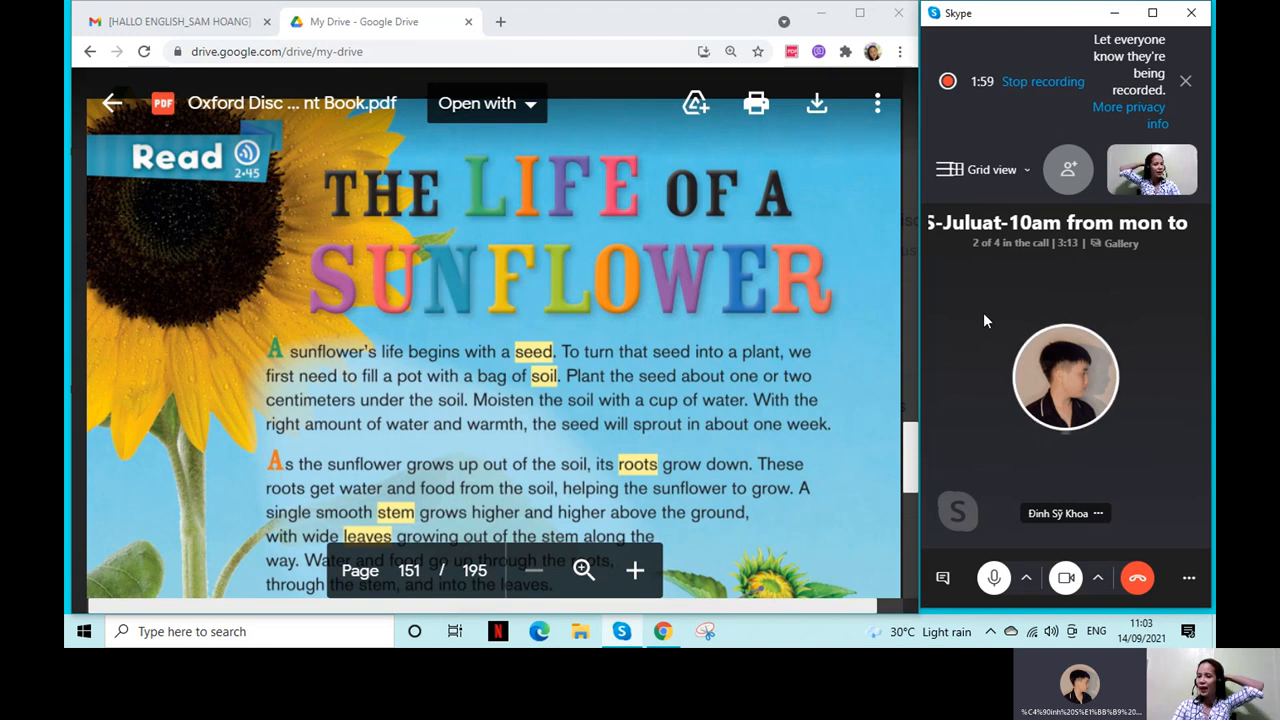
mouse_move(1168, 458)
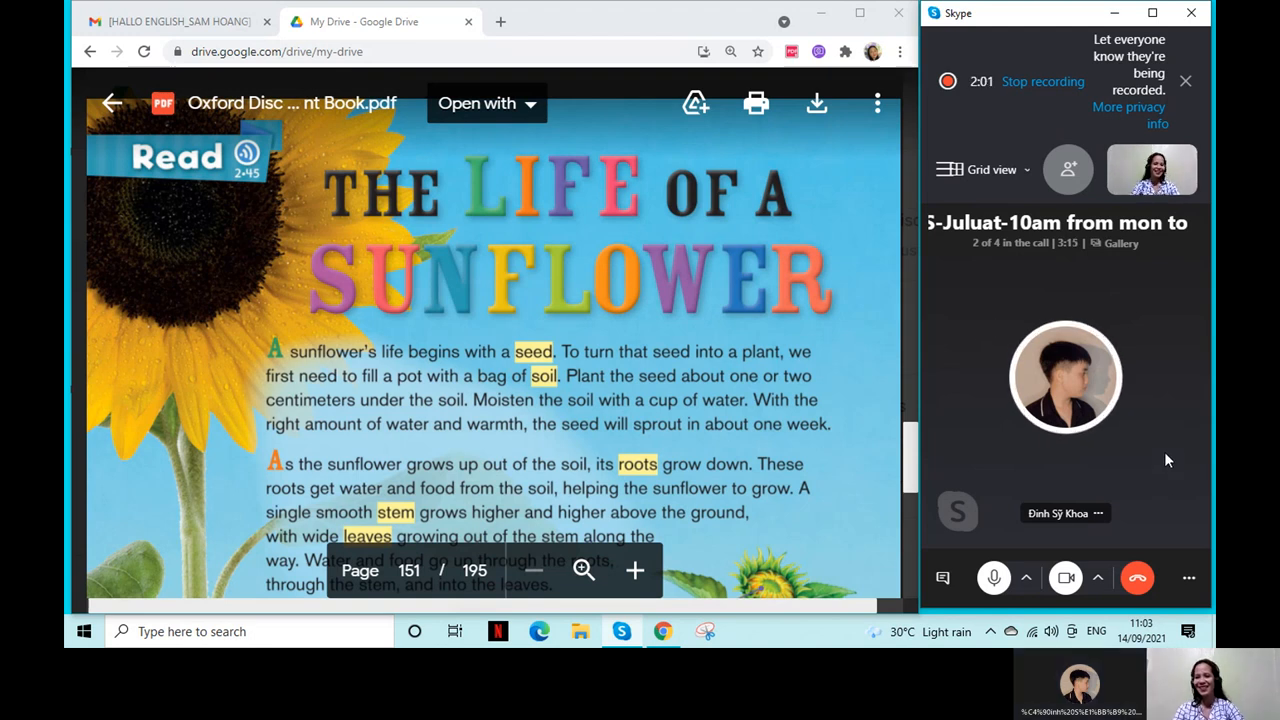
mouse_move(1160, 430)
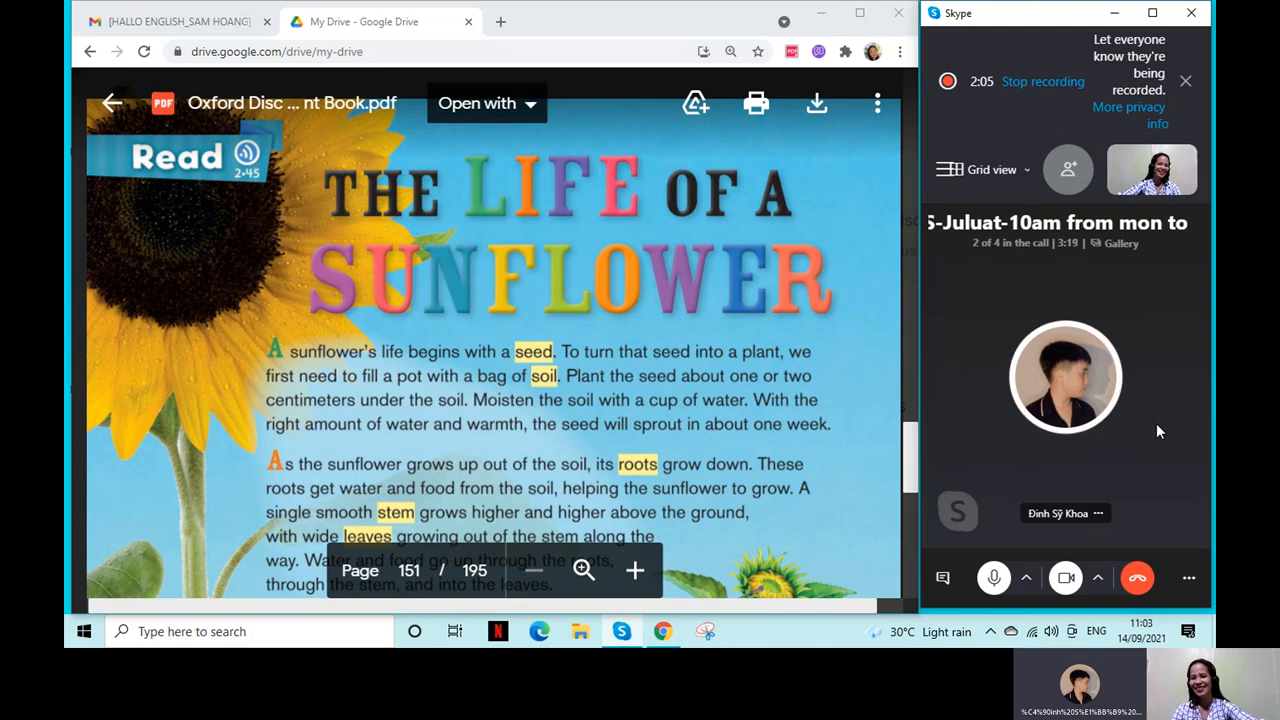
mouse_move(1156, 436)
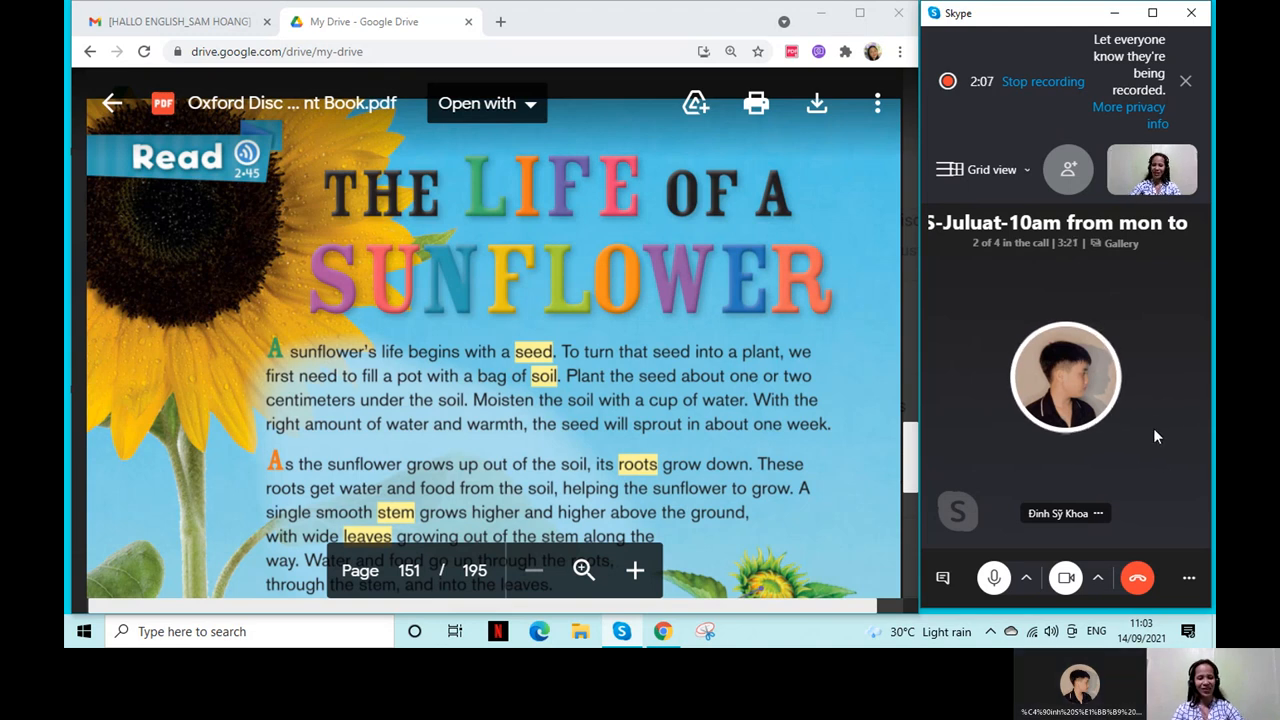
mouse_move(1104, 442)
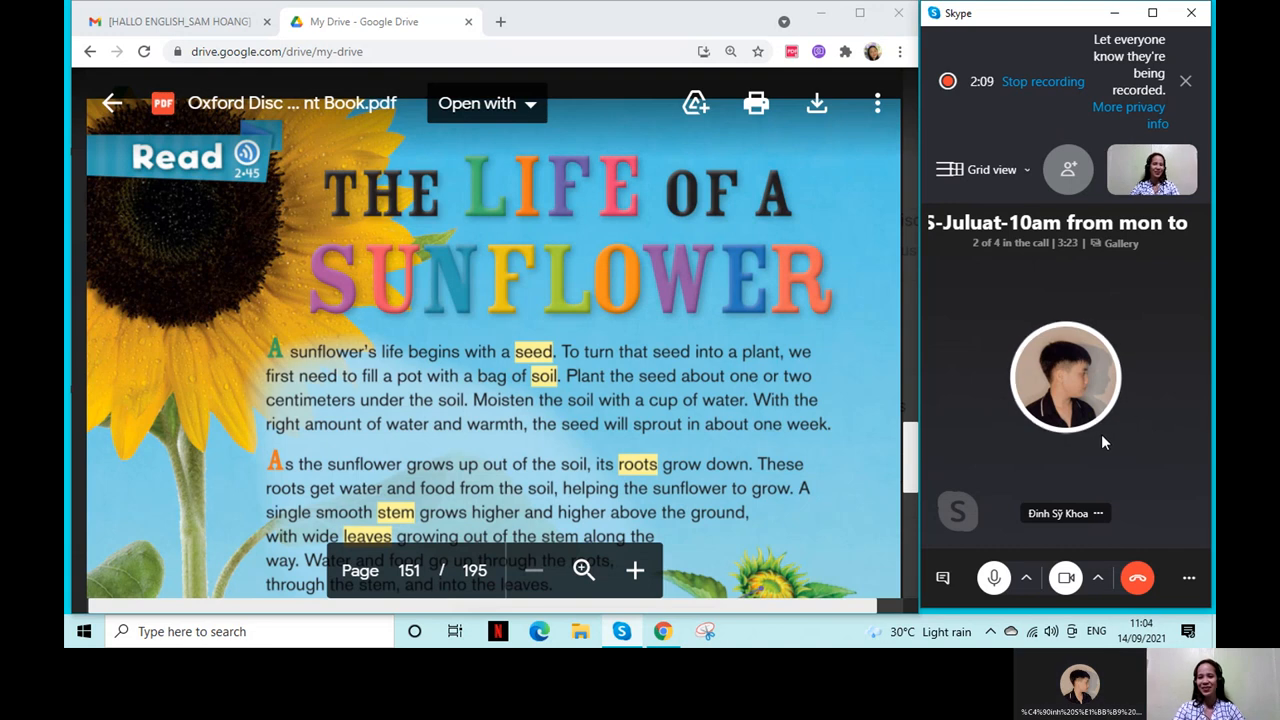
mouse_move(1080, 452)
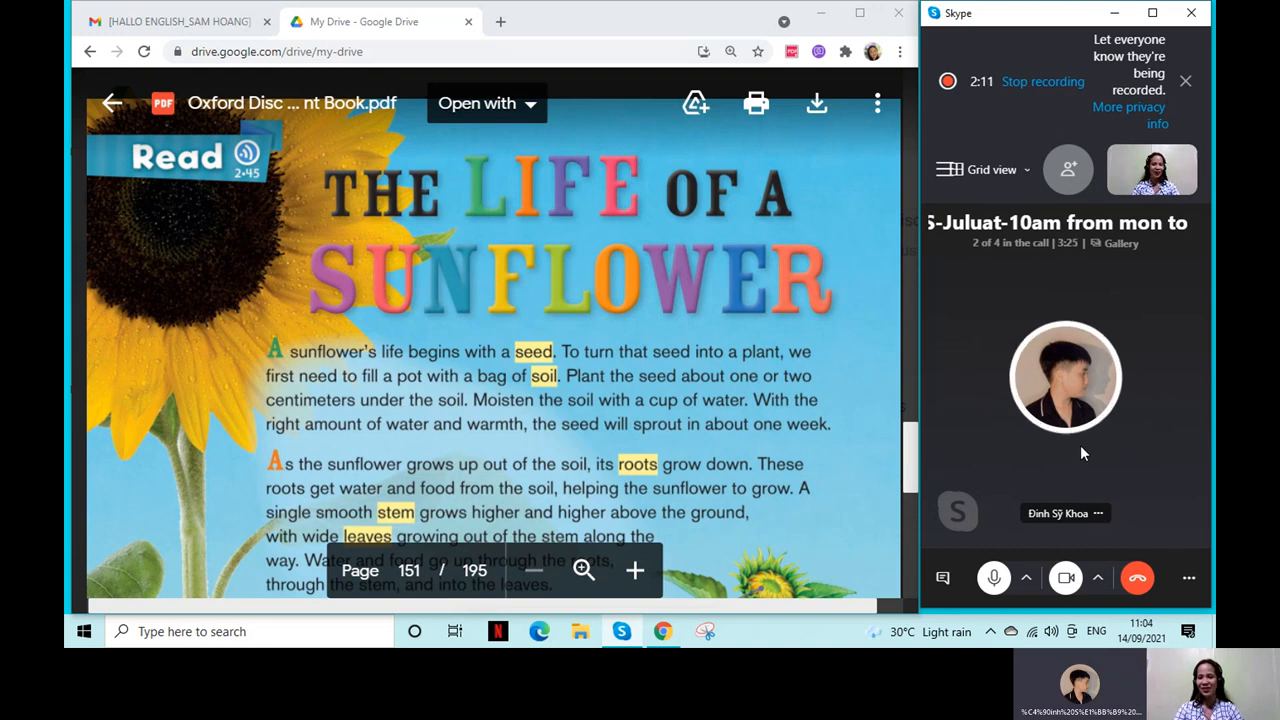
mouse_move(1128, 326)
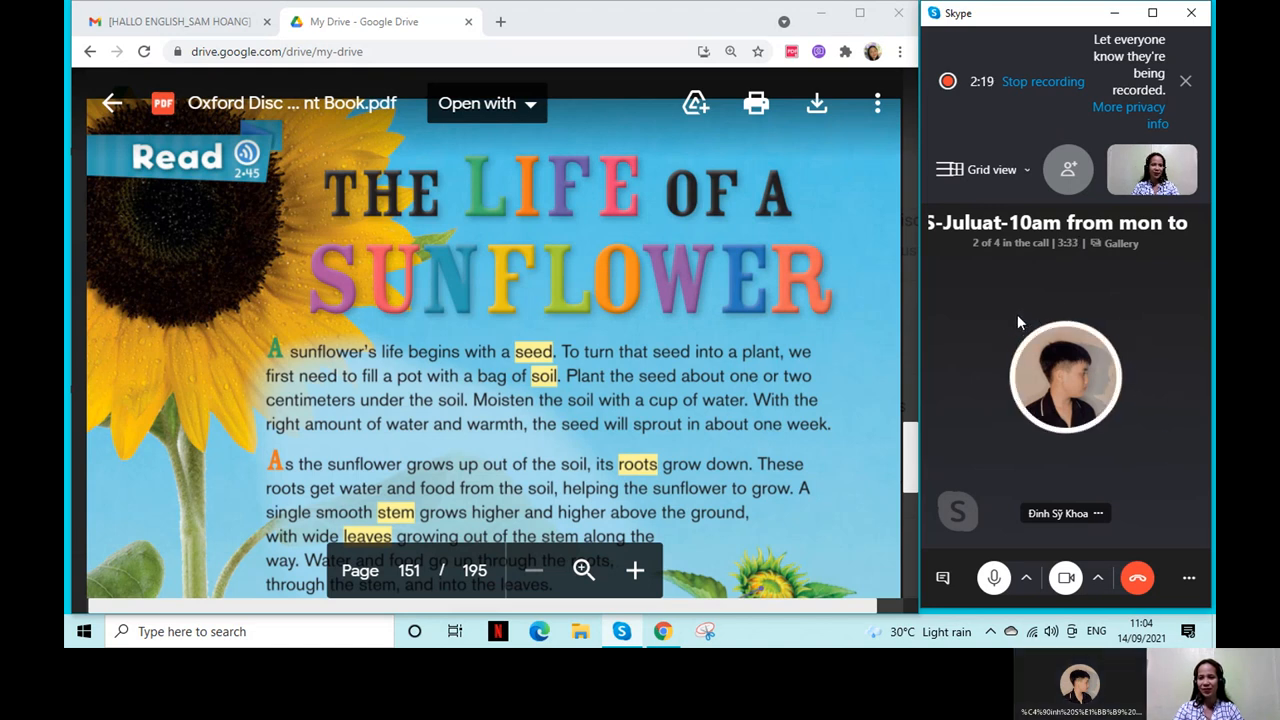
mouse_move(1004, 324)
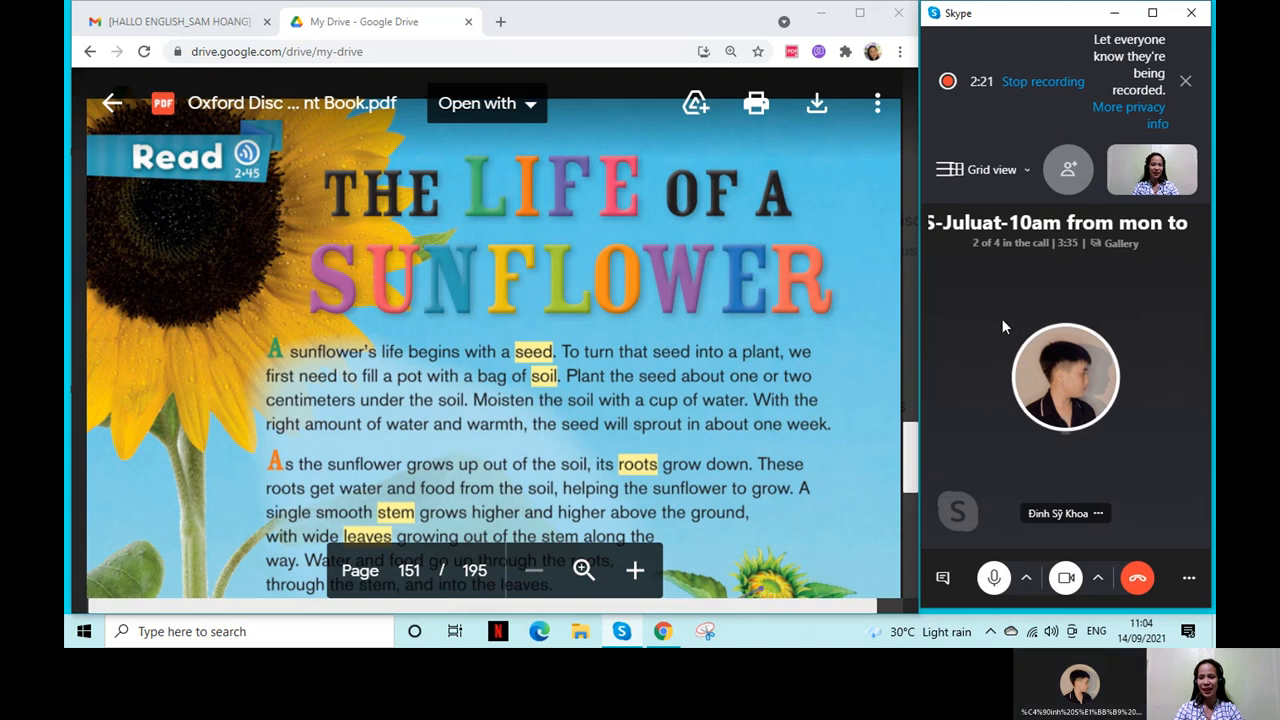
mouse_move(1012, 326)
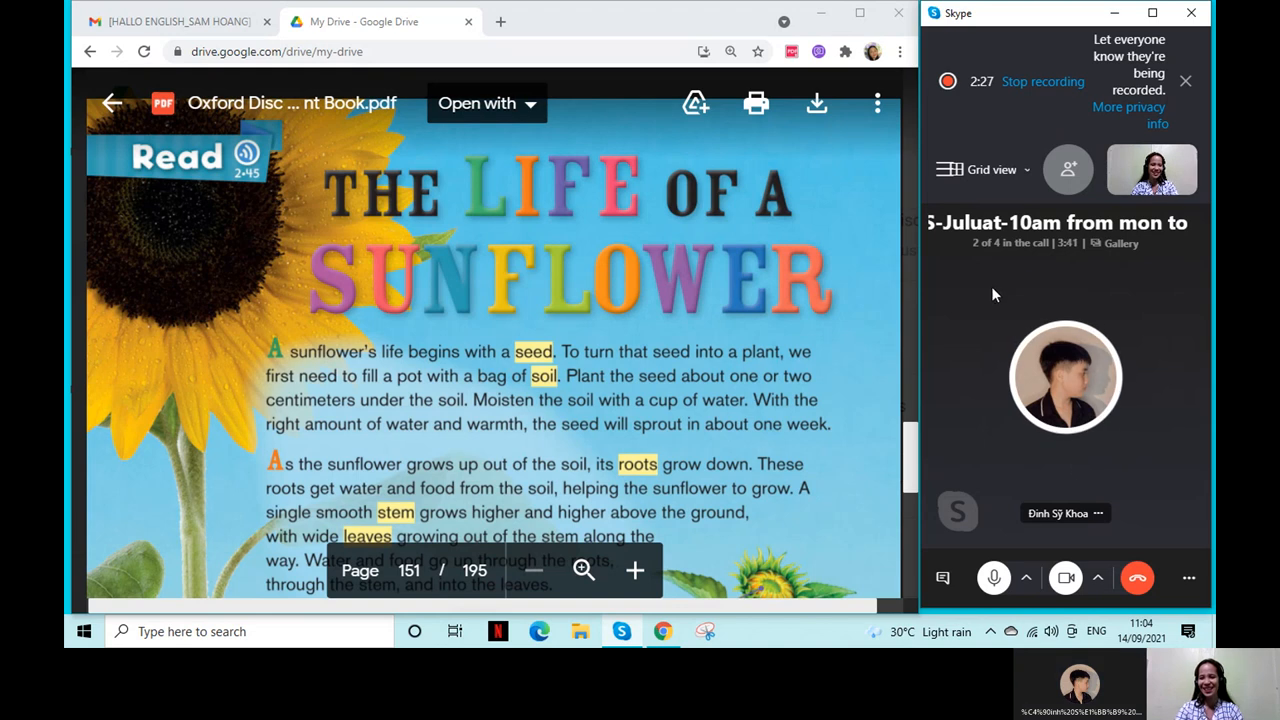
mouse_move(964, 404)
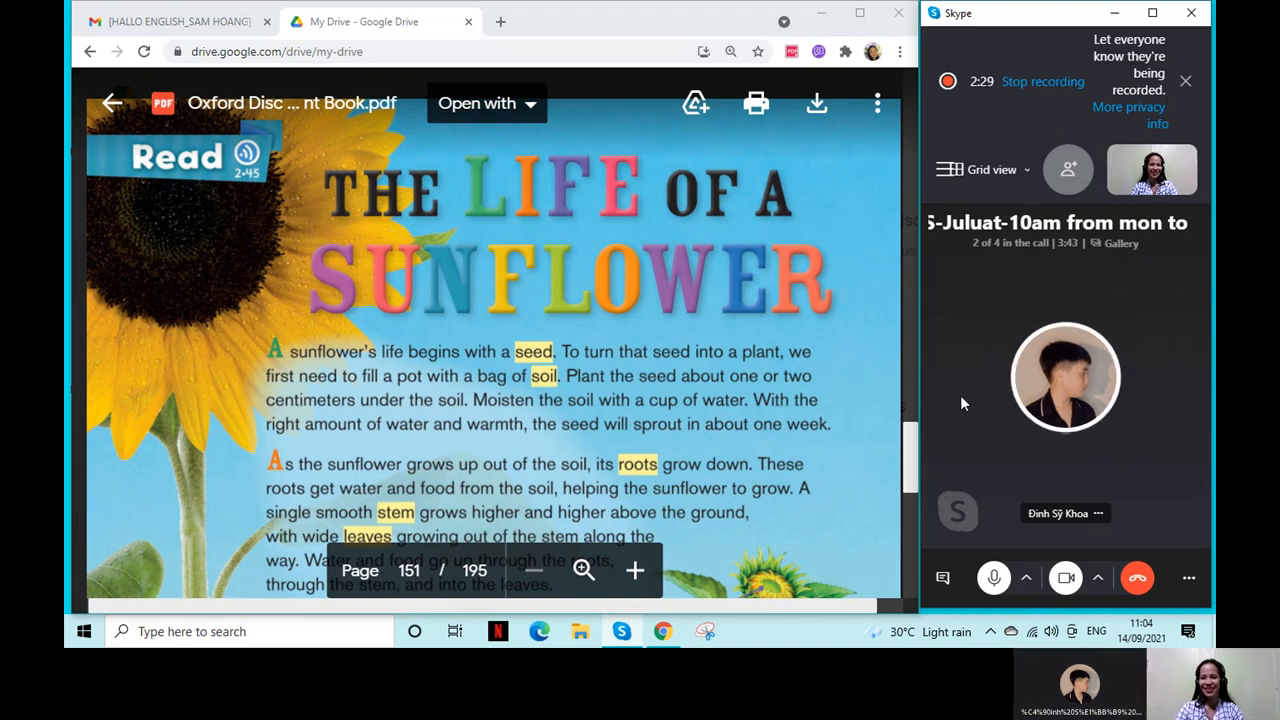
mouse_move(1080, 456)
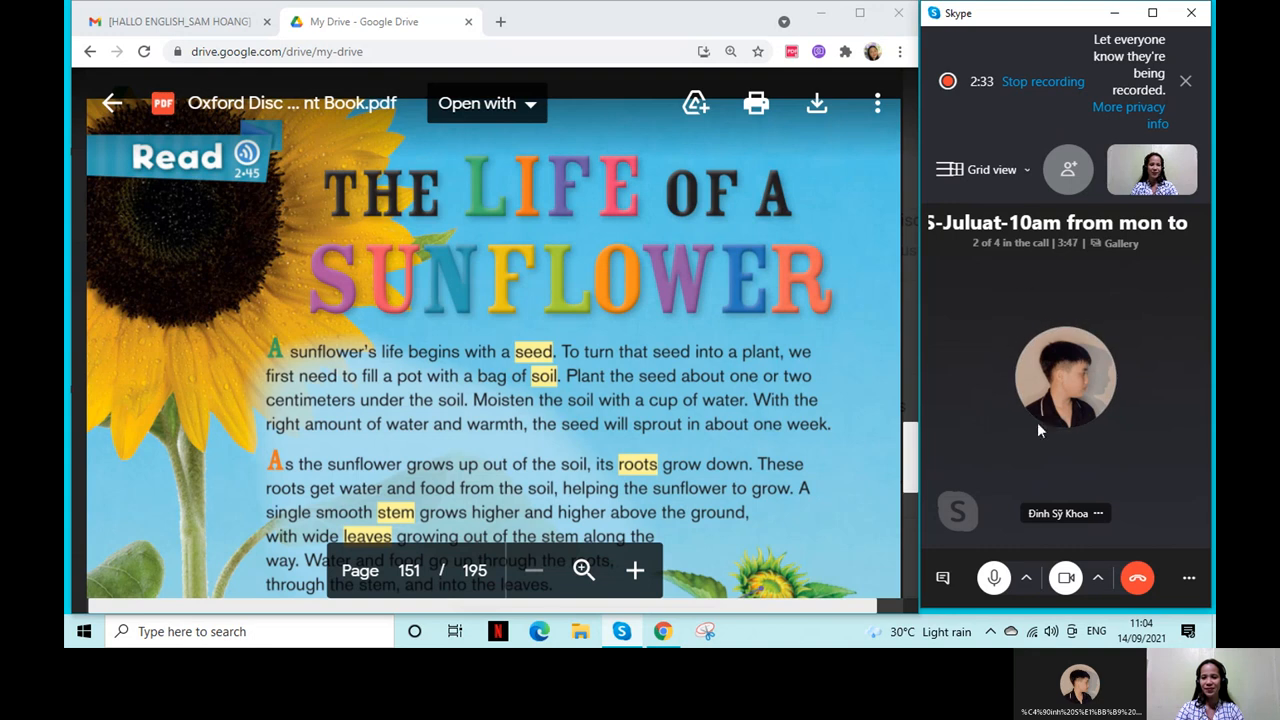
mouse_move(1010, 348)
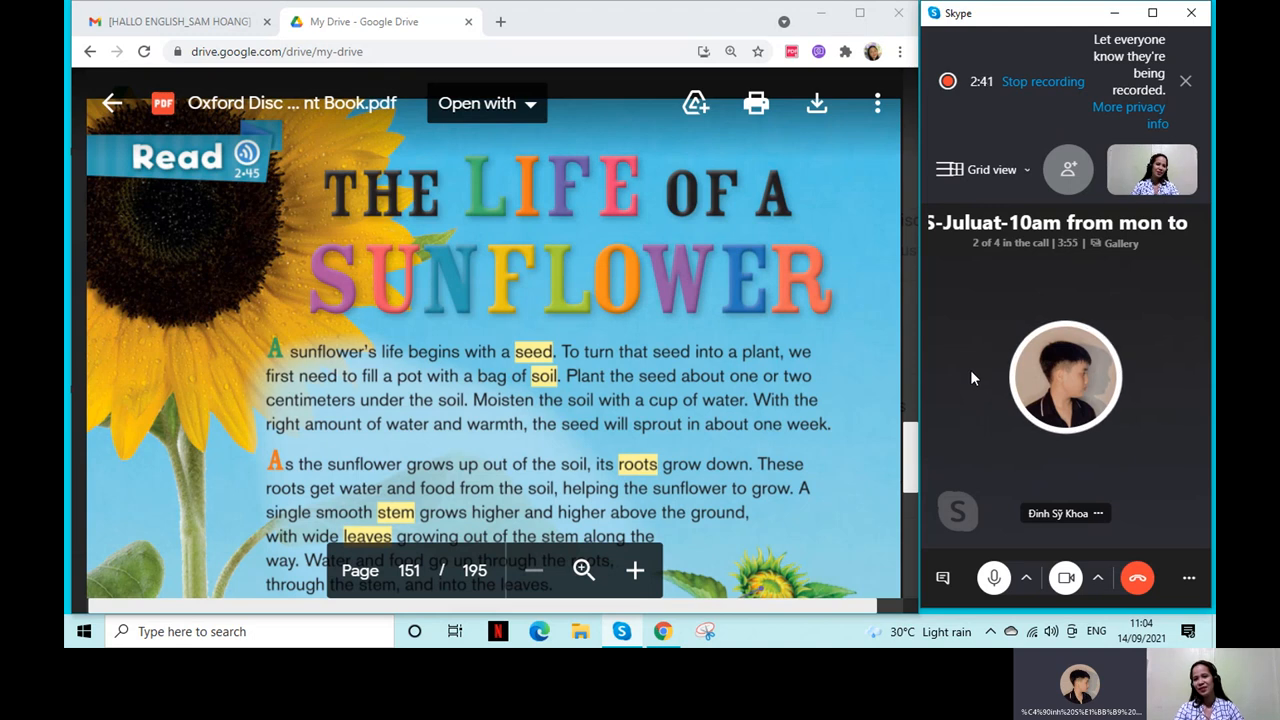
mouse_move(1030, 418)
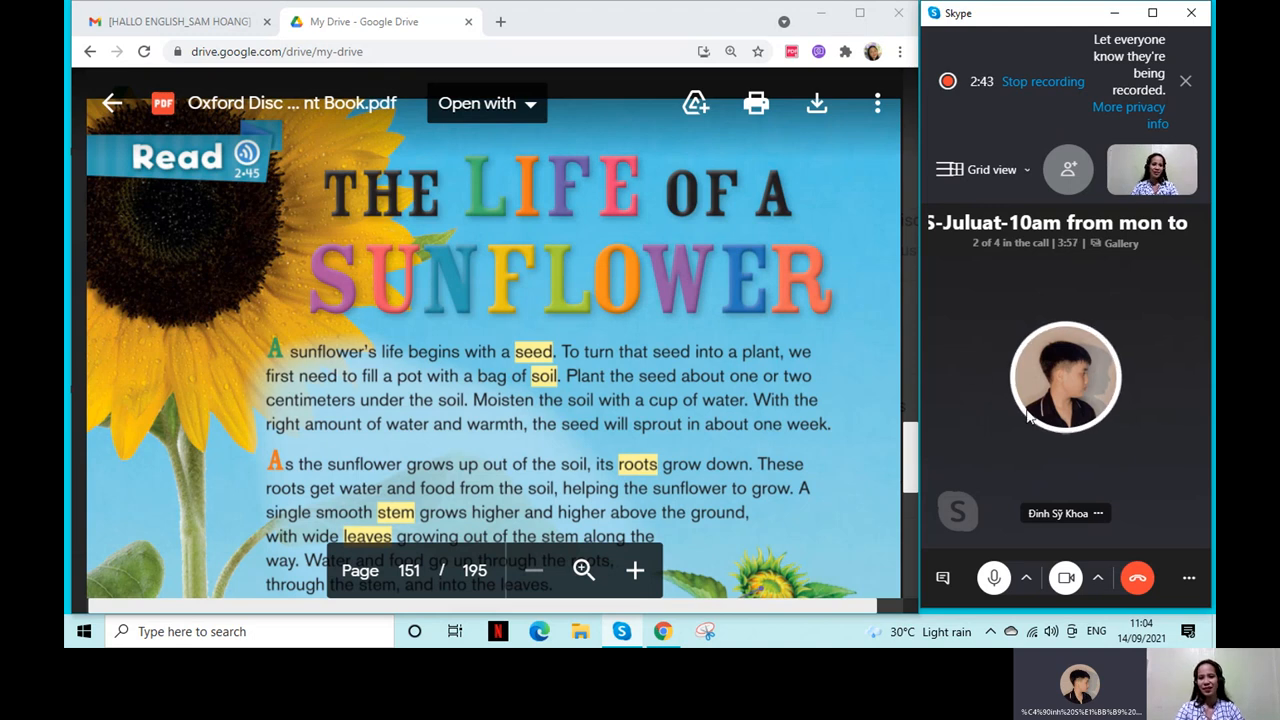
mouse_move(1016, 308)
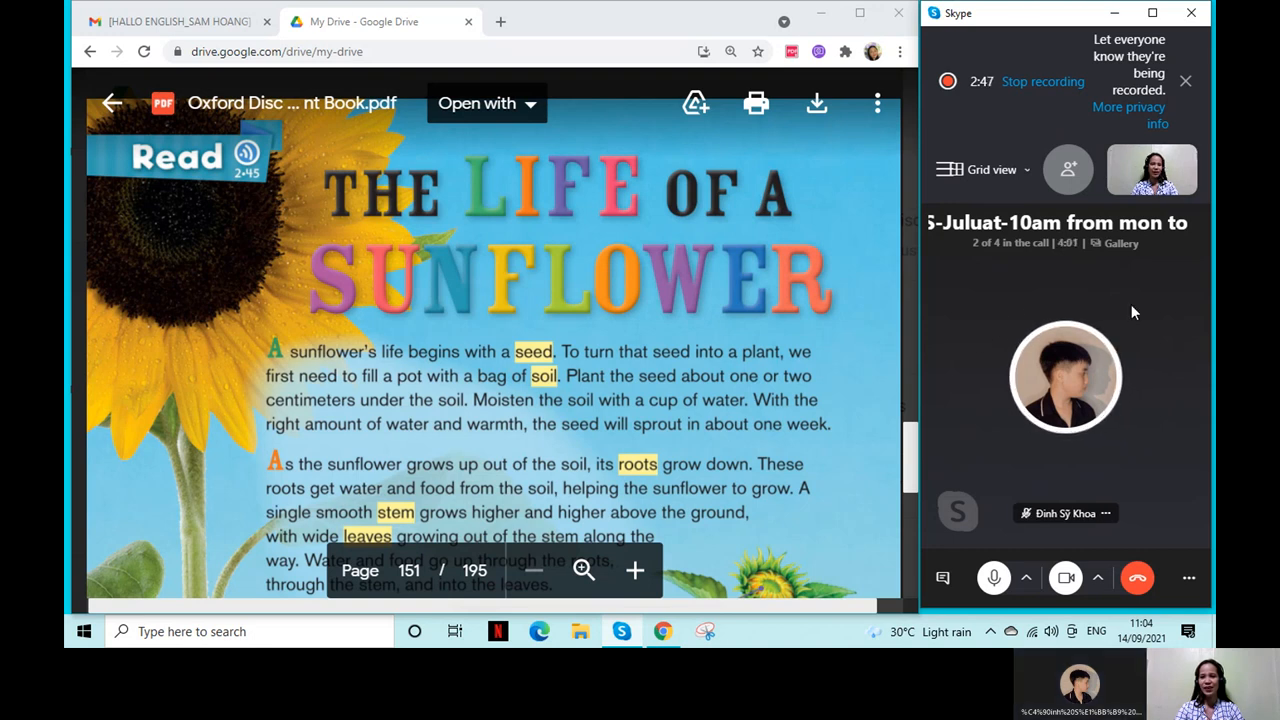
mouse_move(968, 348)
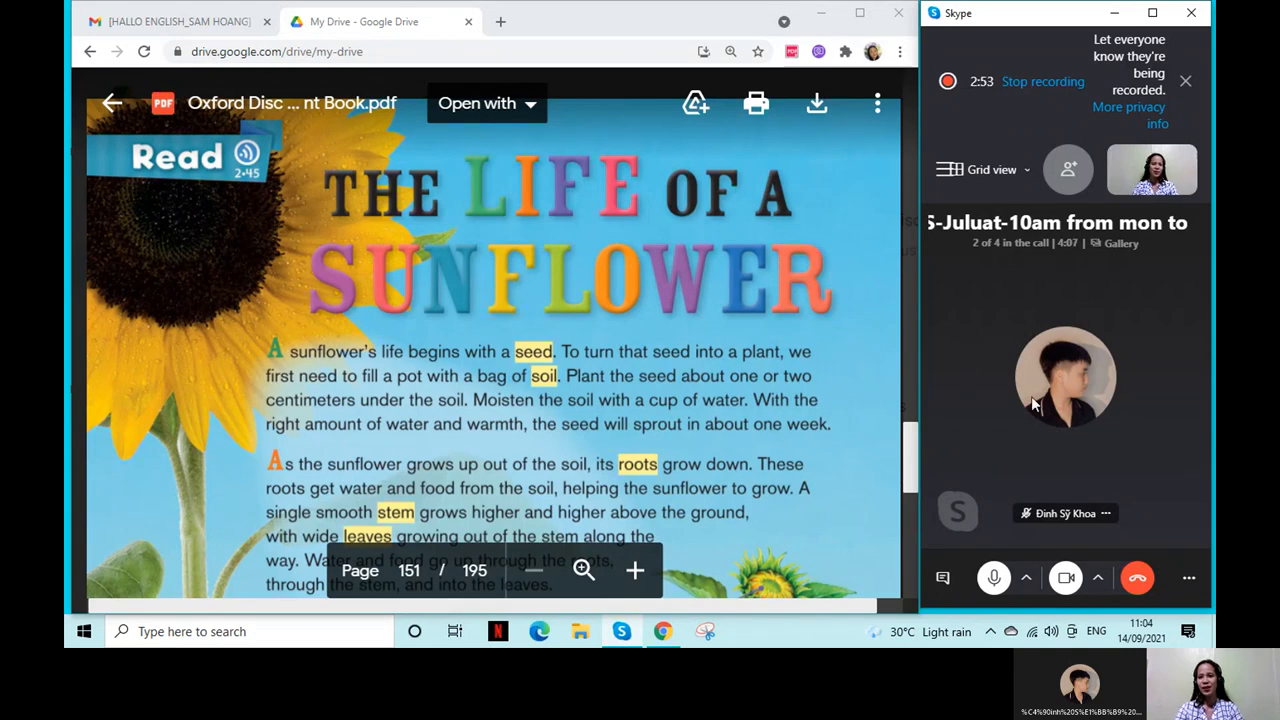
mouse_move(1146, 304)
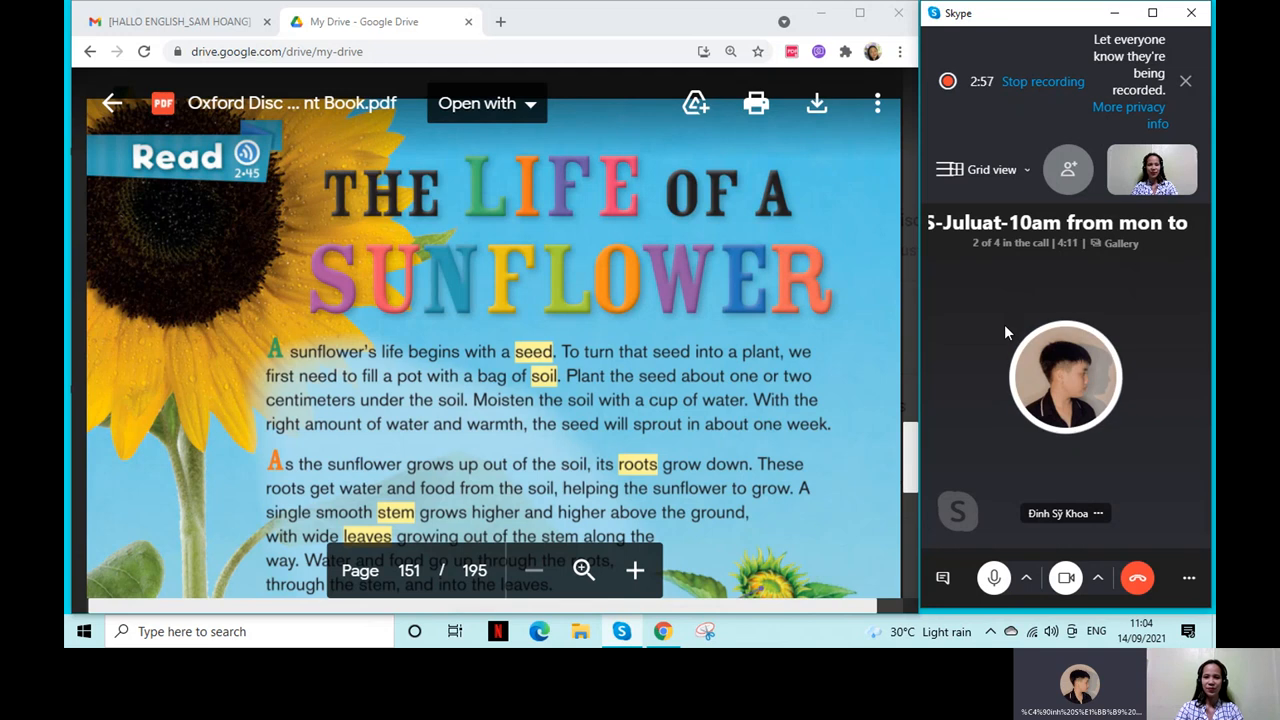
mouse_move(1002, 396)
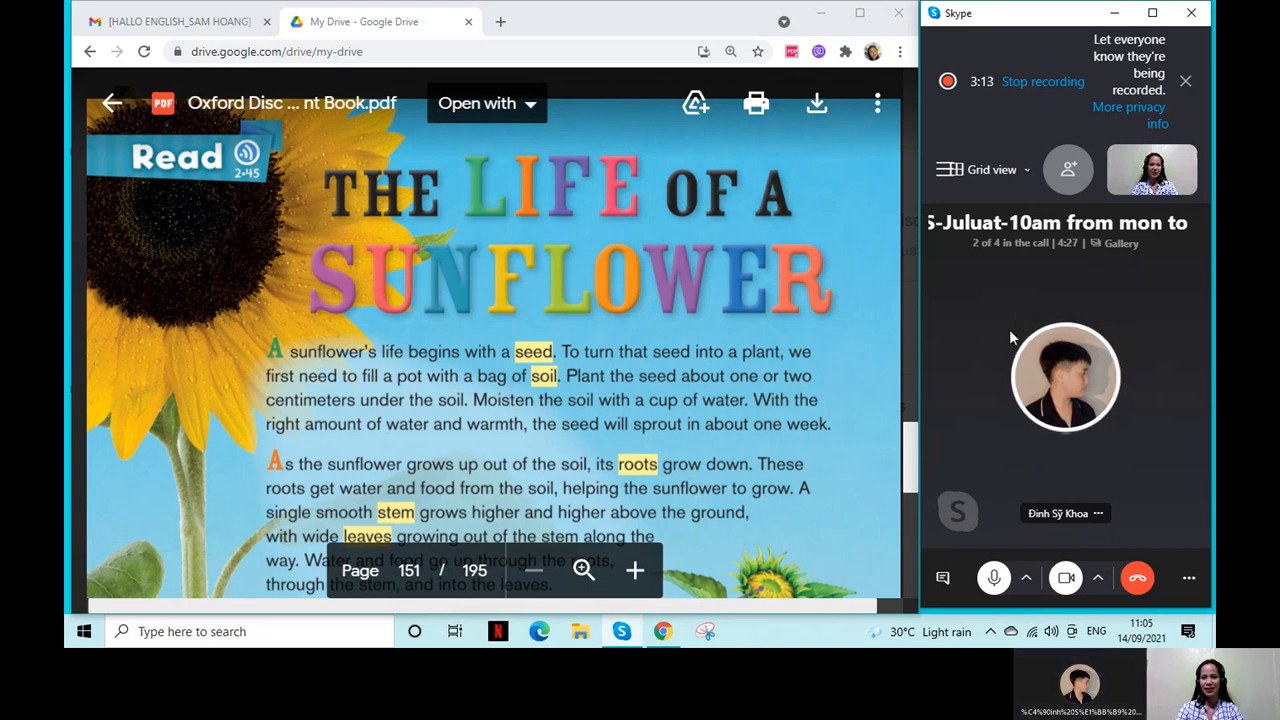
mouse_move(996, 344)
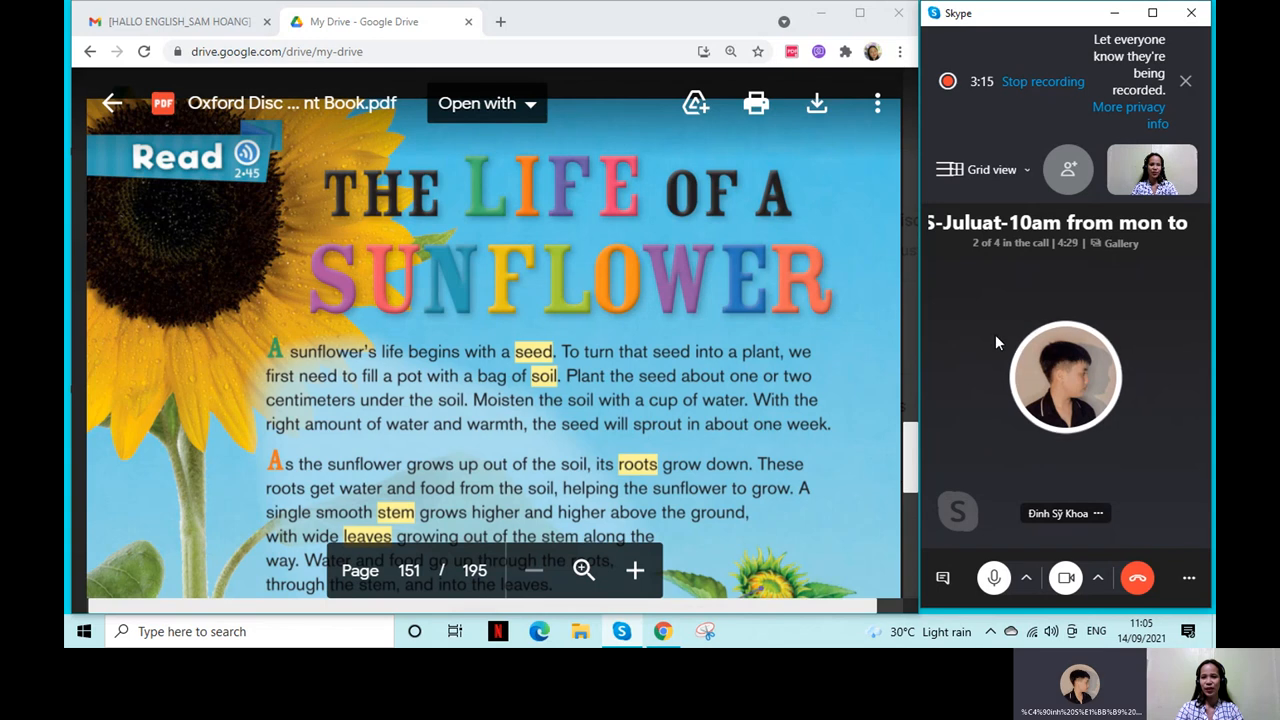
mouse_move(1120, 378)
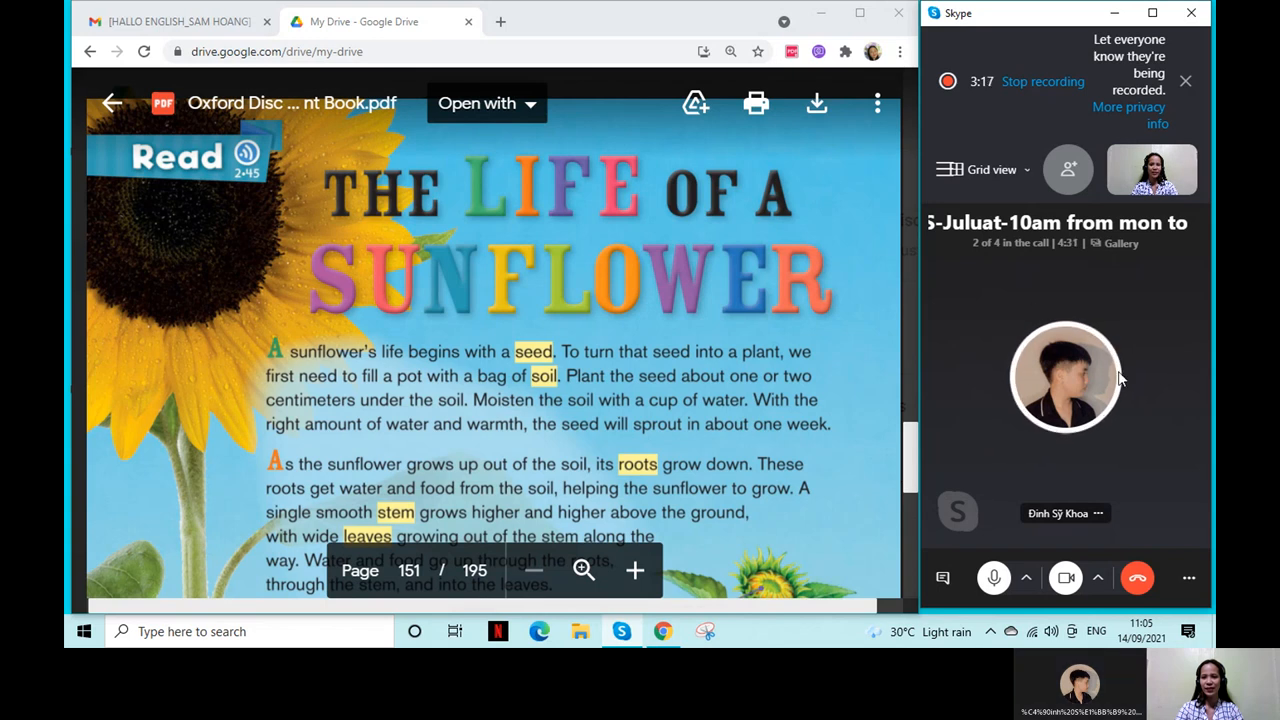
mouse_move(1004, 328)
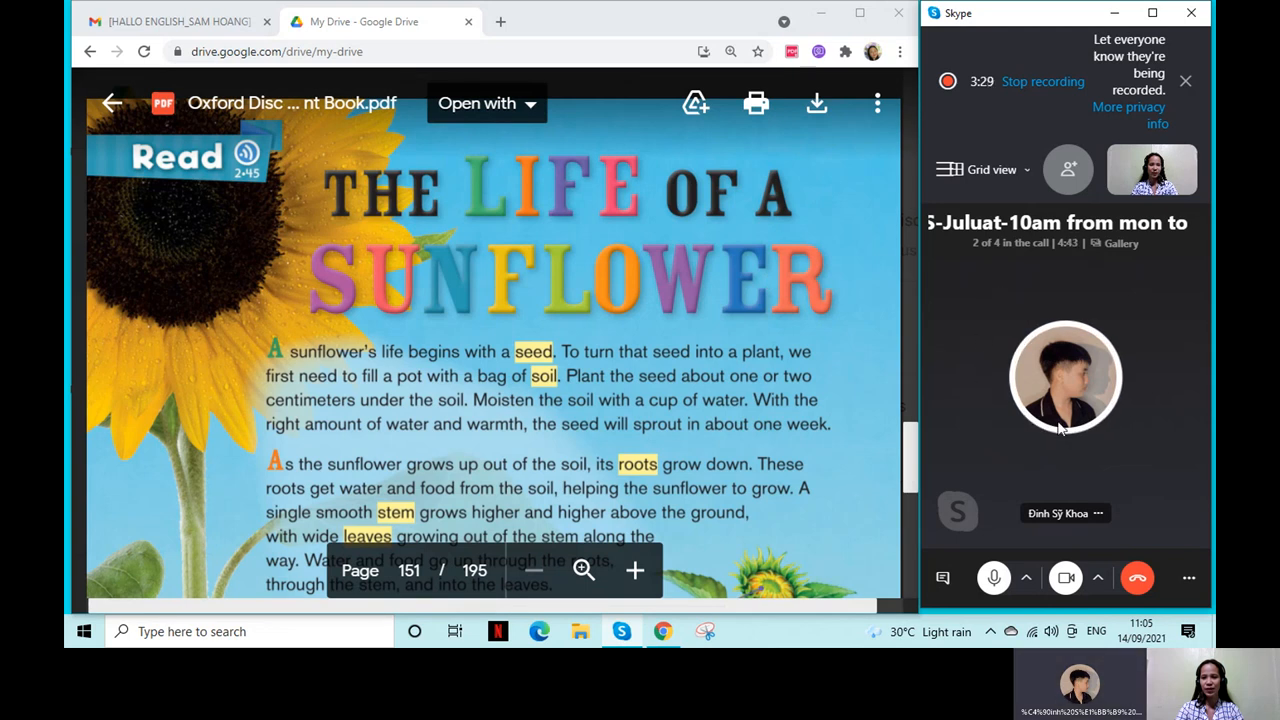
mouse_move(1090, 324)
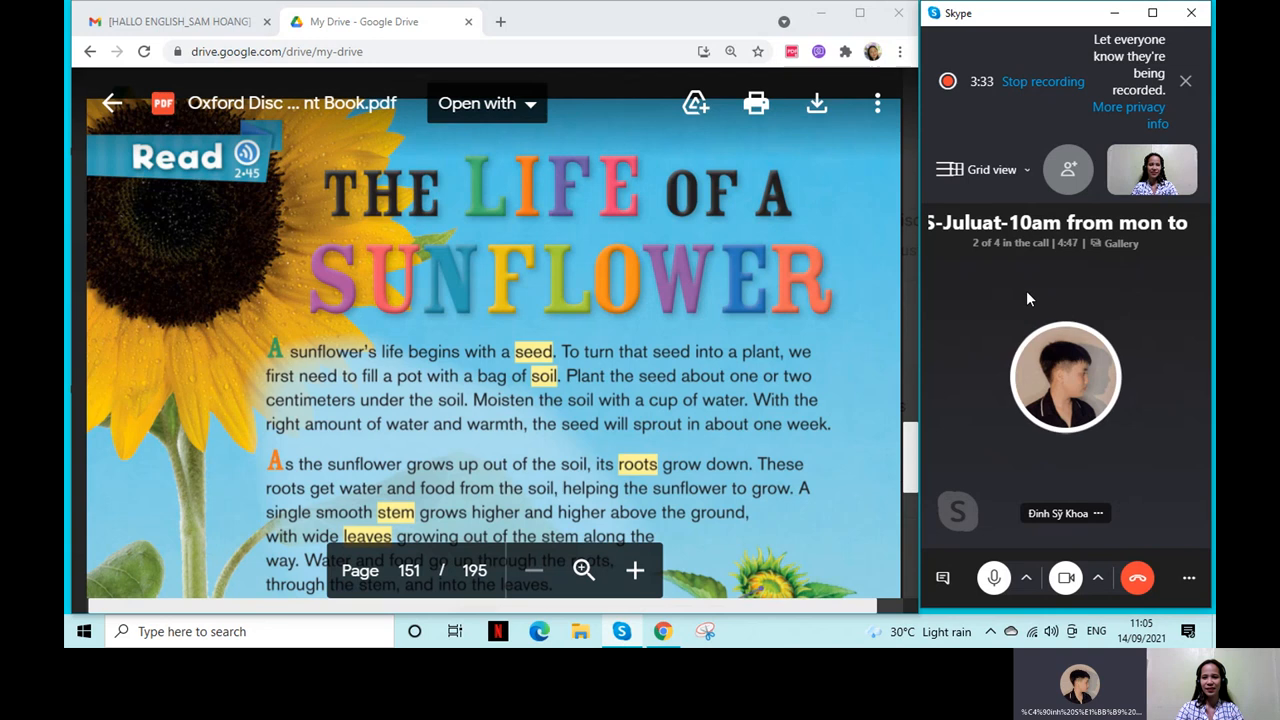
mouse_move(904, 256)
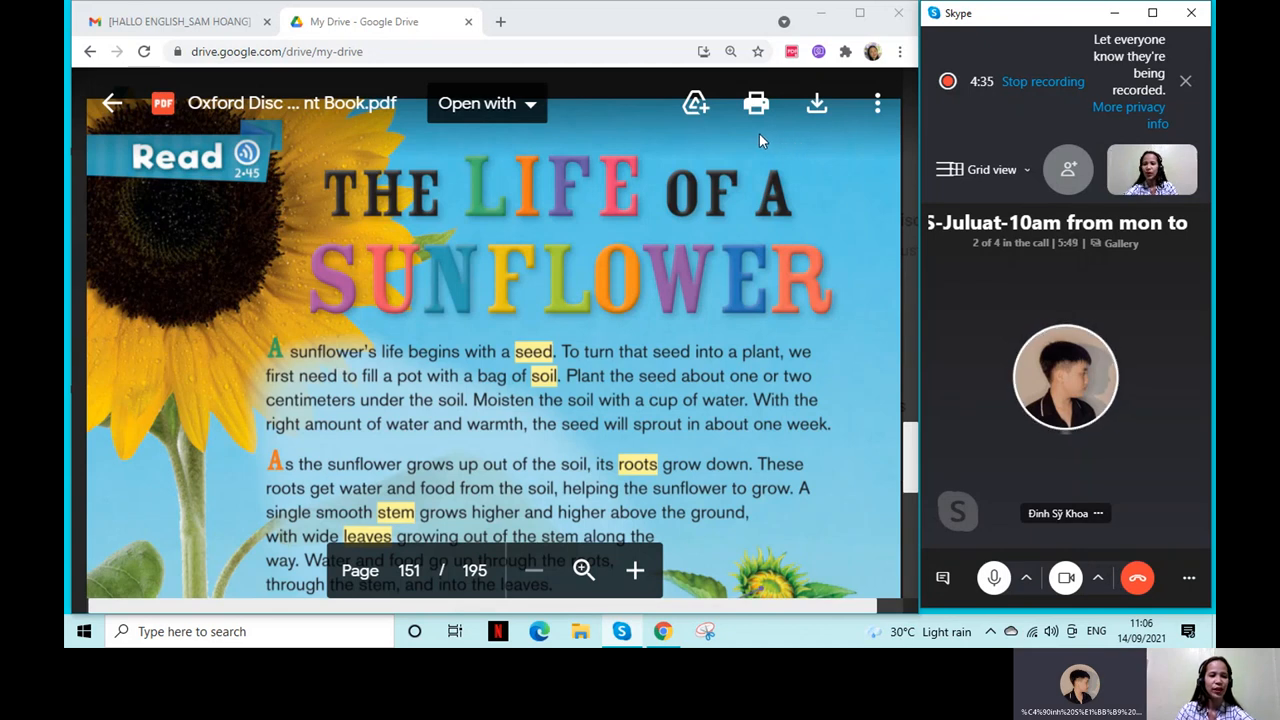
mouse_move(756, 104)
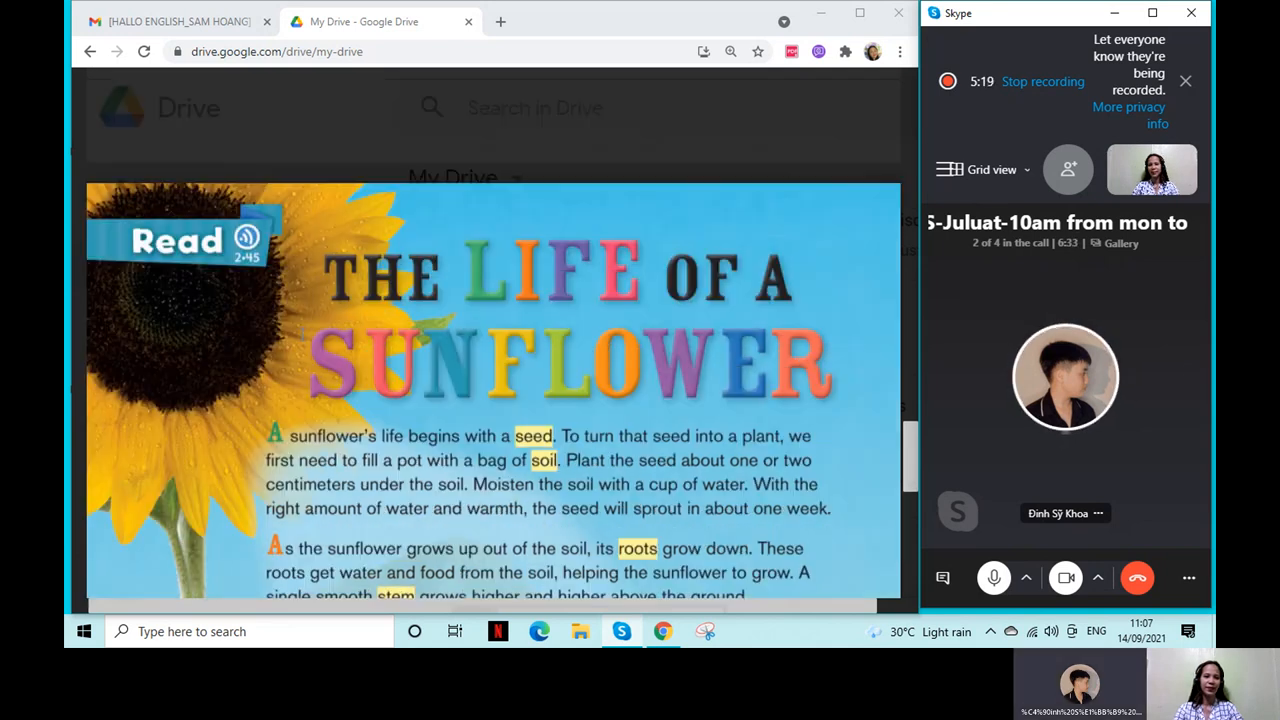
scroll("down", 3)
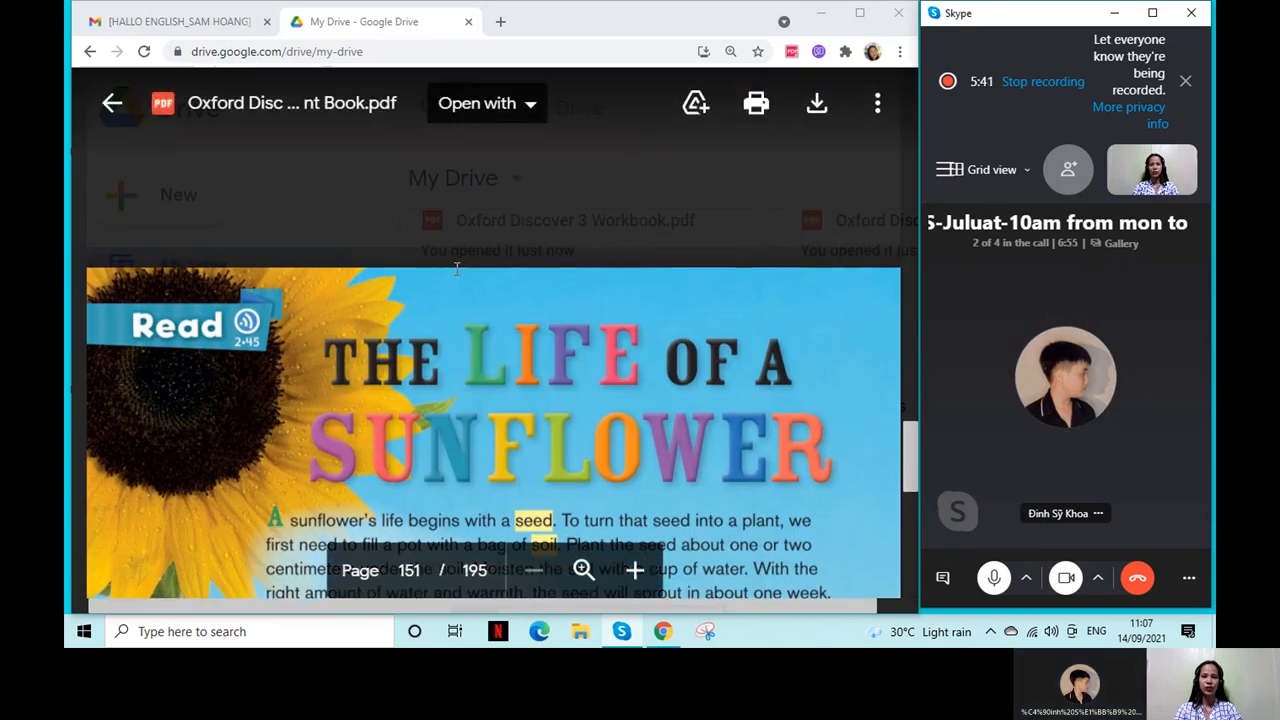
scroll("down", 3)
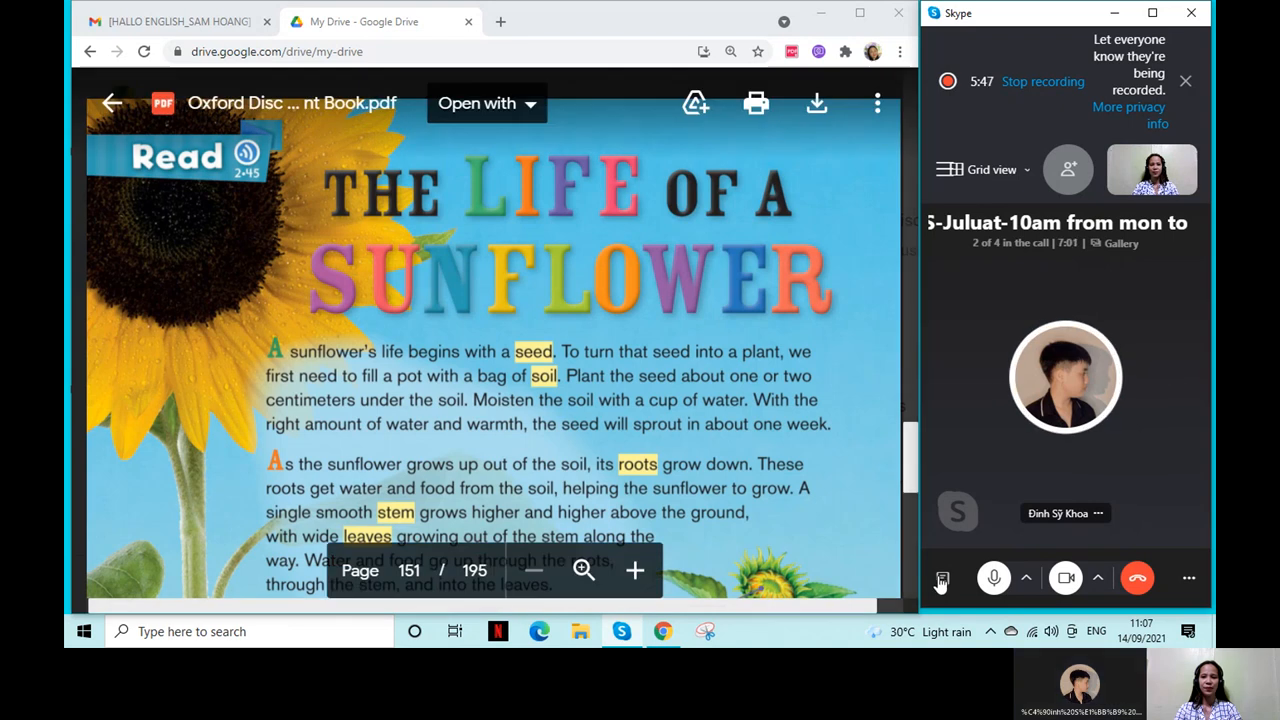
- Show the call's chat conversation panel beside the shared reading page
left_click(940, 578)
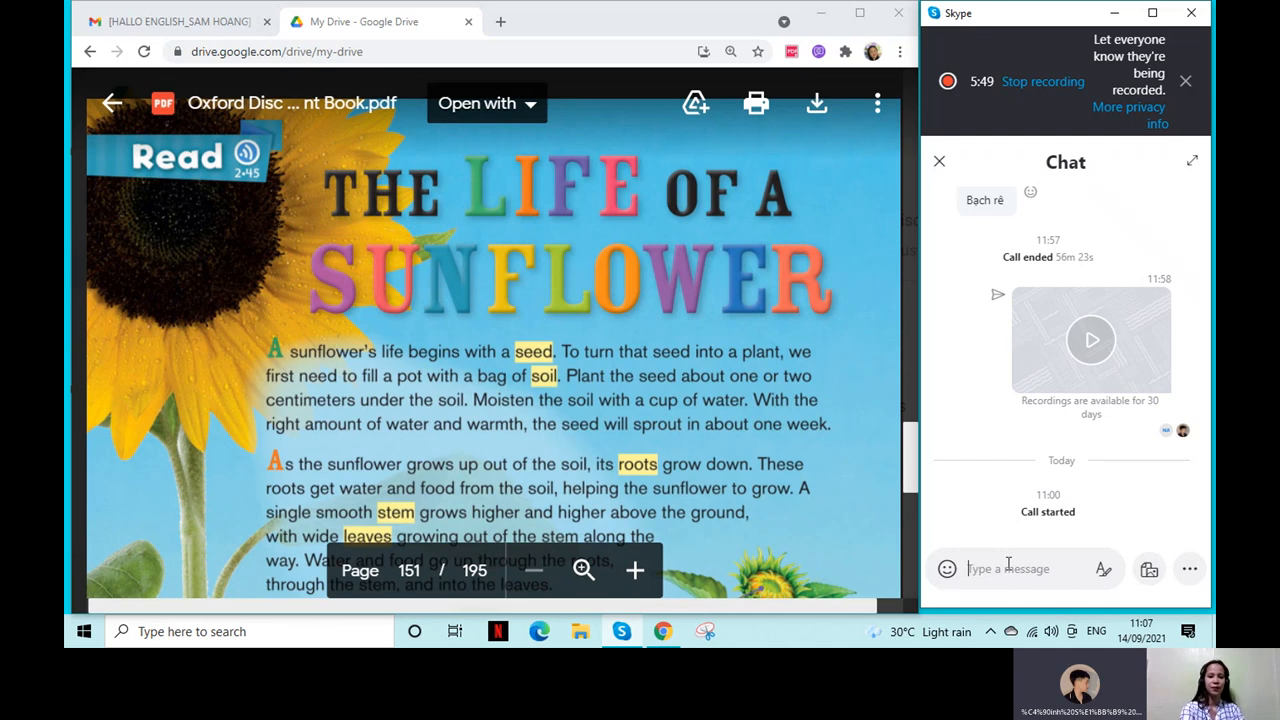
mouse_move(1010, 590)
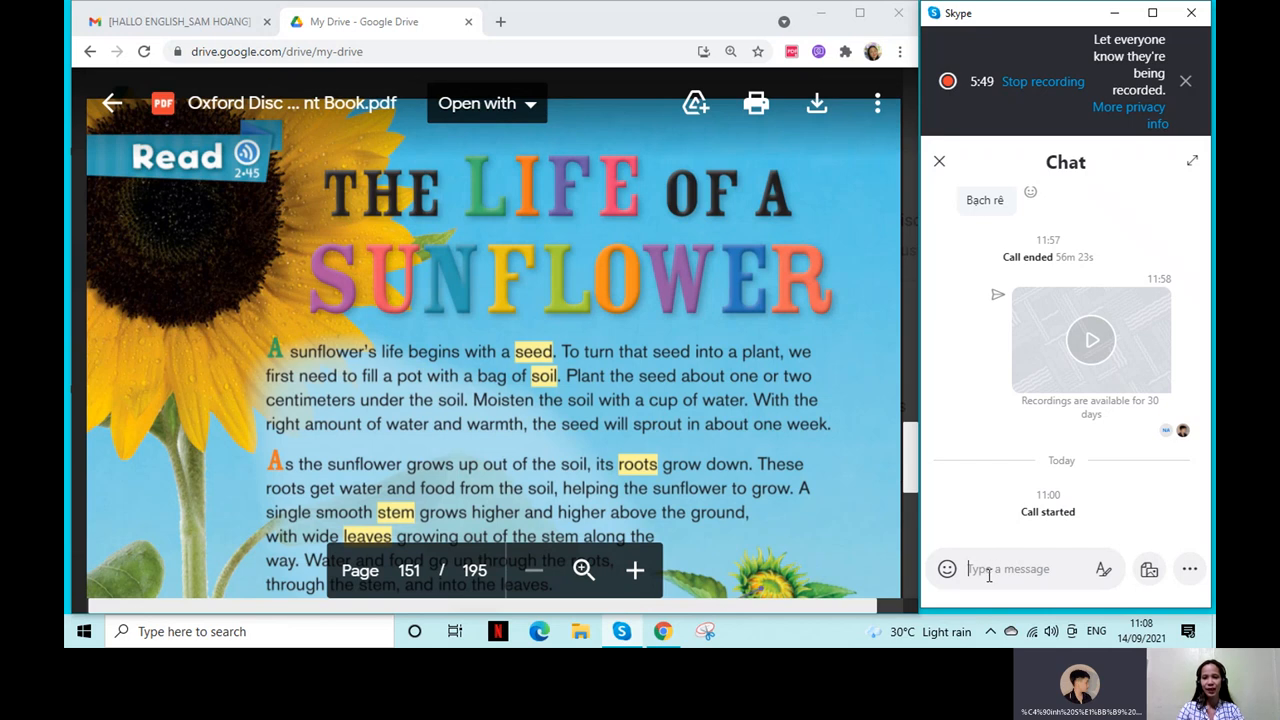
mouse_move(988, 568)
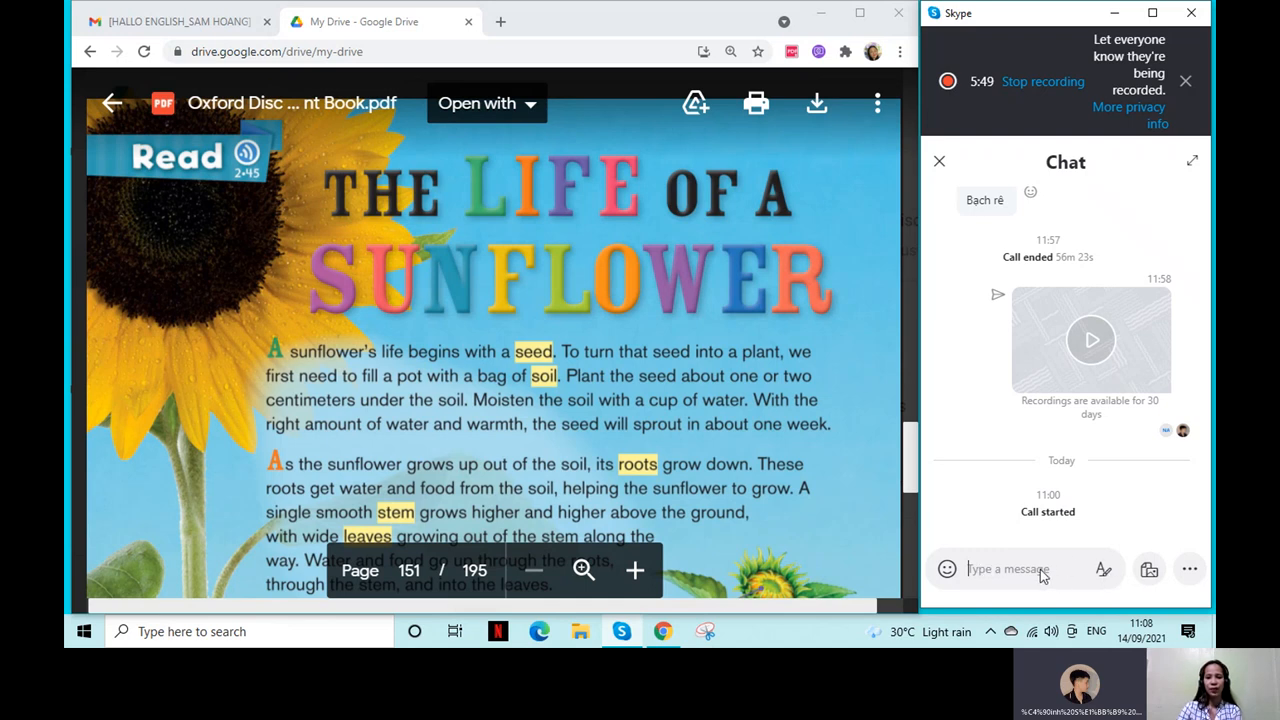
left_click(1010, 568)
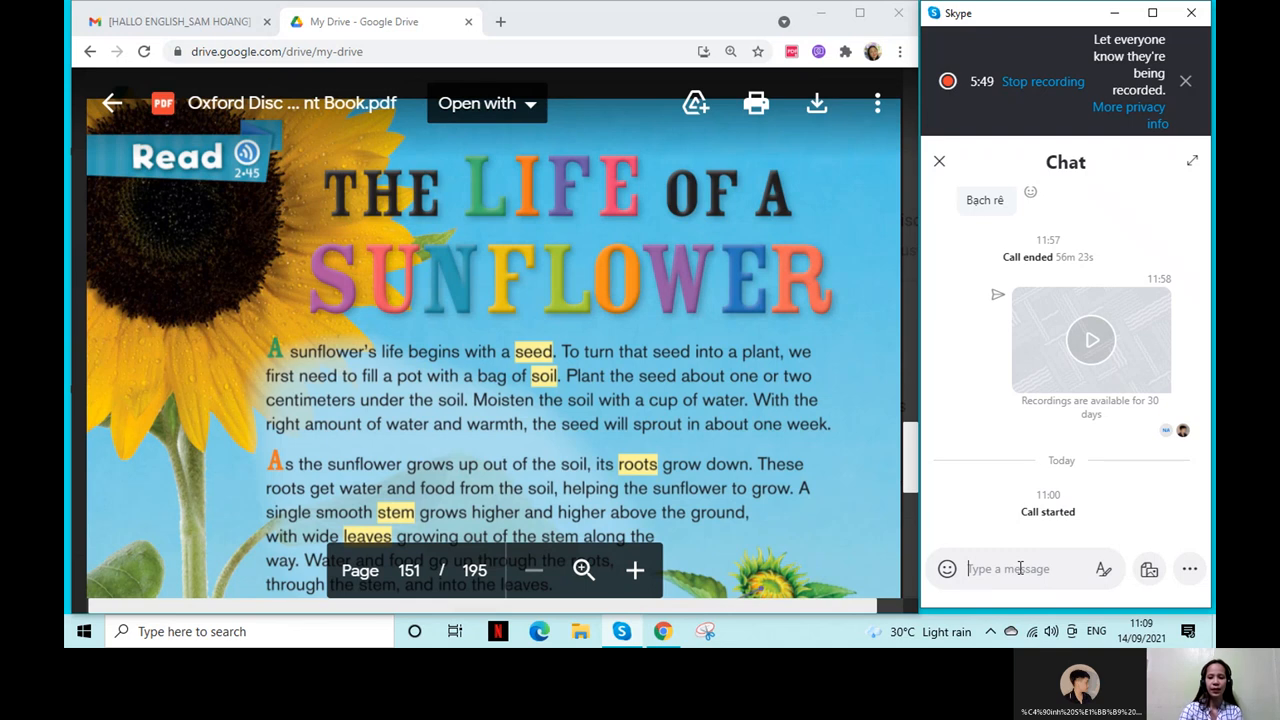
mouse_move(1020, 568)
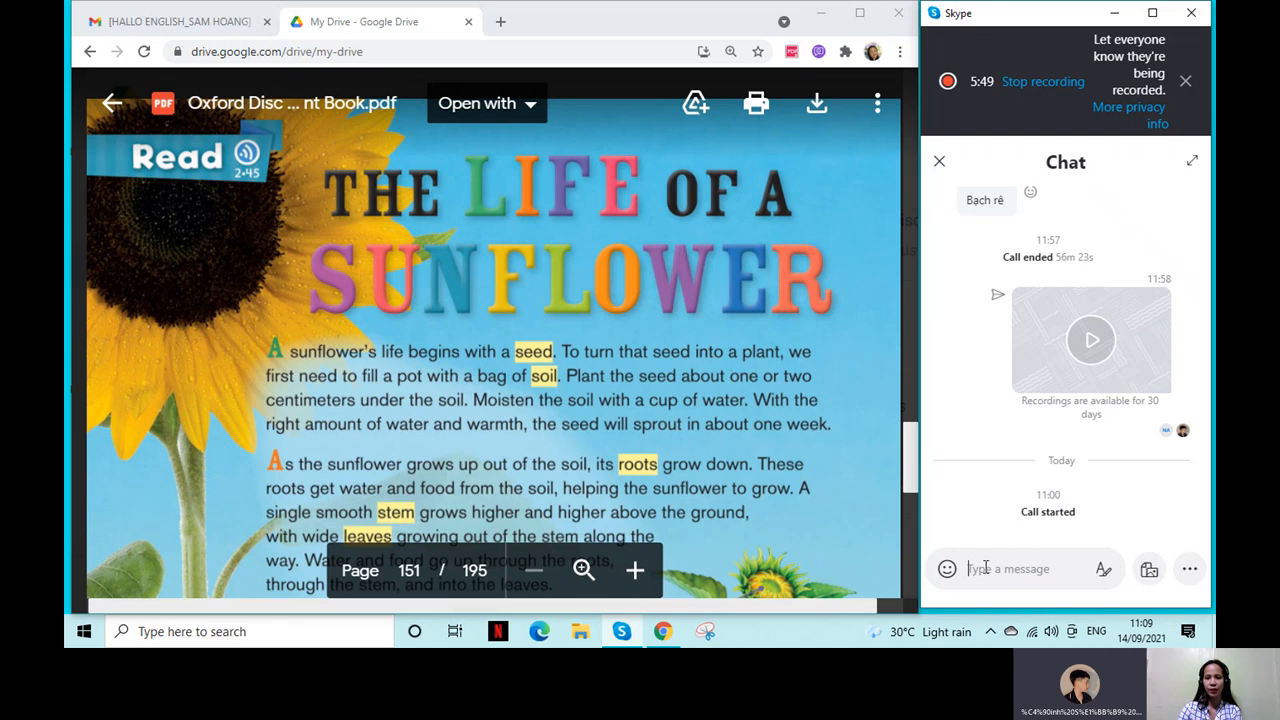
mouse_move(986, 568)
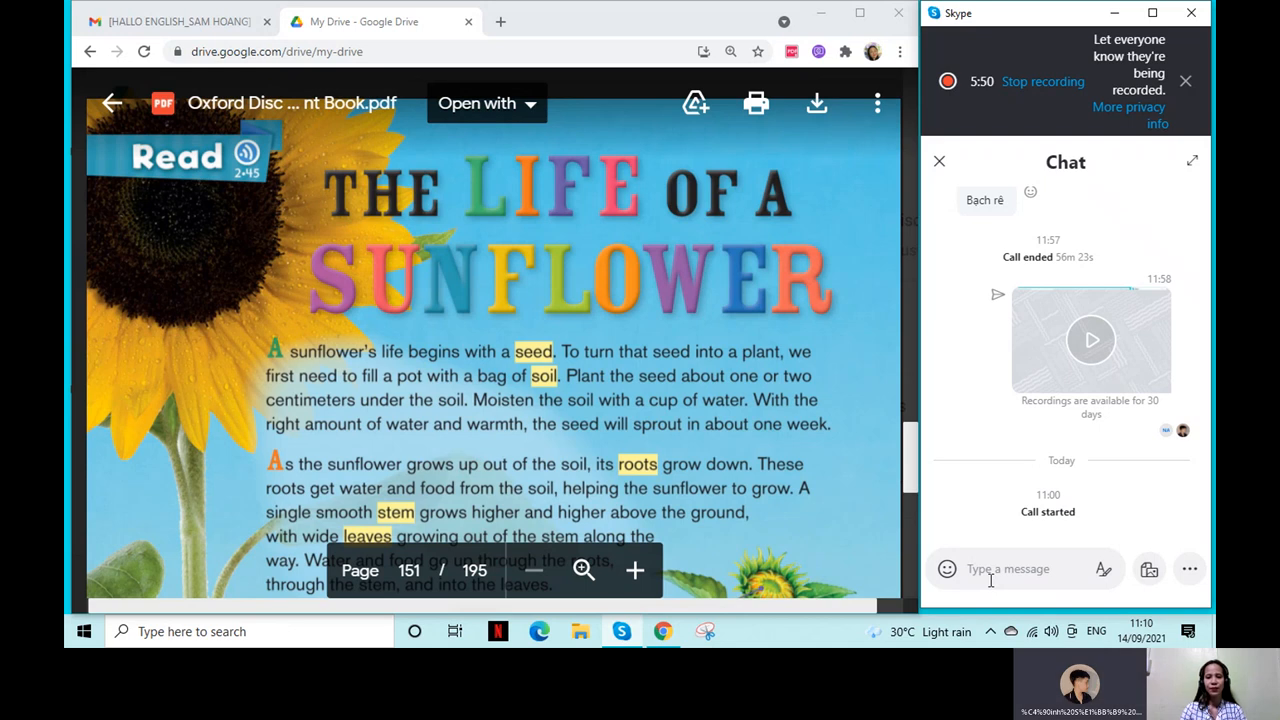
mouse_move(992, 584)
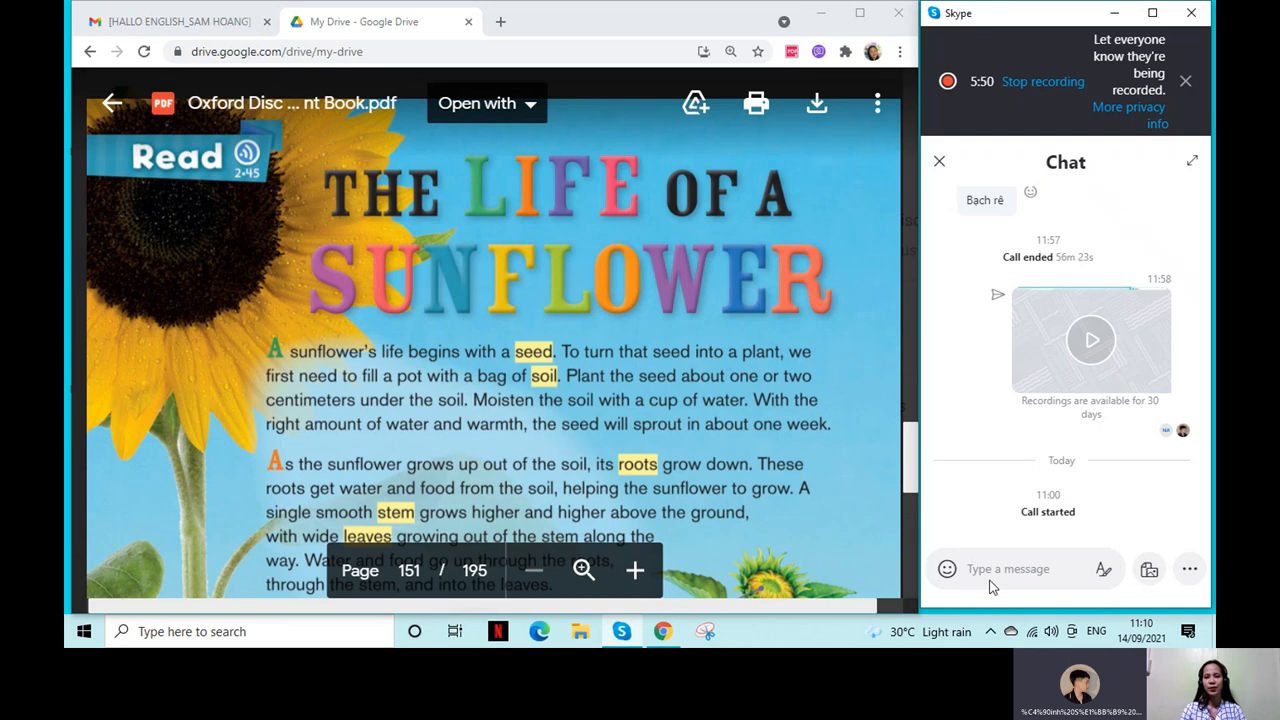
- Send the word 'oxygen' to the student in the call chat
type("plaontsploxygenants")
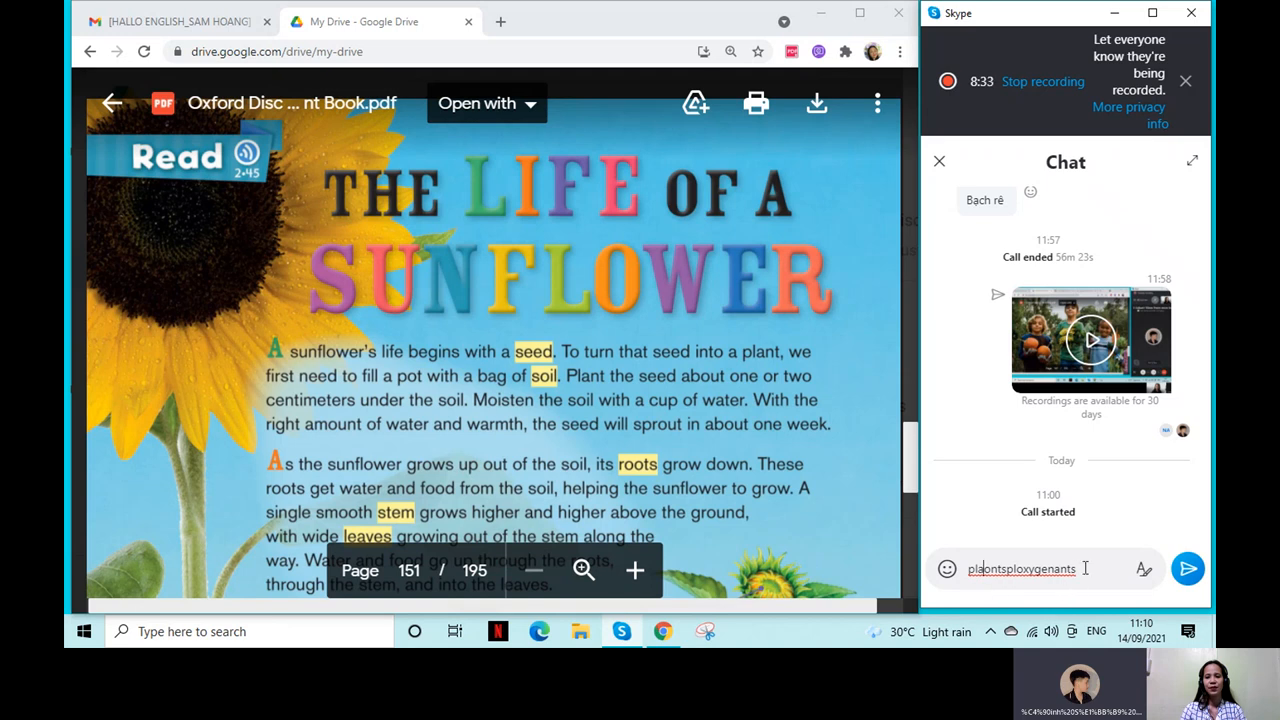
key("backspace")
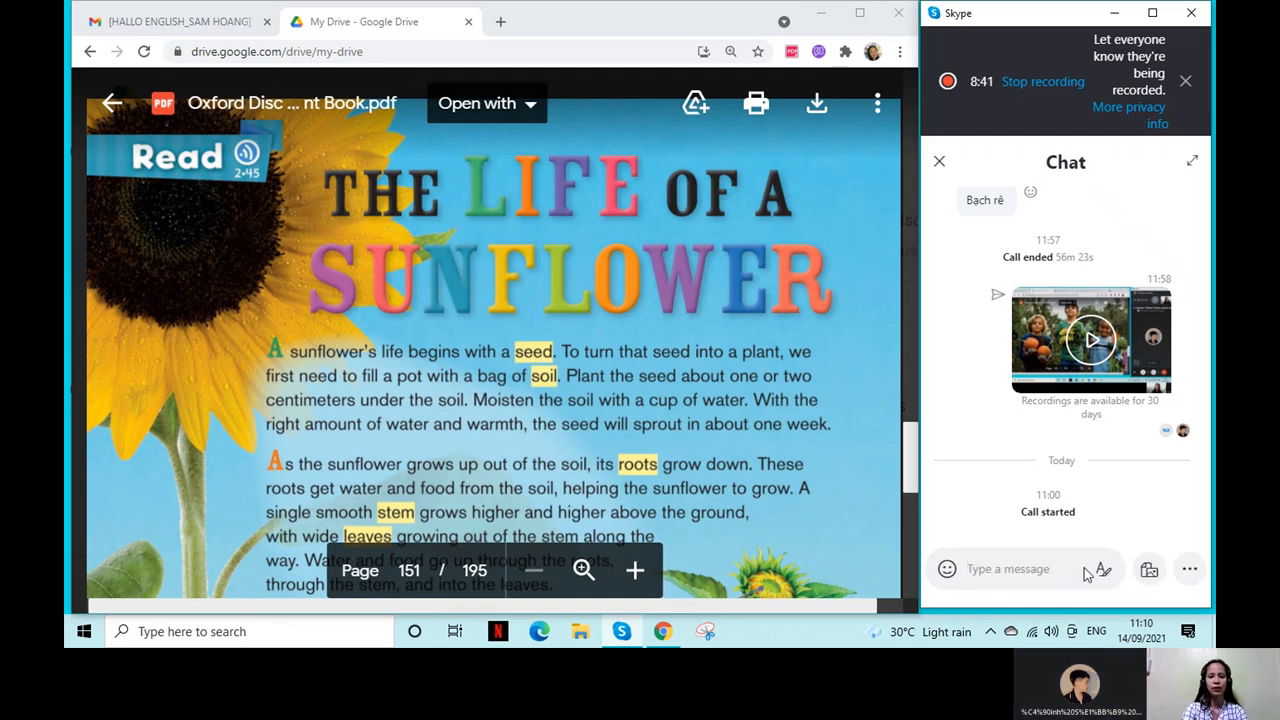
type("oxygen")
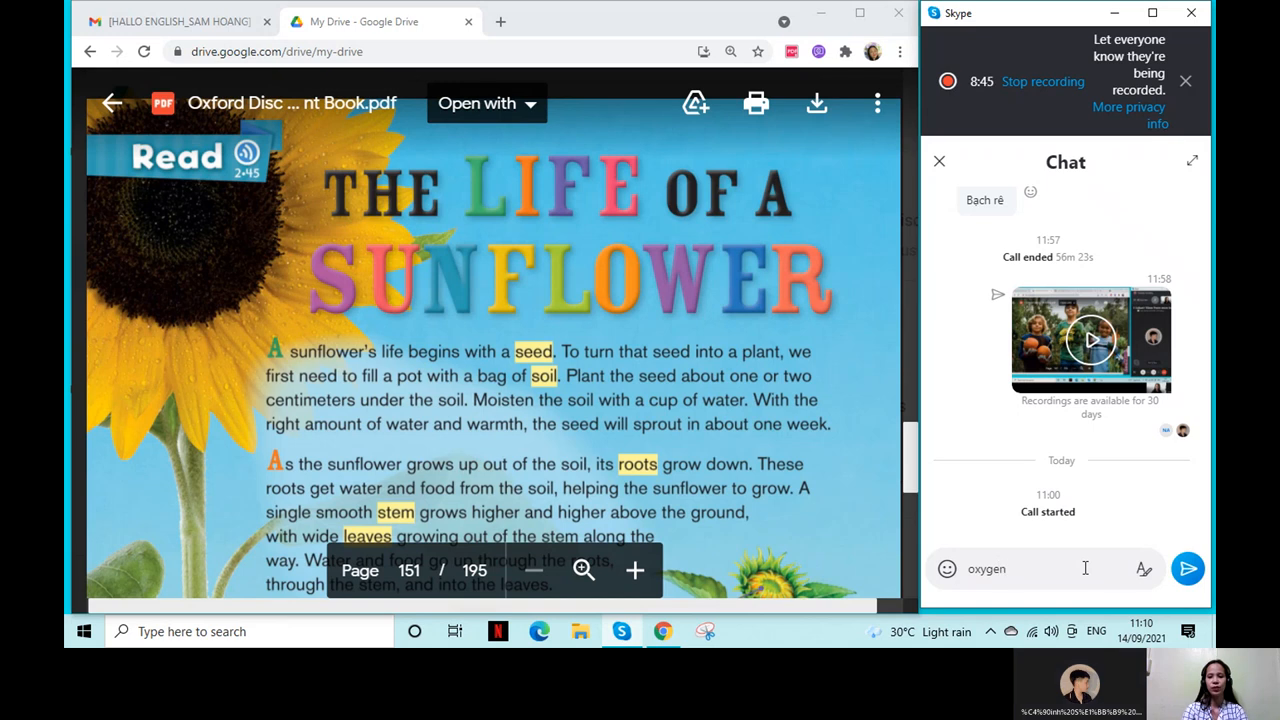
left_click(1188, 568)
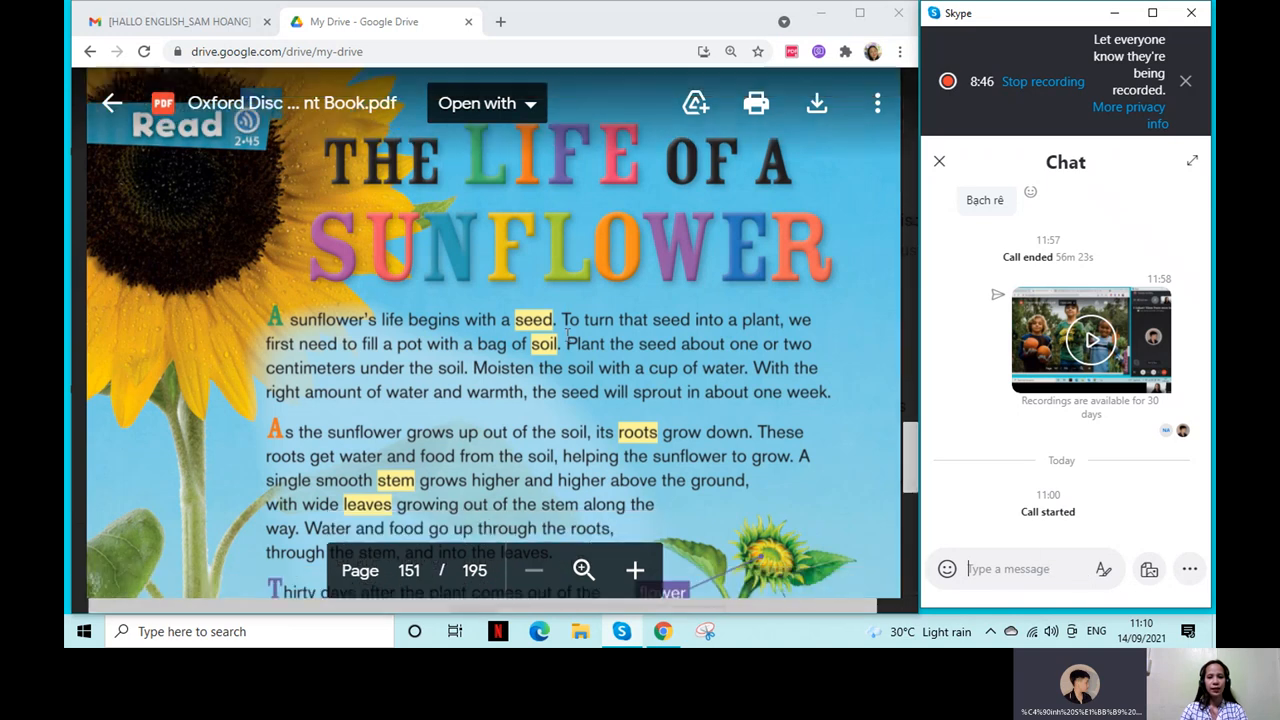
scroll("down", 3)
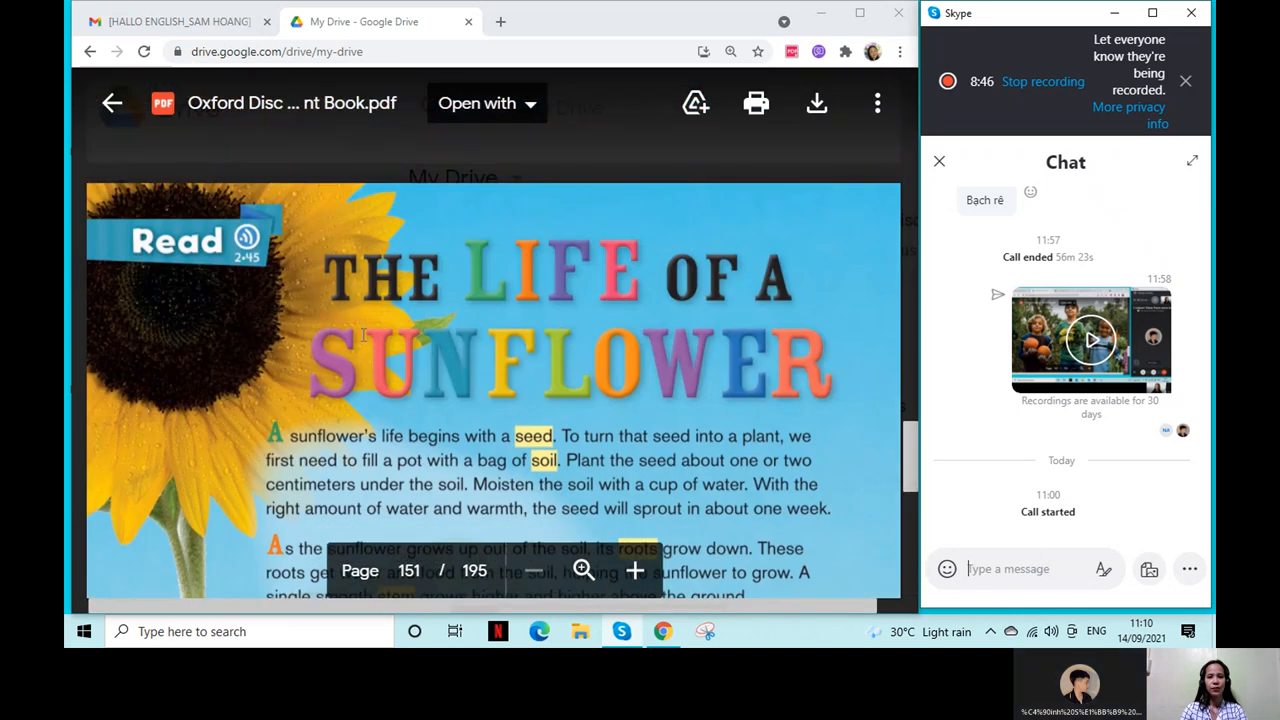
- Scroll the chat to see the student's emoji reply beneath the oxygen message
scroll("down", 3)
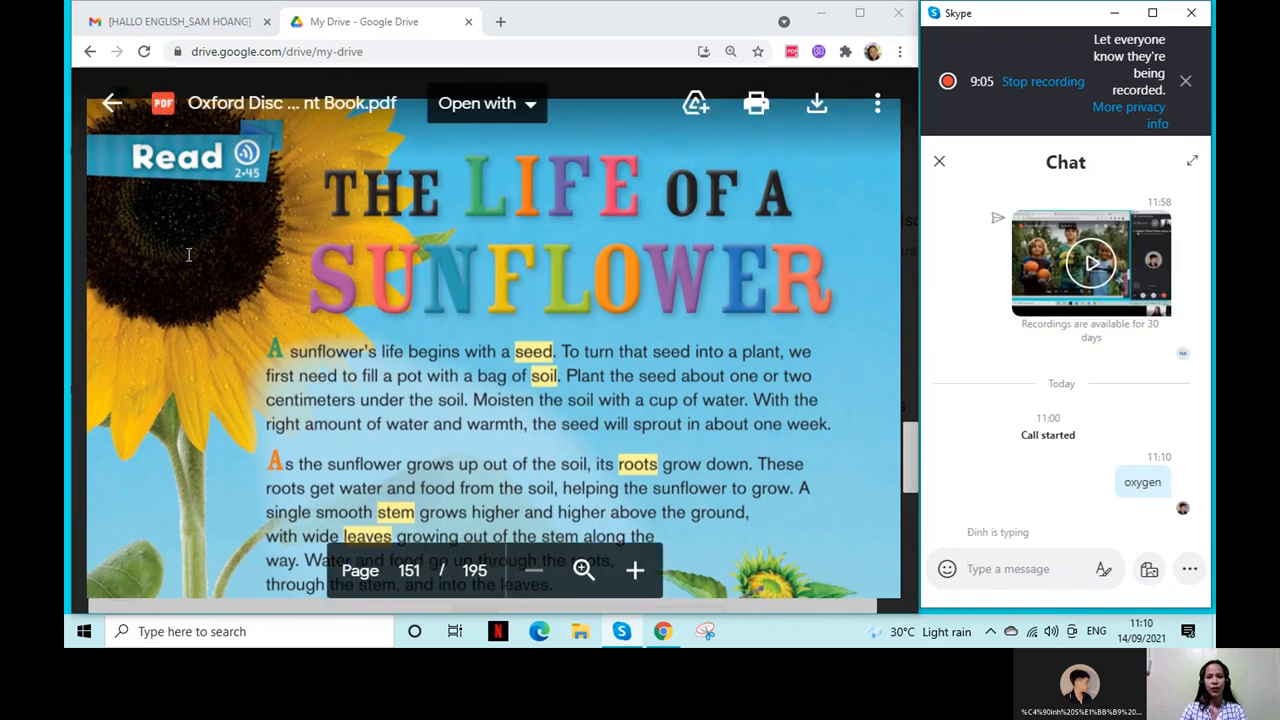
mouse_move(208, 228)
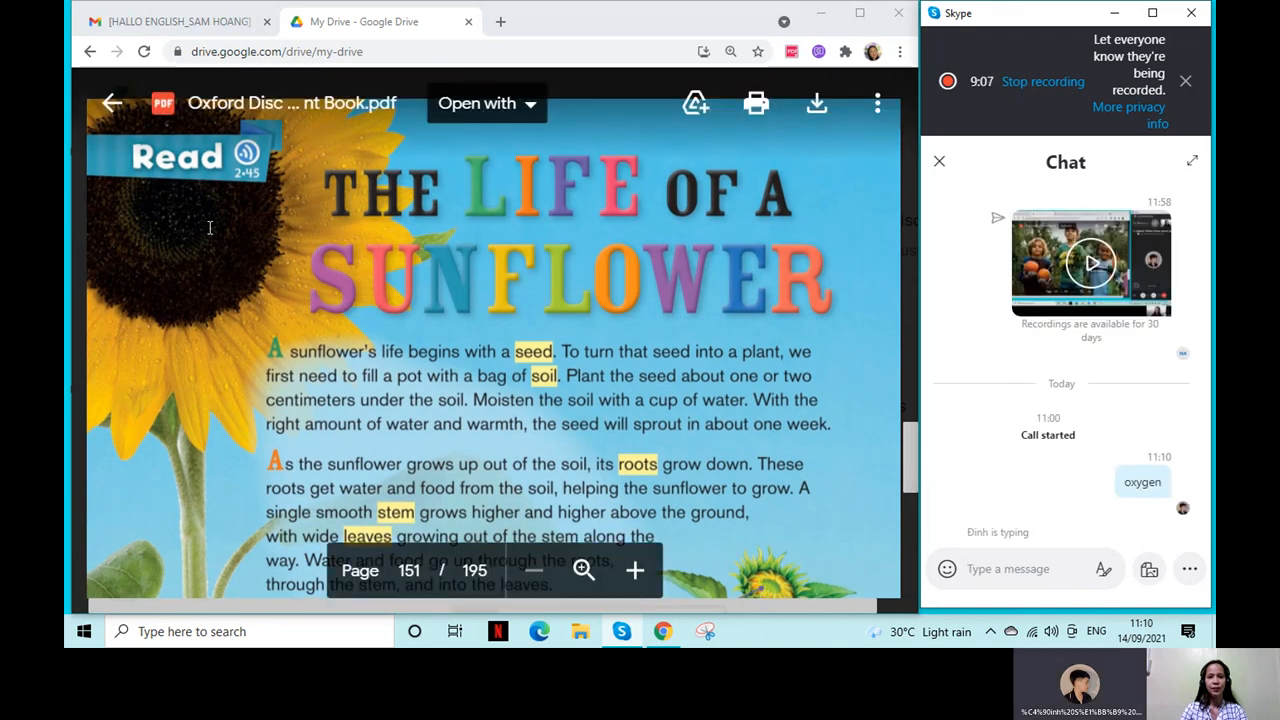
mouse_move(224, 264)
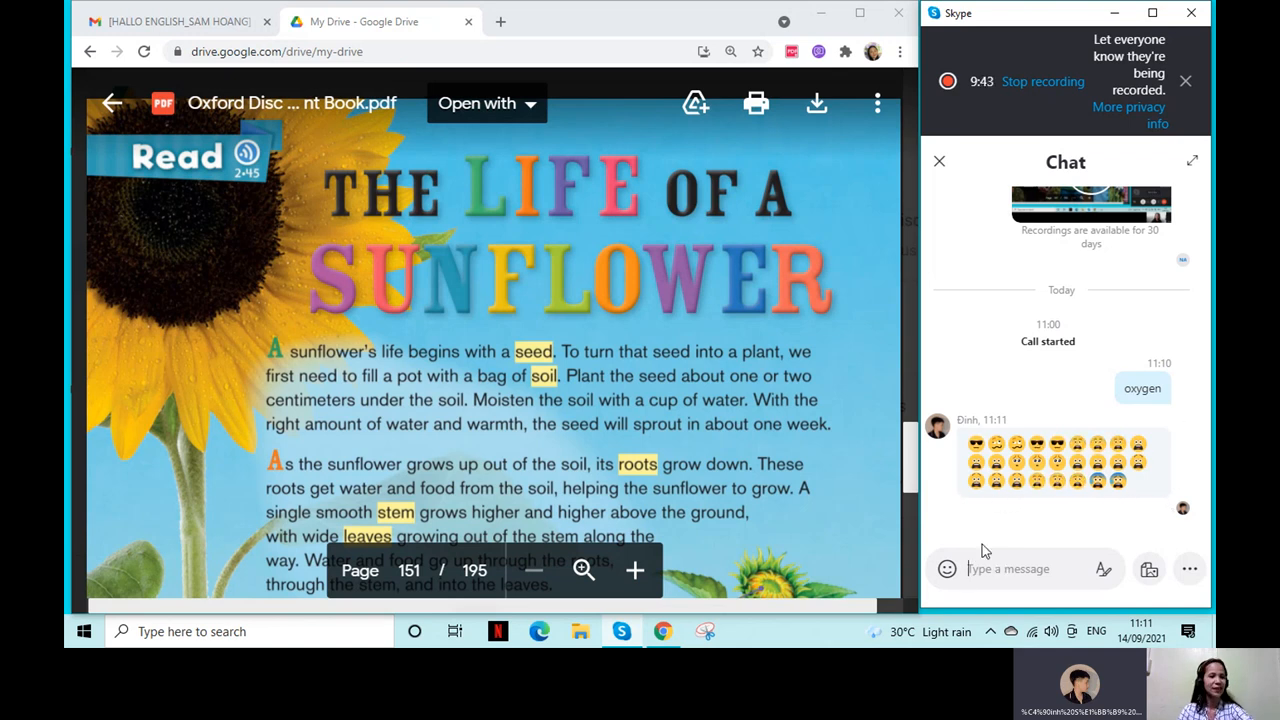
mouse_move(988, 552)
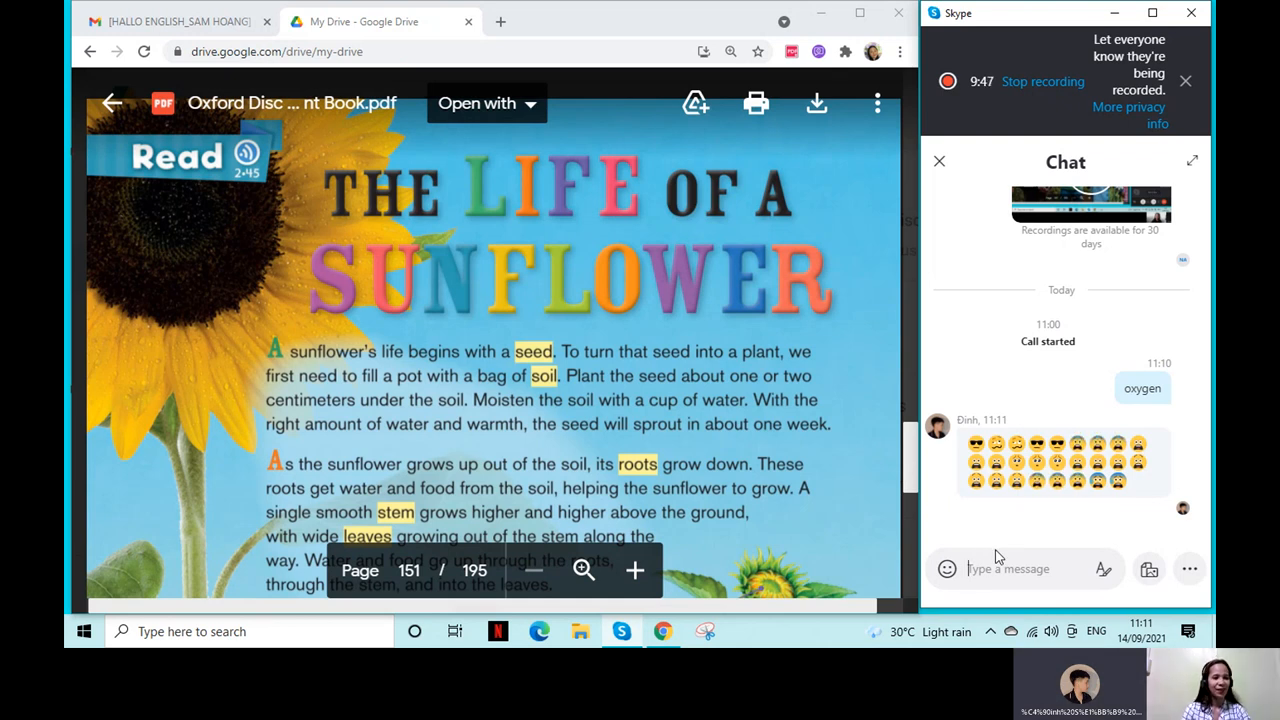
mouse_move(992, 562)
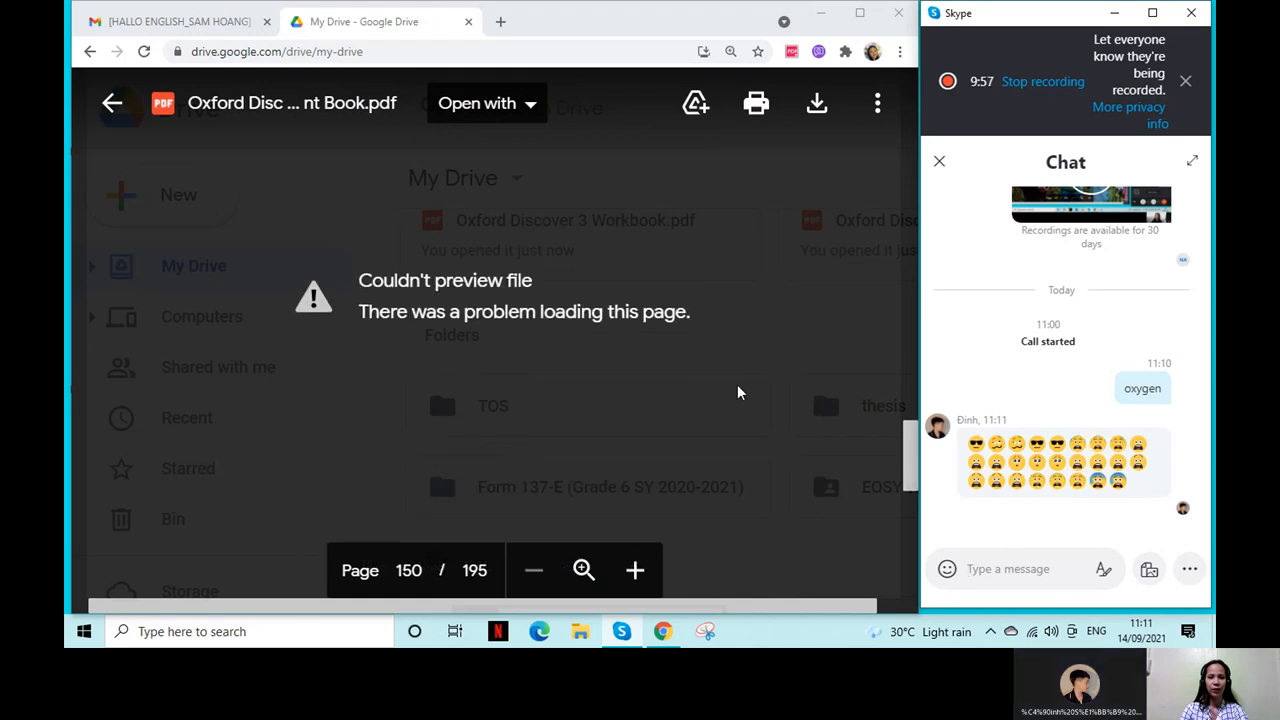
- Return to the Drive PDF preview showing page 149's cross-out plant word exercise
left_click(112, 104)
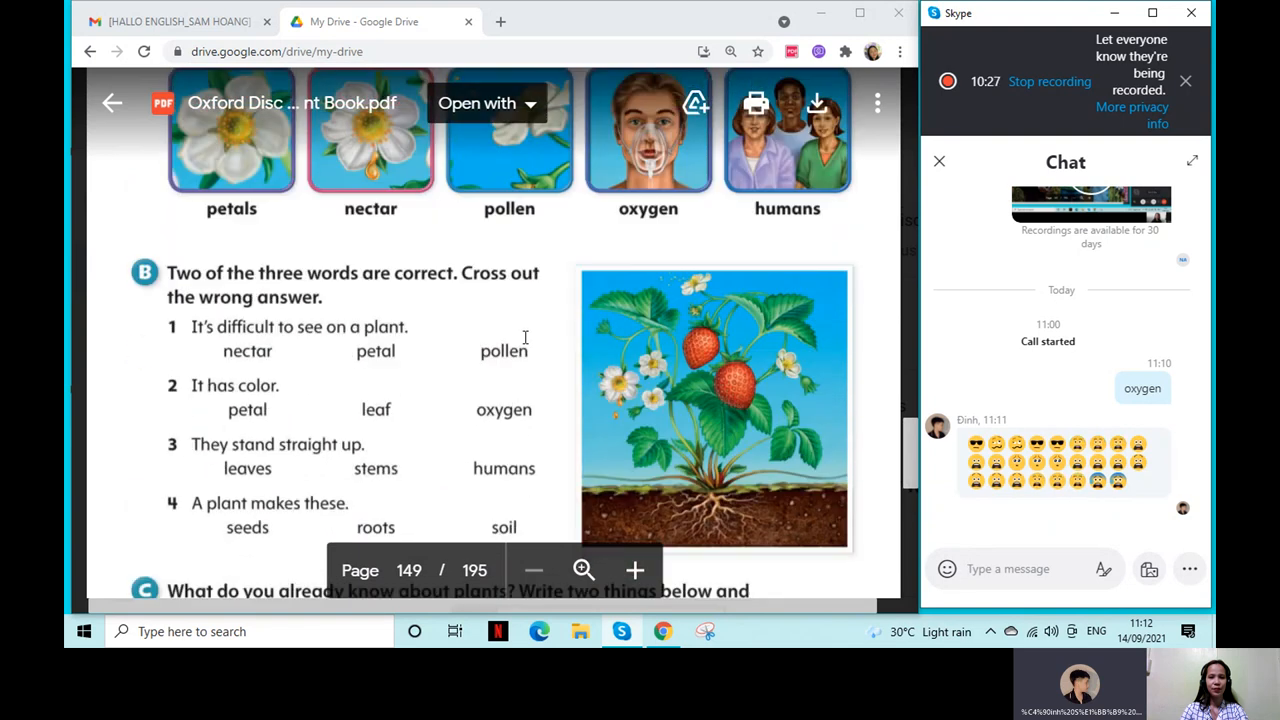
- Scroll the Drive PDF from page 149's Words section back to page 151's sunflower reading
scroll("down", 3)
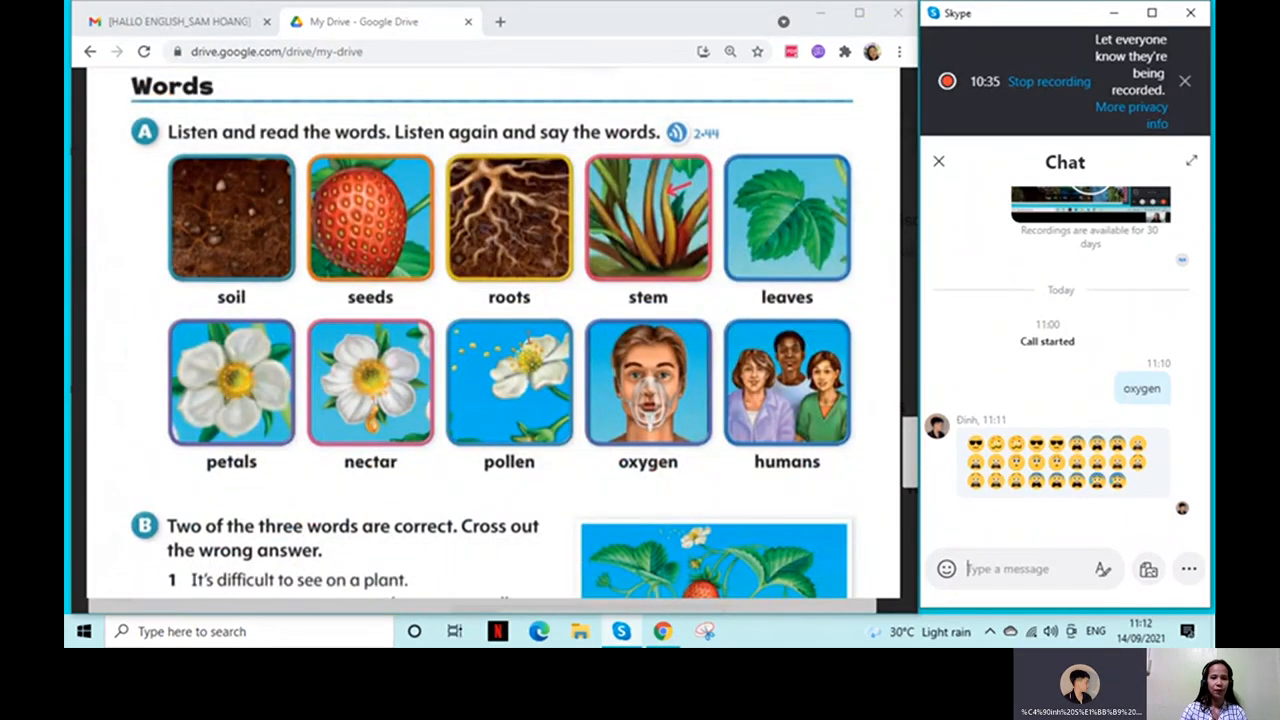
scroll("down", 3)
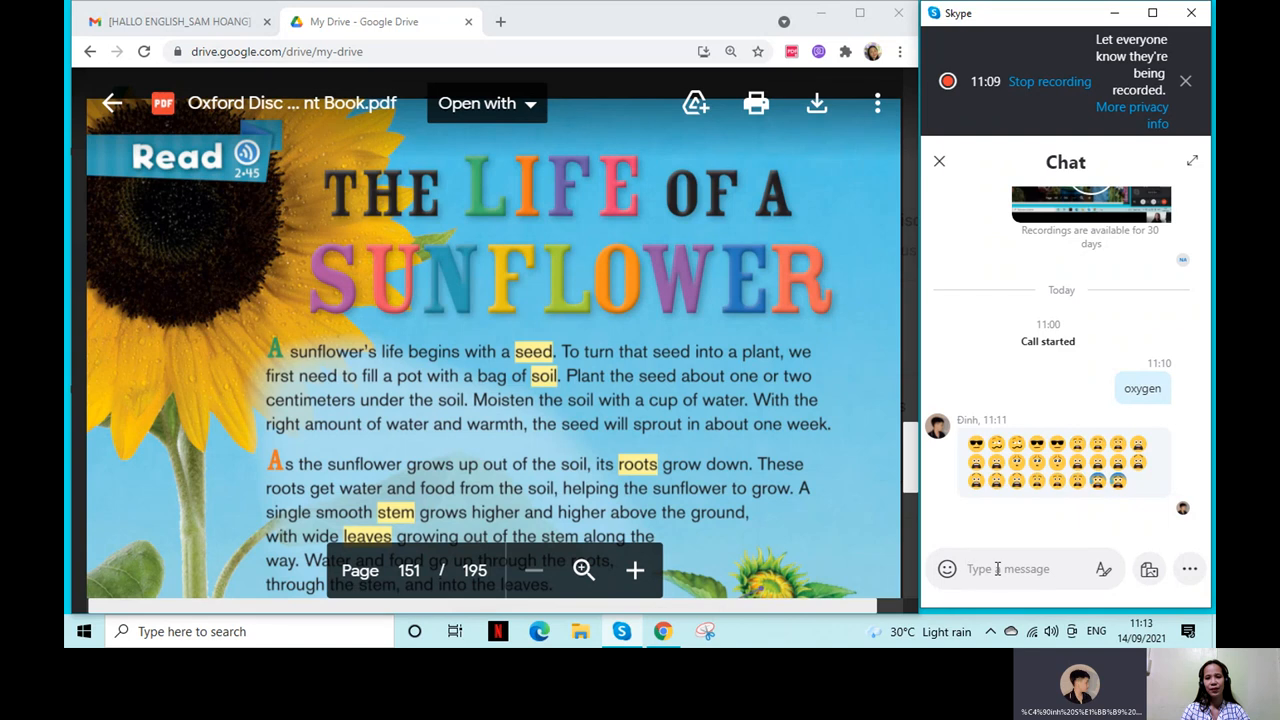
- Place the cursor in the Skype chat box ready for another message
left_click(1008, 568)
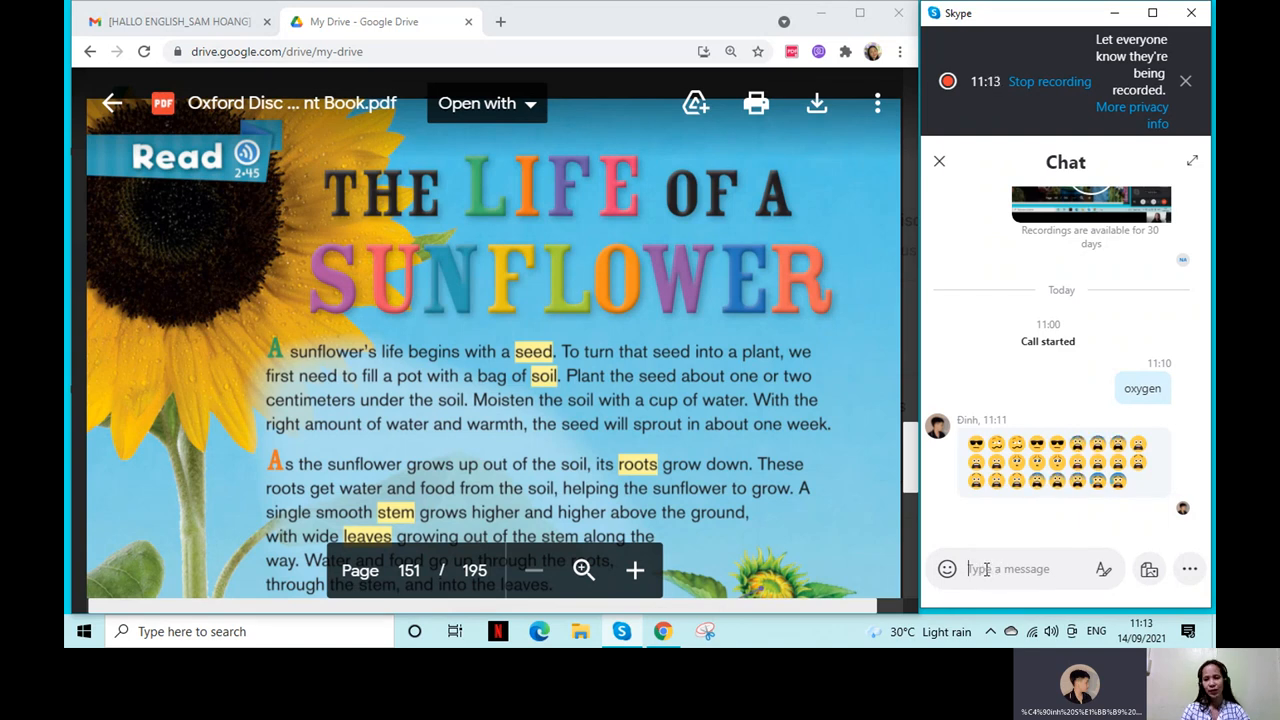
mouse_move(968, 584)
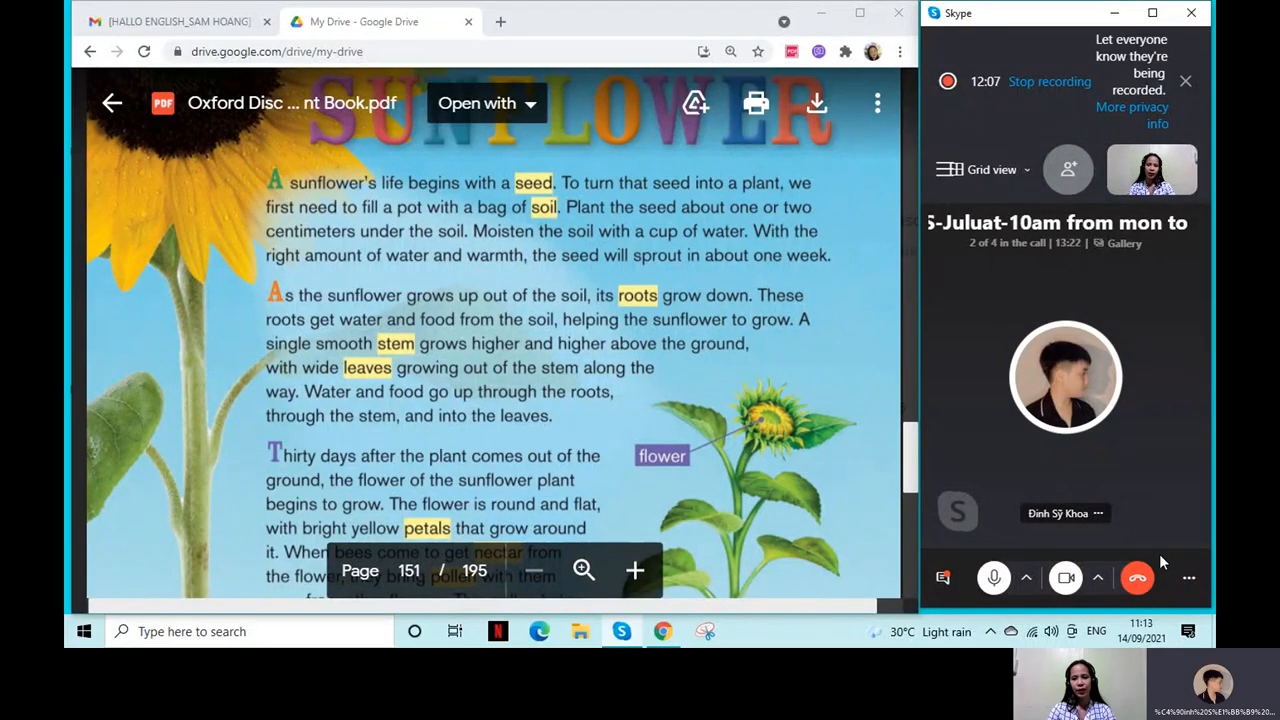
left_click(1188, 578)
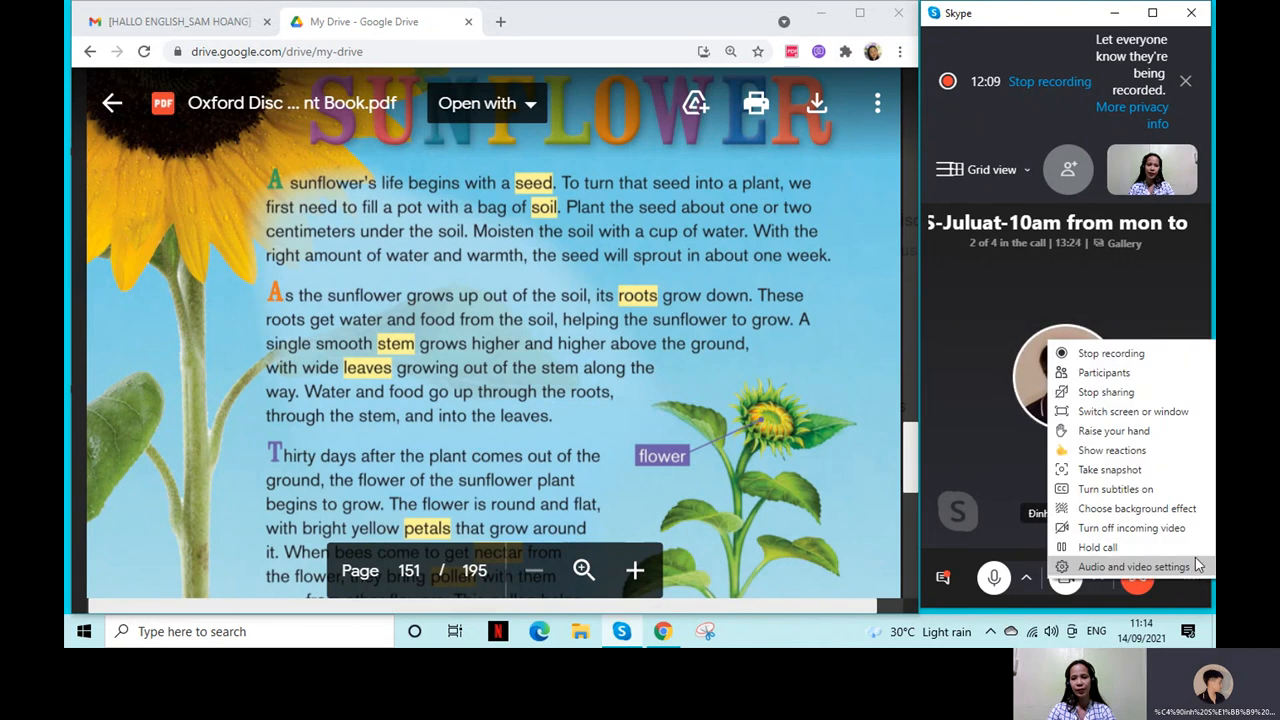
mouse_move(968, 320)
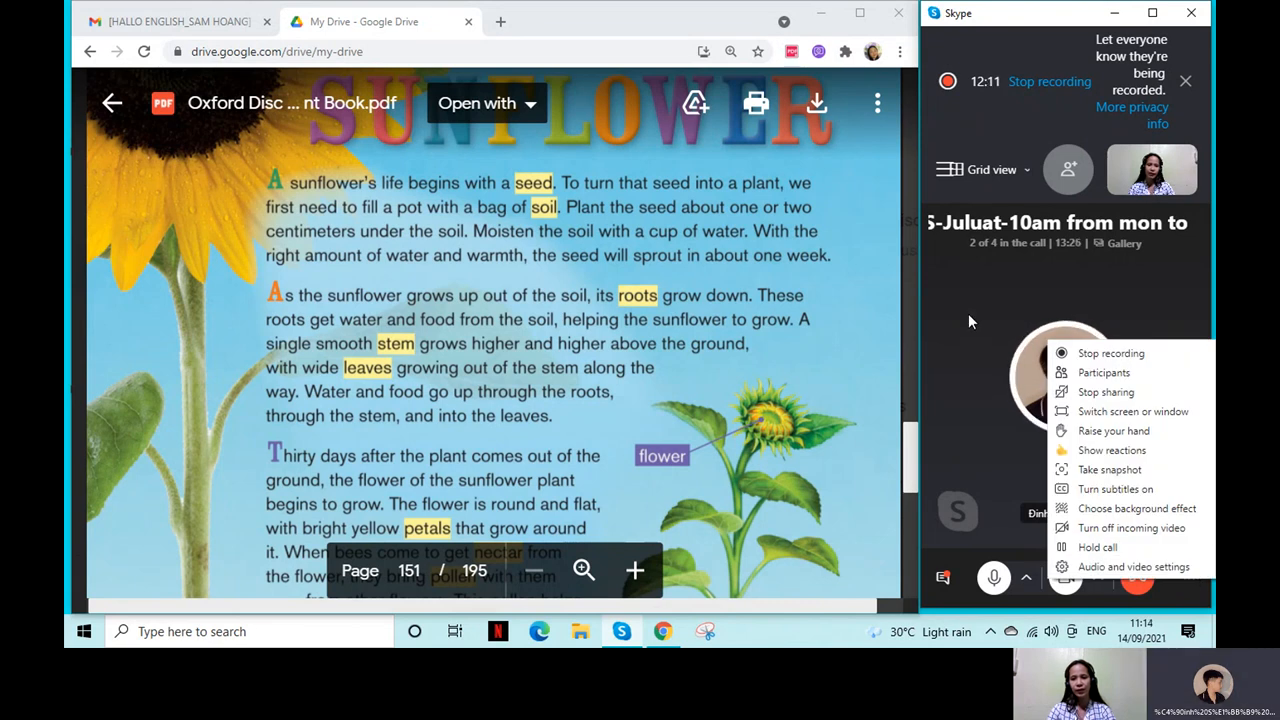
mouse_move(992, 310)
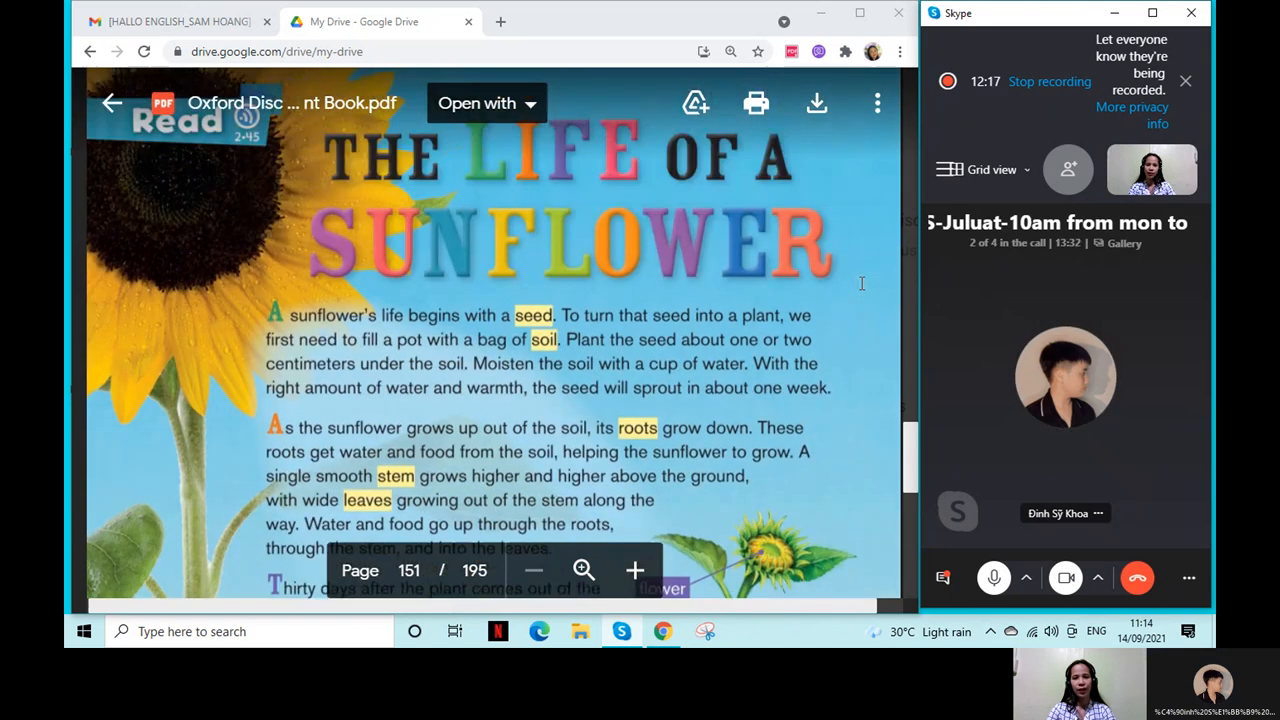
scroll("down", 3)
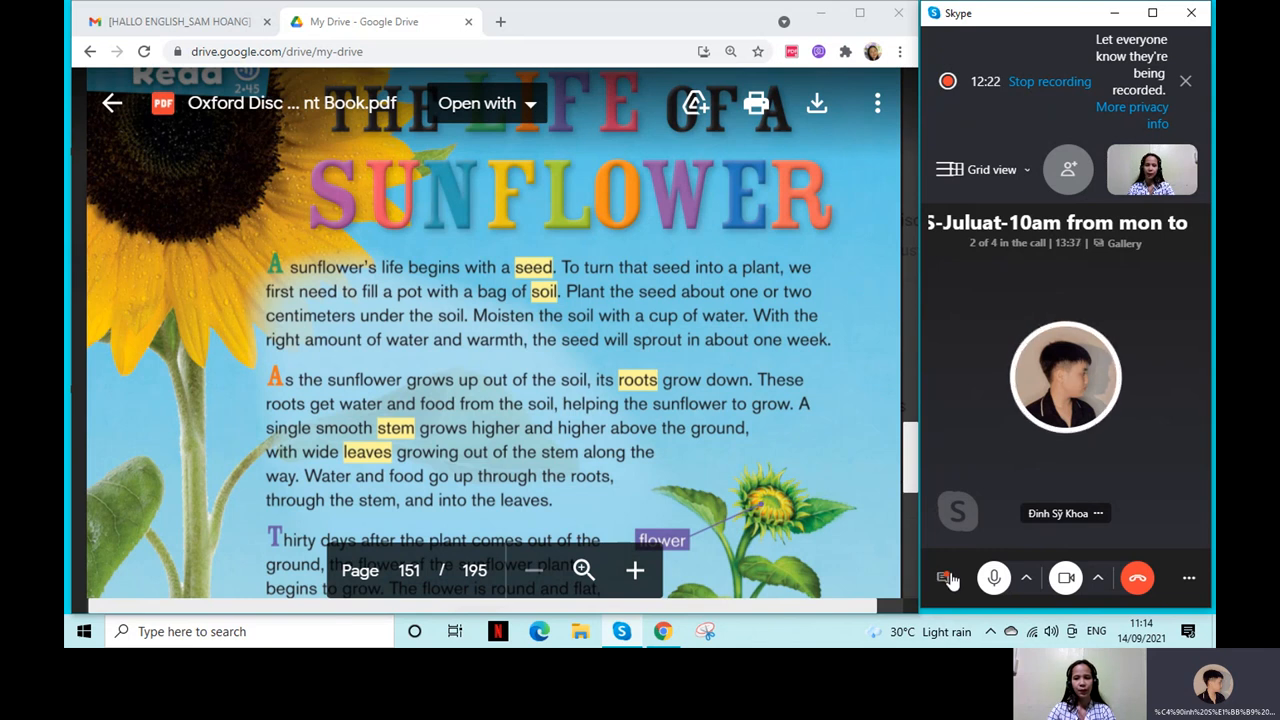
left_click(946, 576)
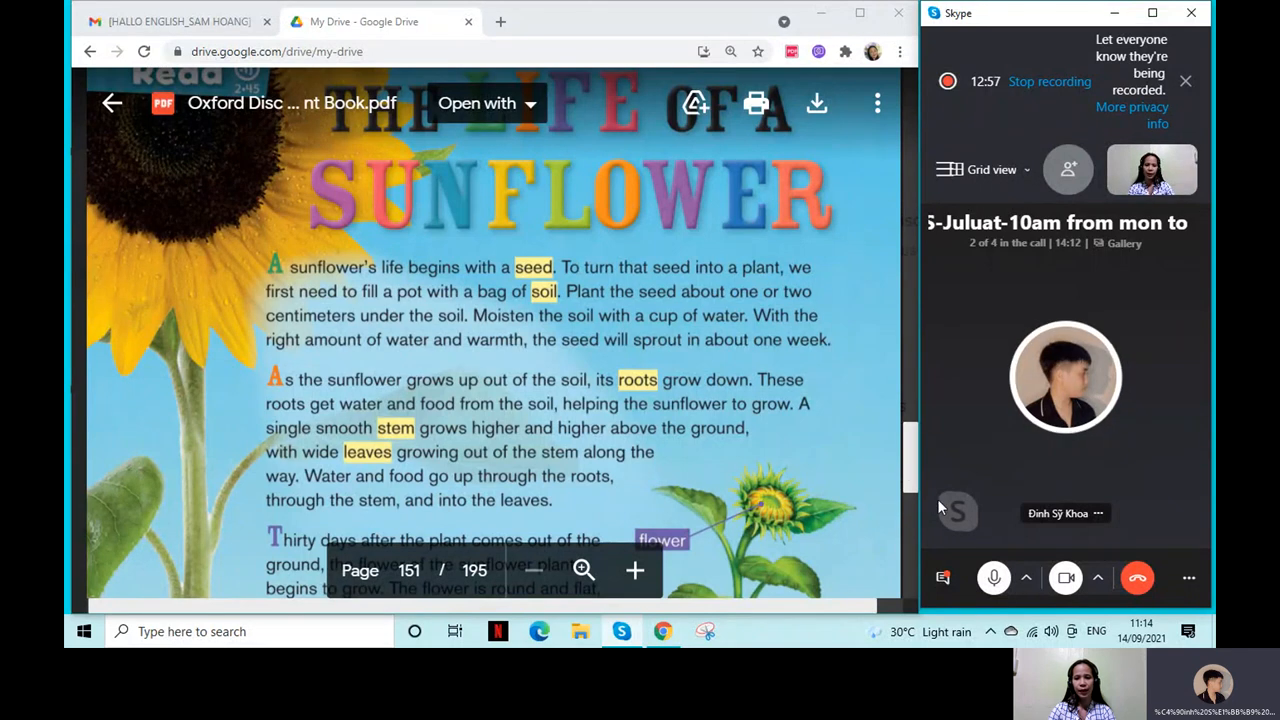
mouse_move(812, 448)
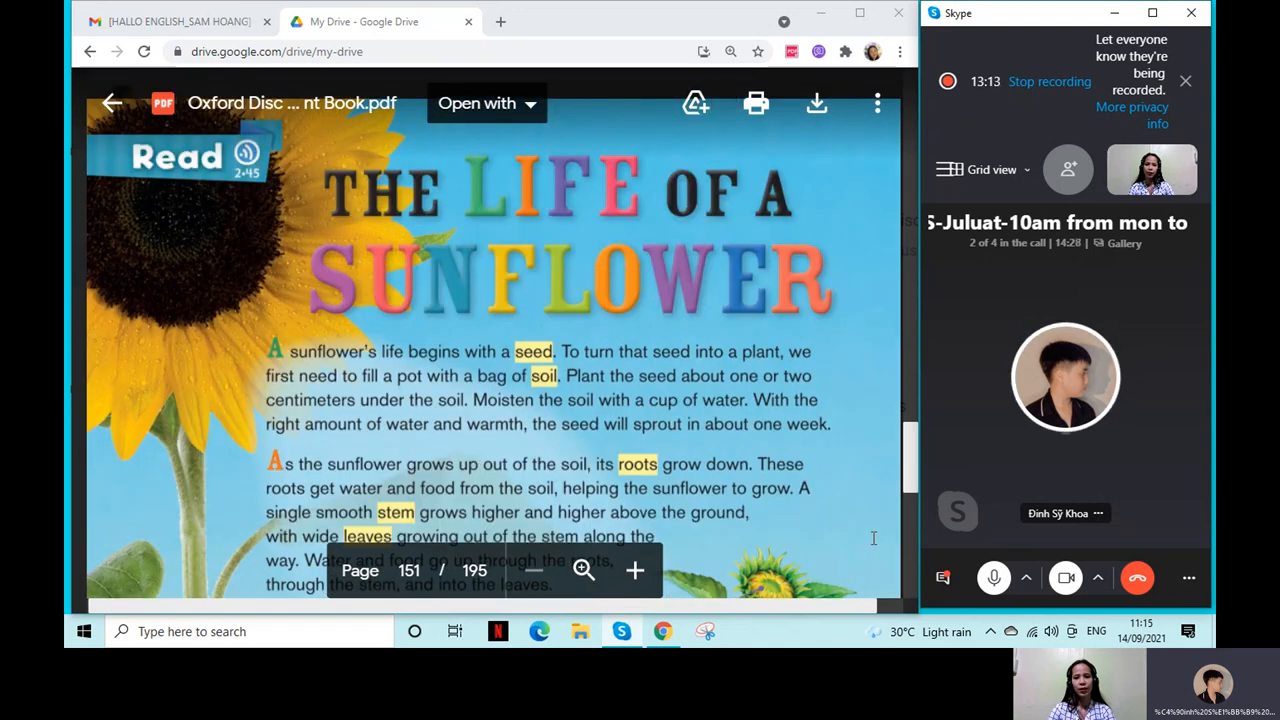
scroll("down", 3)
type("plants")
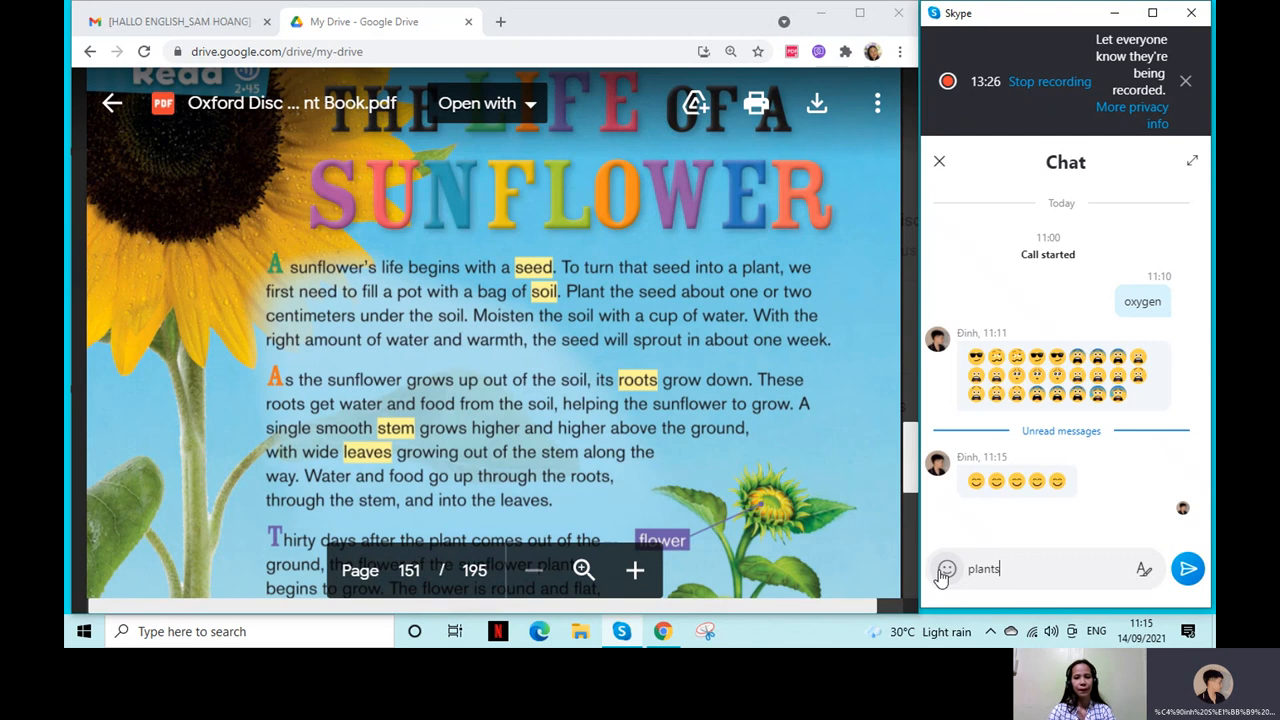
left_click(1188, 568)
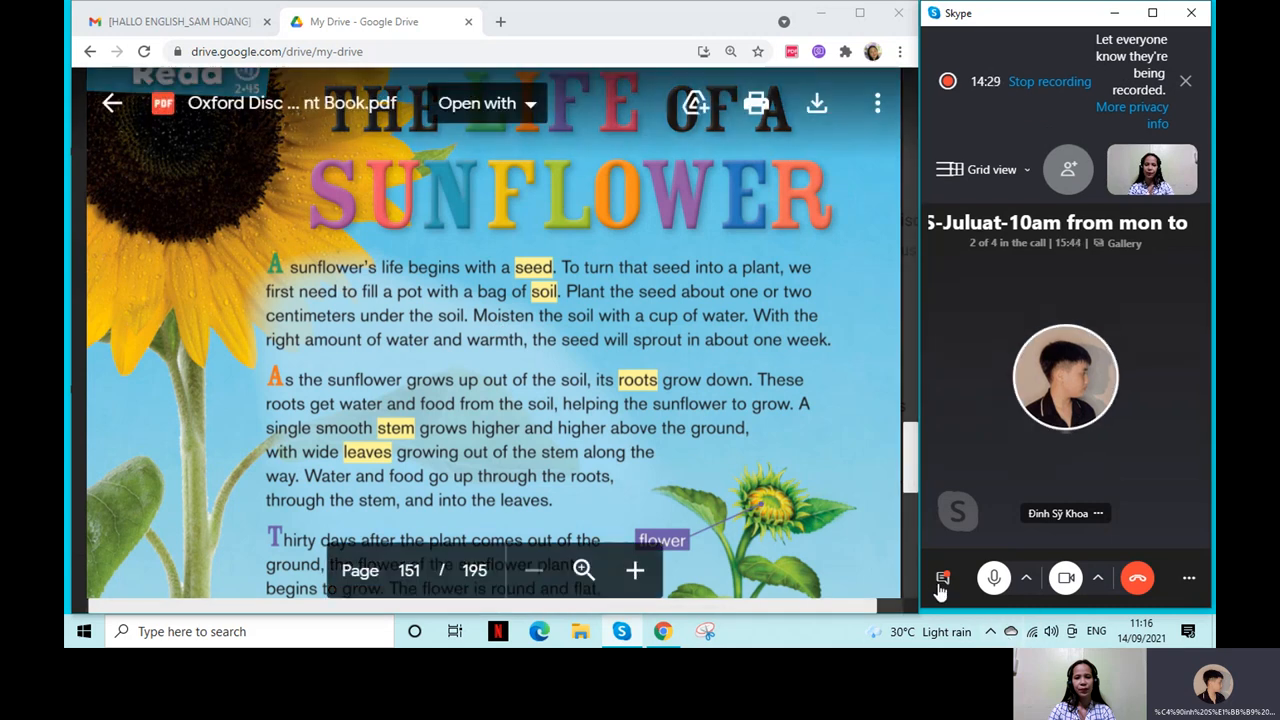
left_click(944, 576)
type("hu")
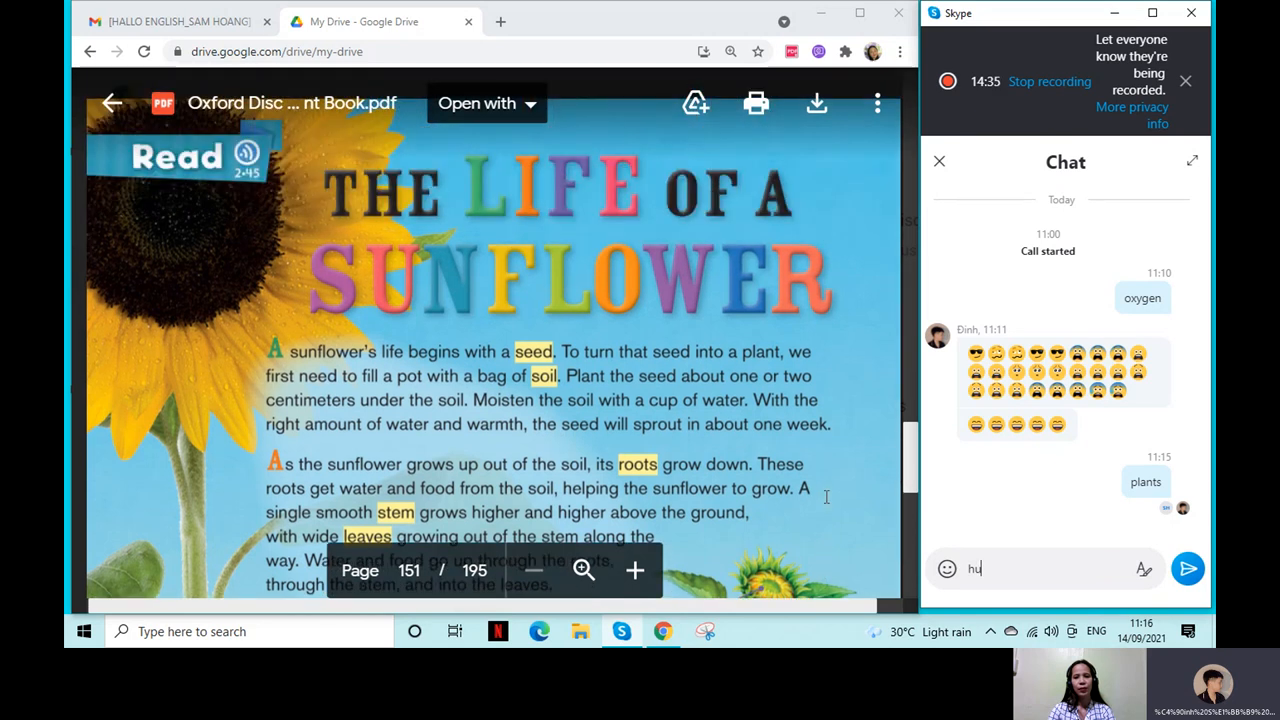
scroll("down", 3)
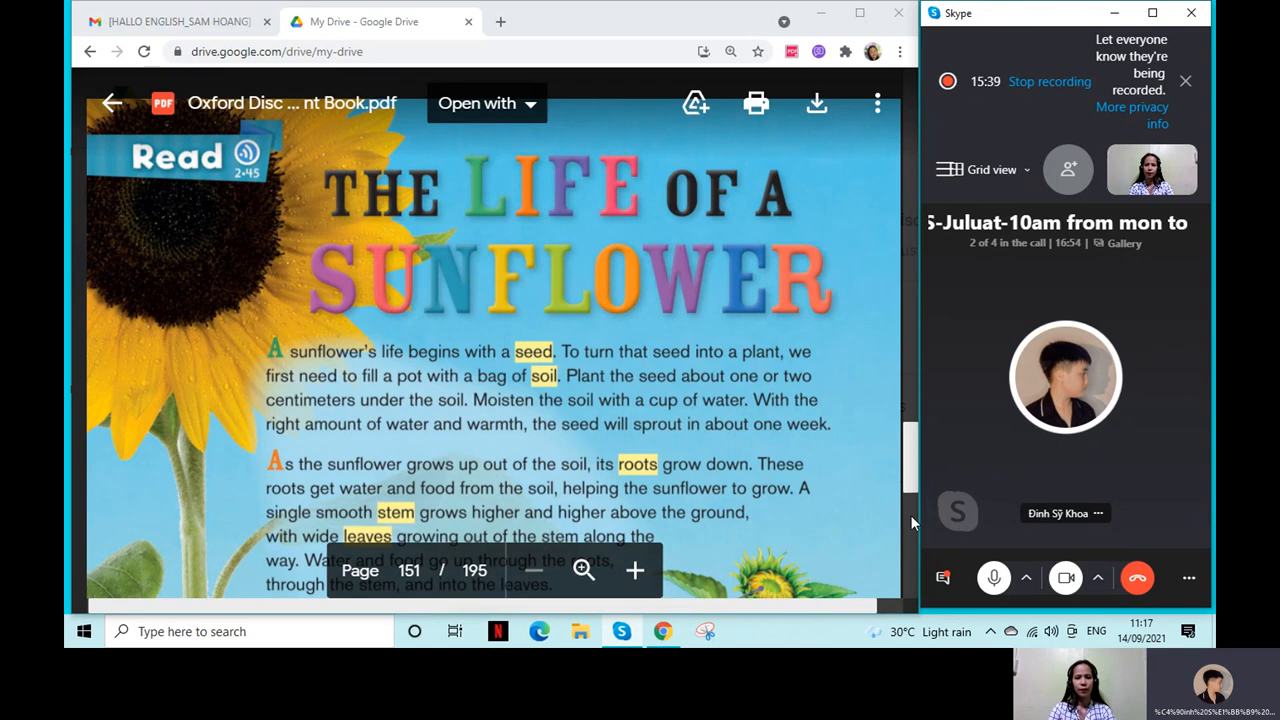
scroll("down", 3)
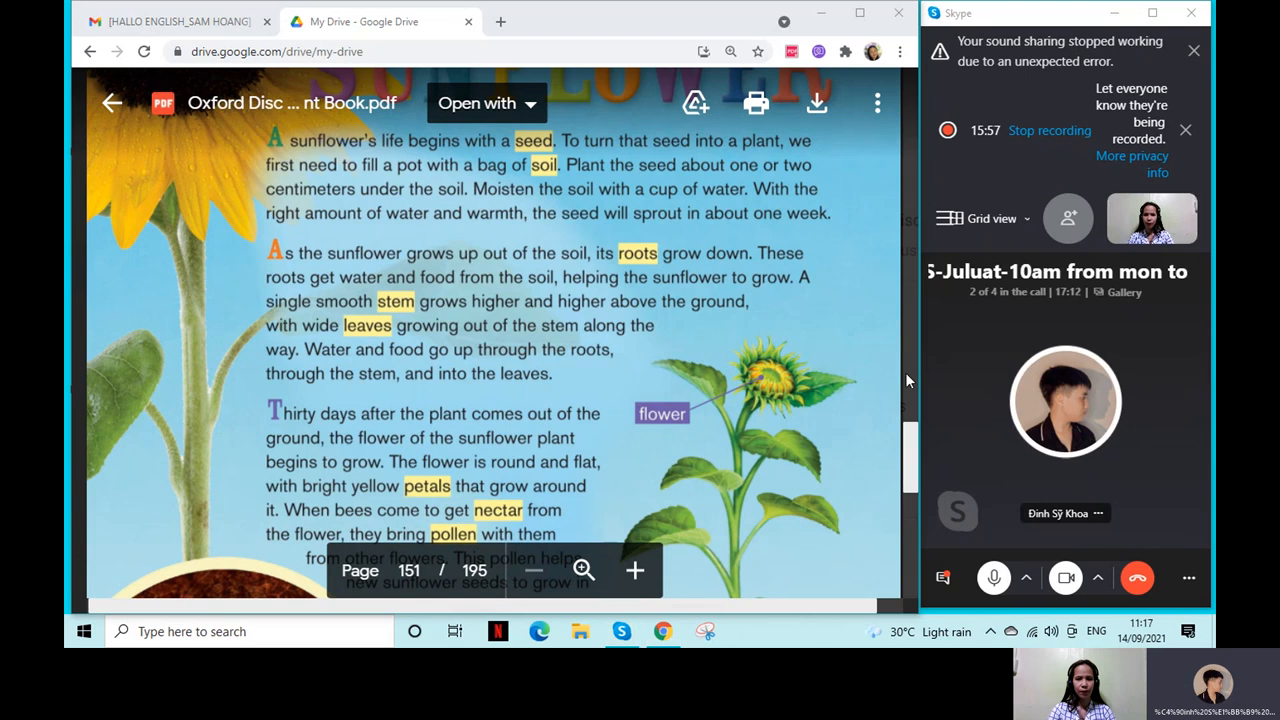
mouse_move(892, 388)
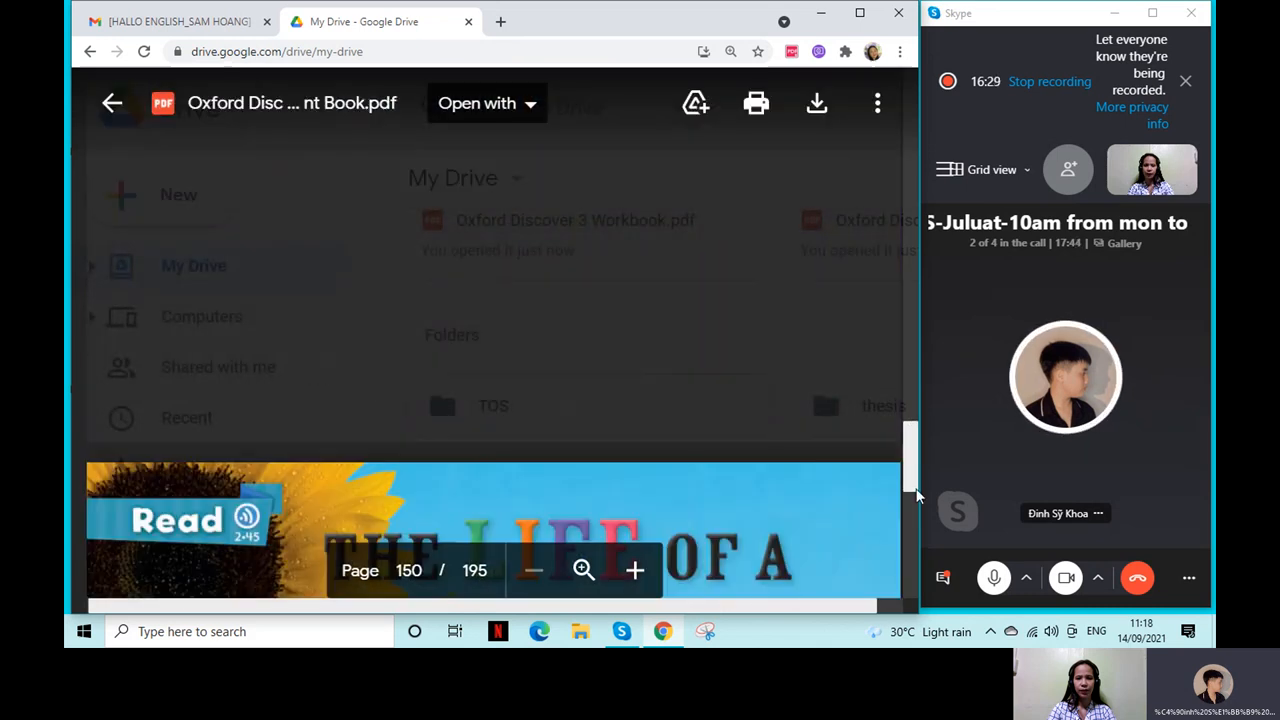
- Scroll the Drive PDF up to the top of page 151 above the sunflower story title
scroll("down", 3)
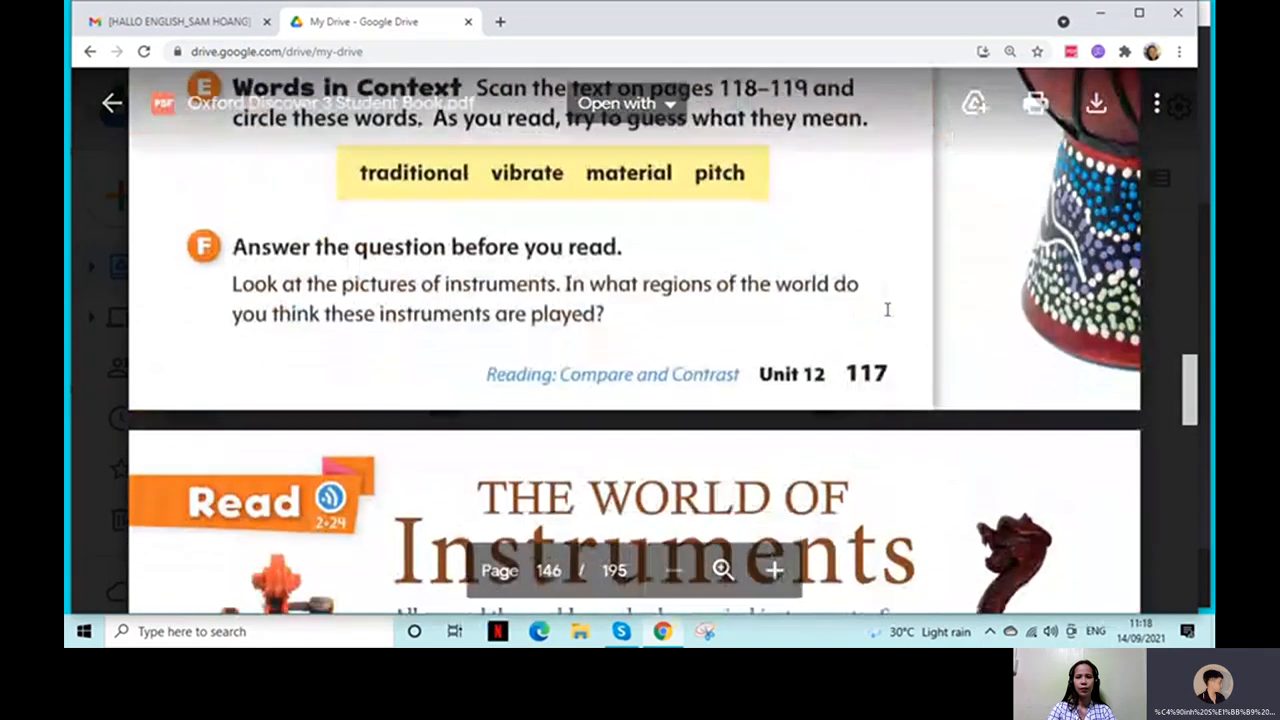
- Scroll the Drive PDF to page 146's instrument paragraphs and Words in Context list
scroll("down", 3)
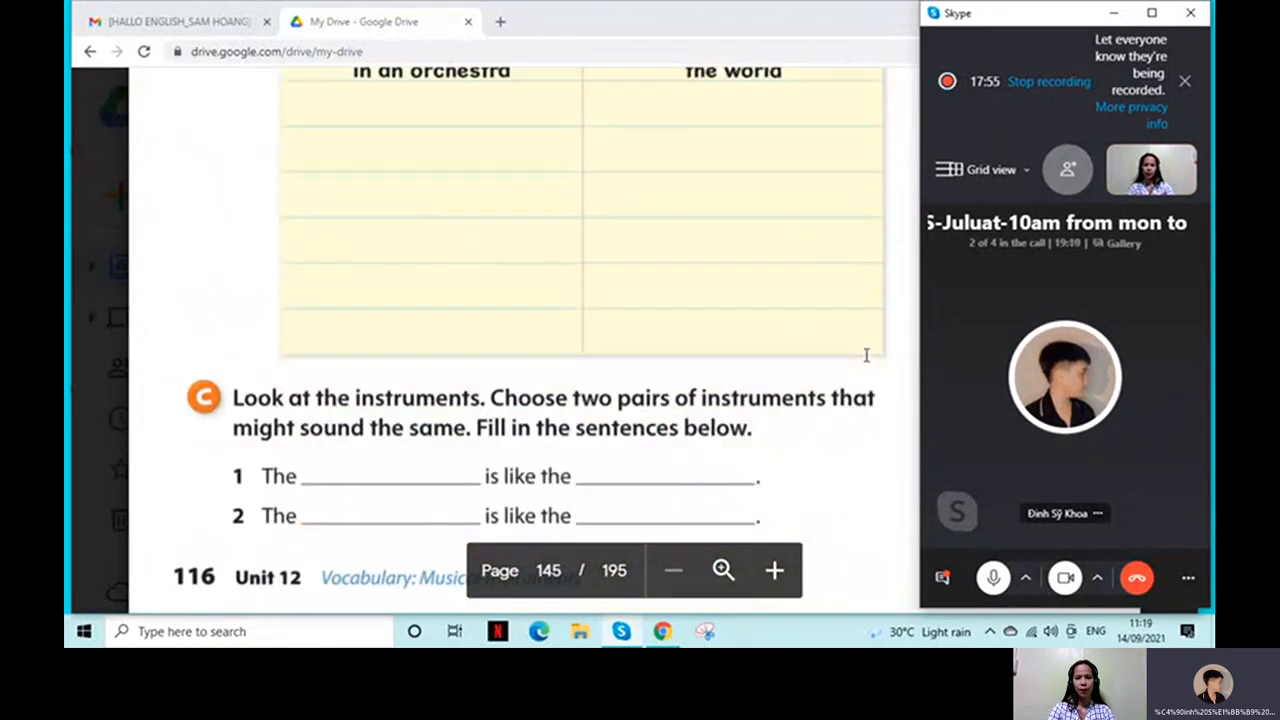
scroll("down", 3)
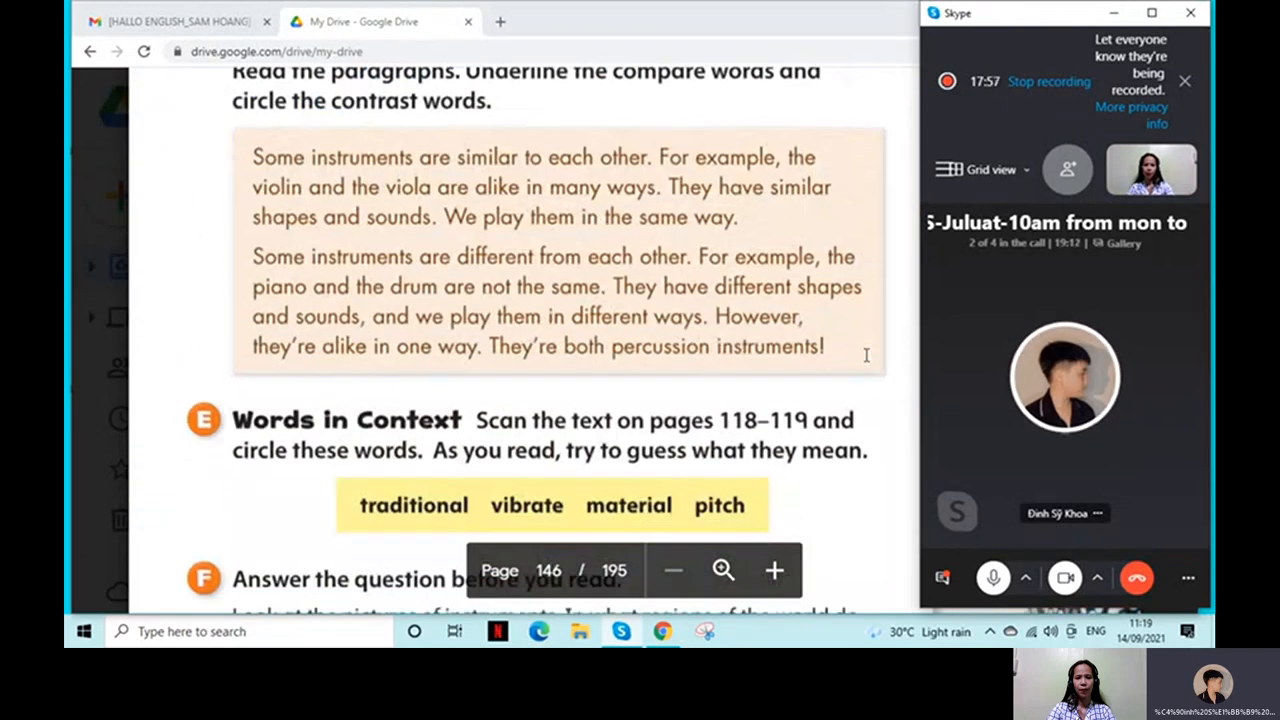
- Move the Drive PDF to page 102's Grammar in Use comic story
scroll("down", 3)
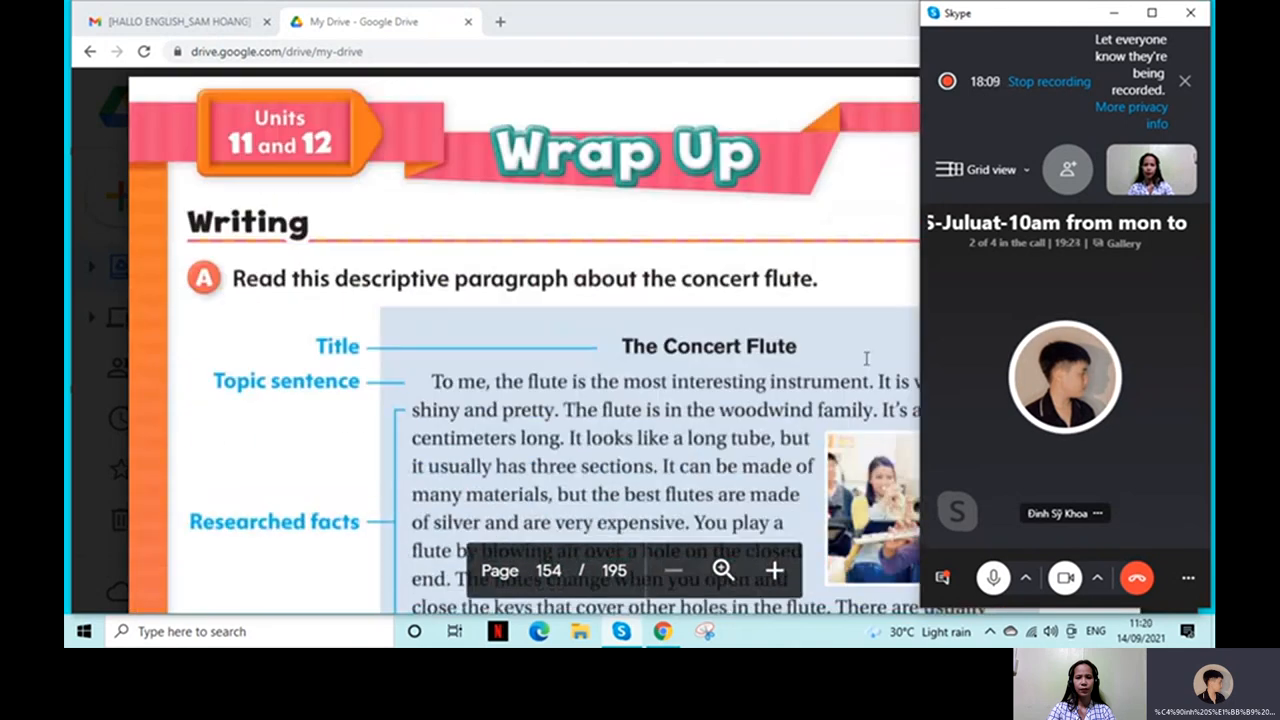
left_click(774, 570)
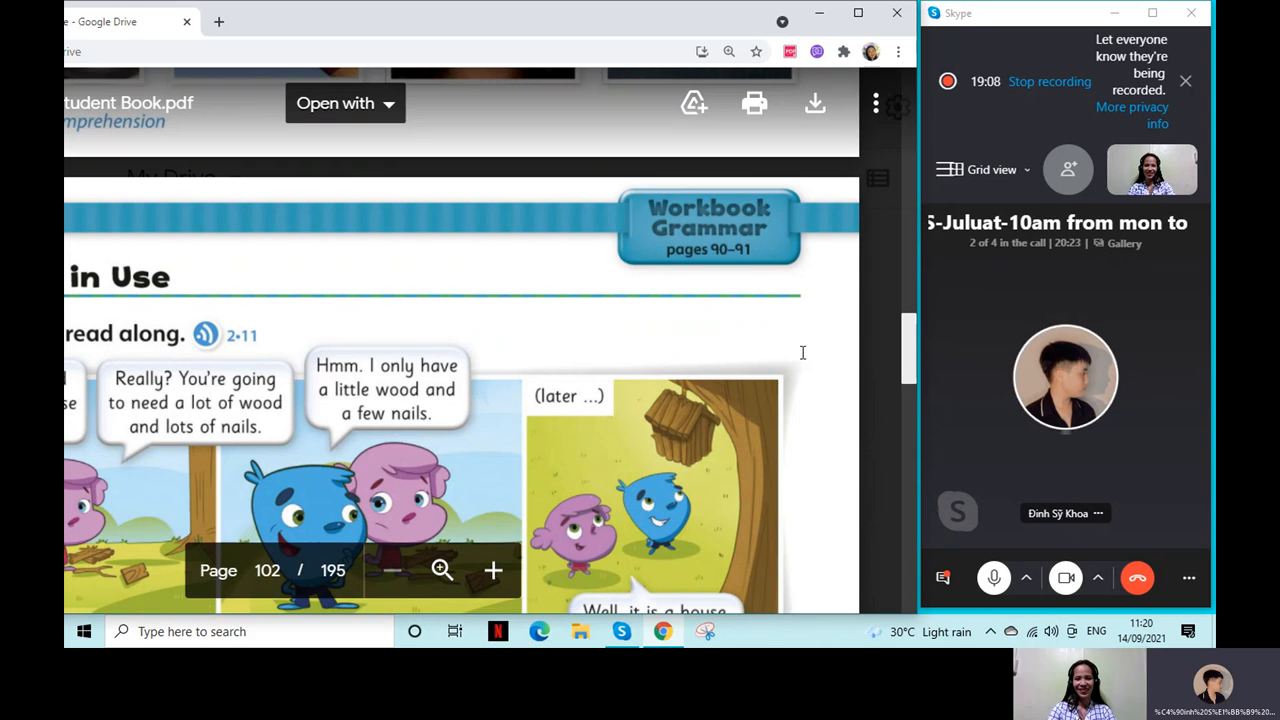
- Scroll the Drive PDF down past page 128 back to page 151's sunflower paragraphs
scroll("down", 3)
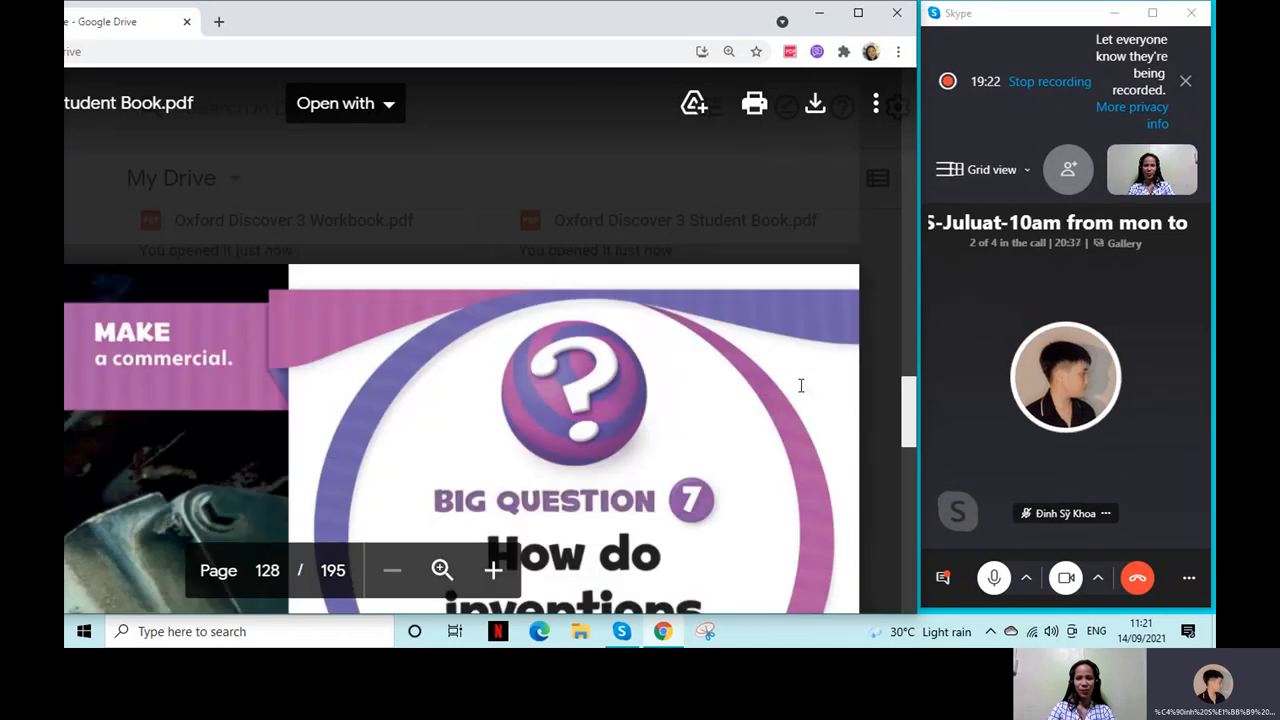
scroll("down", 3)
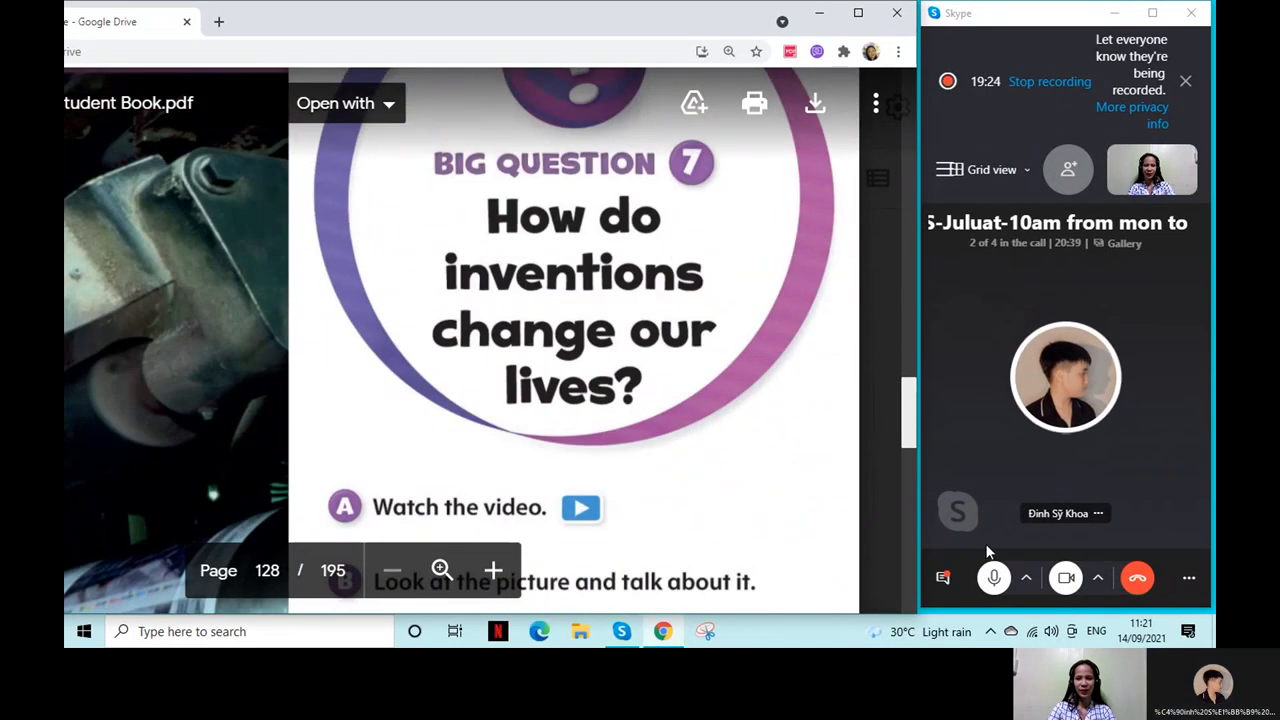
scroll("down", 3)
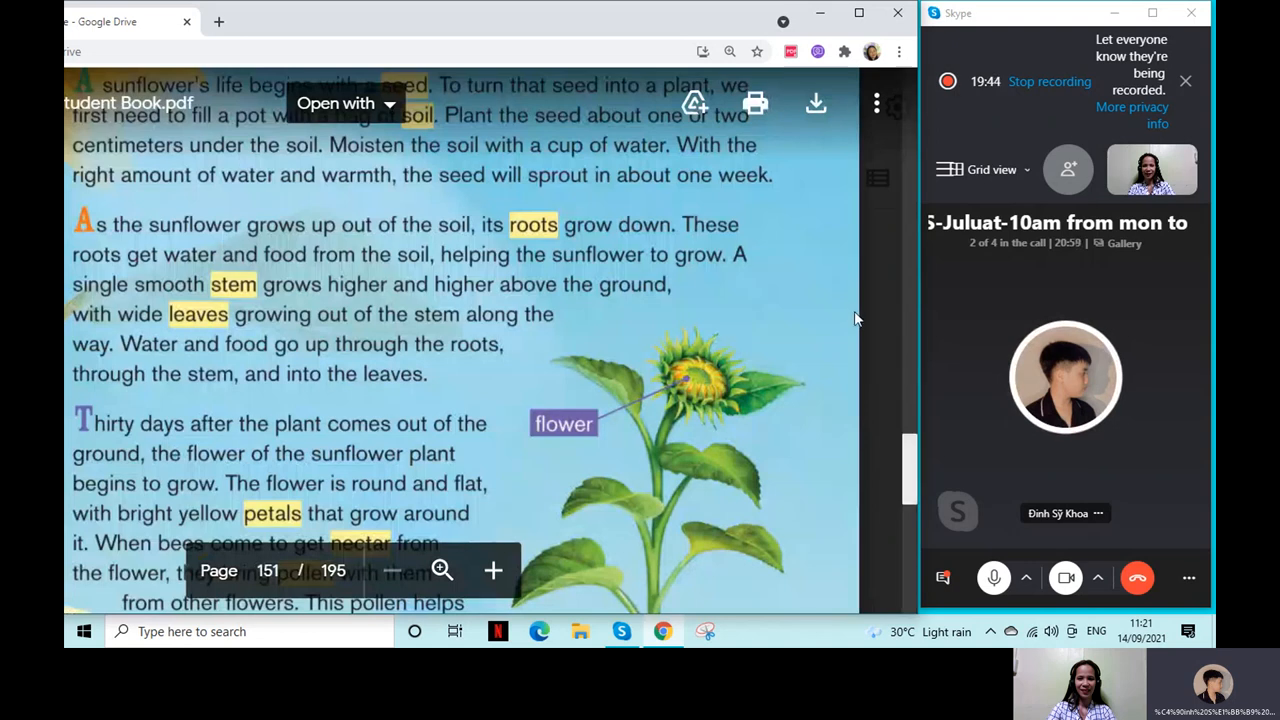
mouse_move(864, 336)
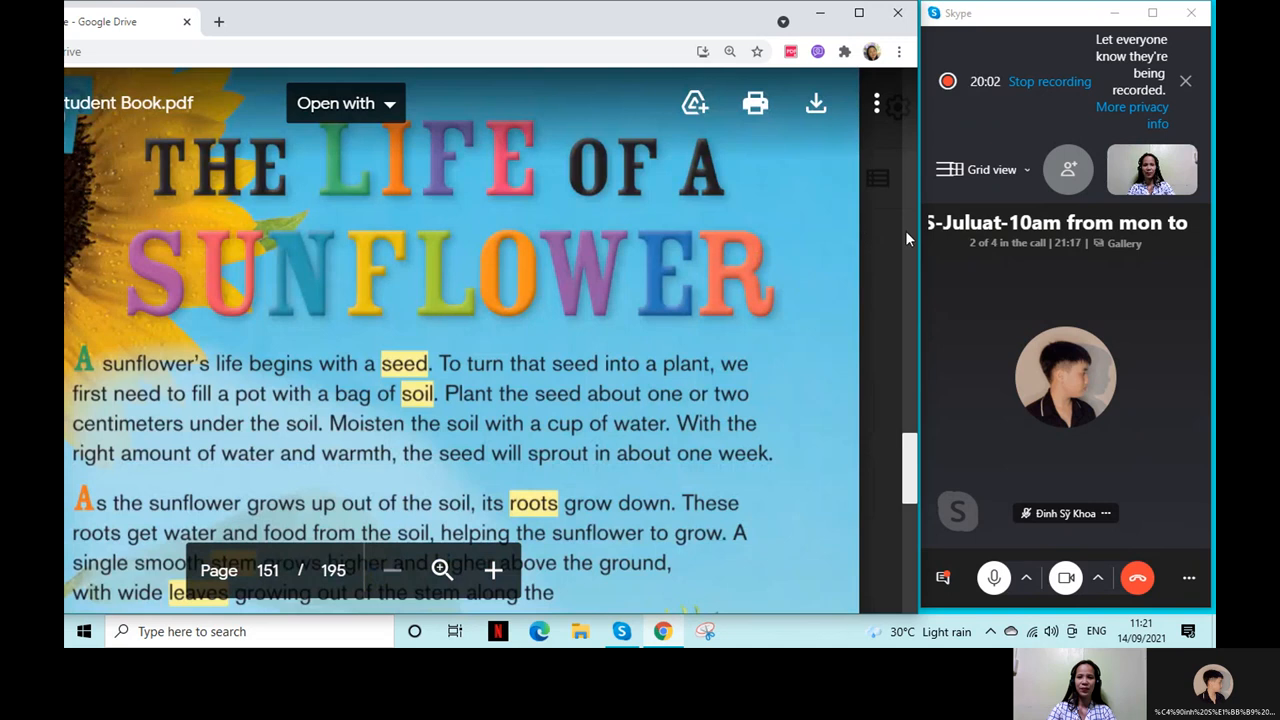
mouse_move(918, 192)
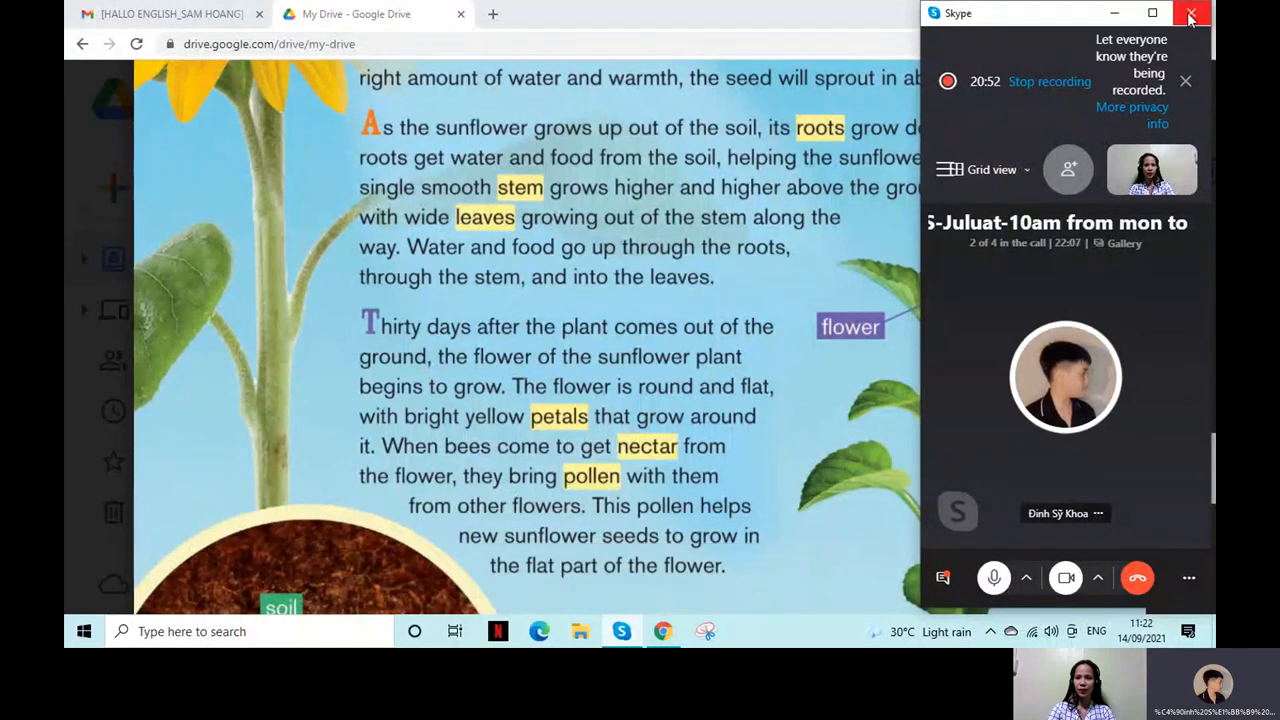
- Hide the Skype call window and keep page 151's sunflower roots, stem and pollen paragraphs in view
left_click(1192, 12)
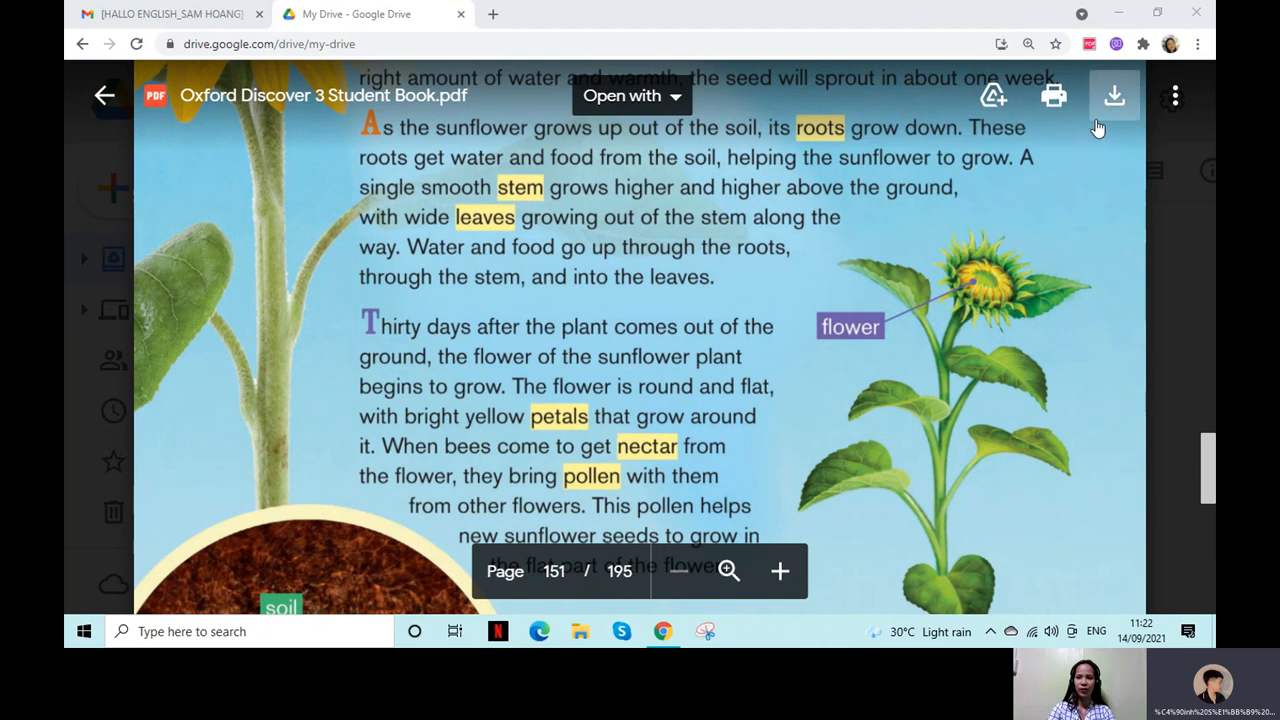
scroll("down", 3)
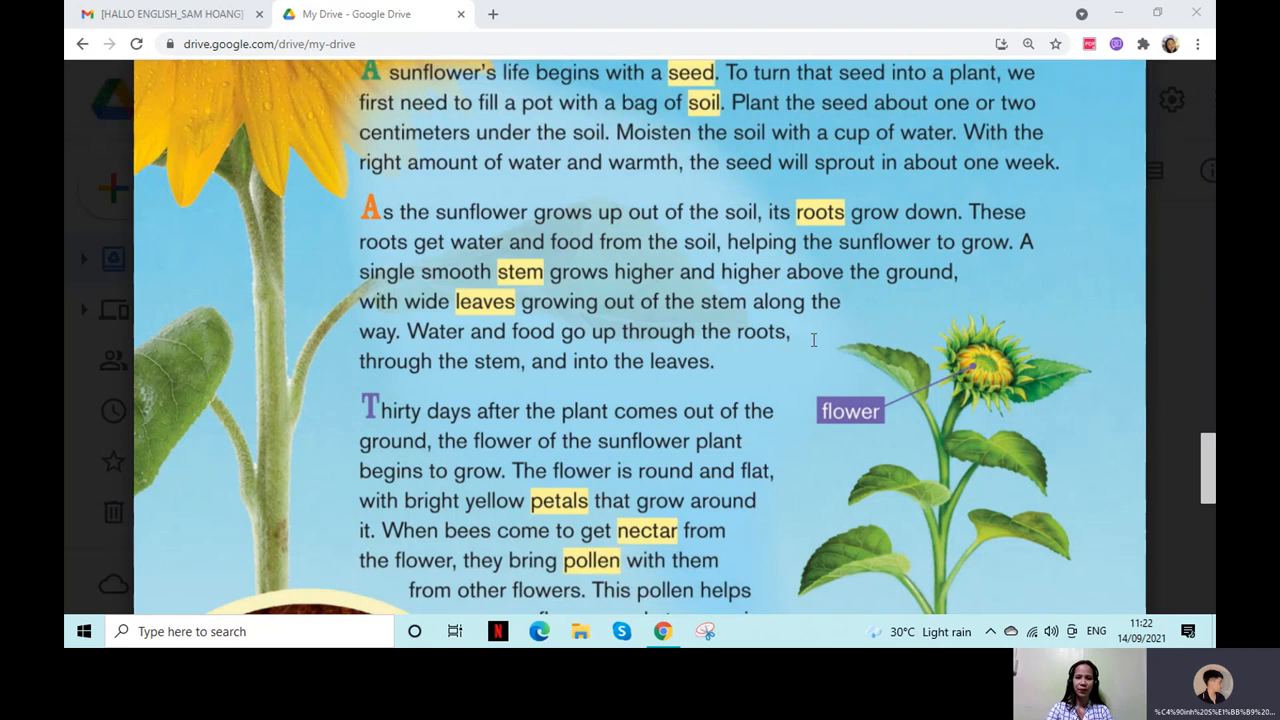
mouse_move(784, 340)
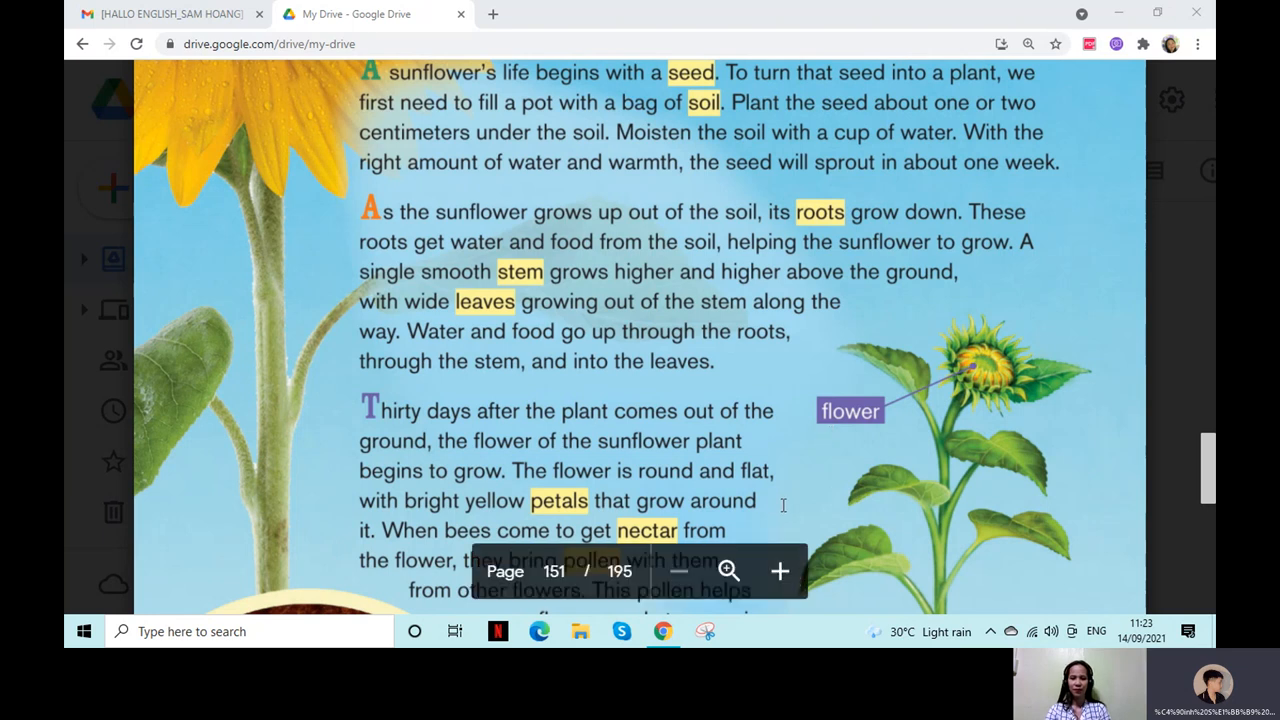
mouse_move(804, 442)
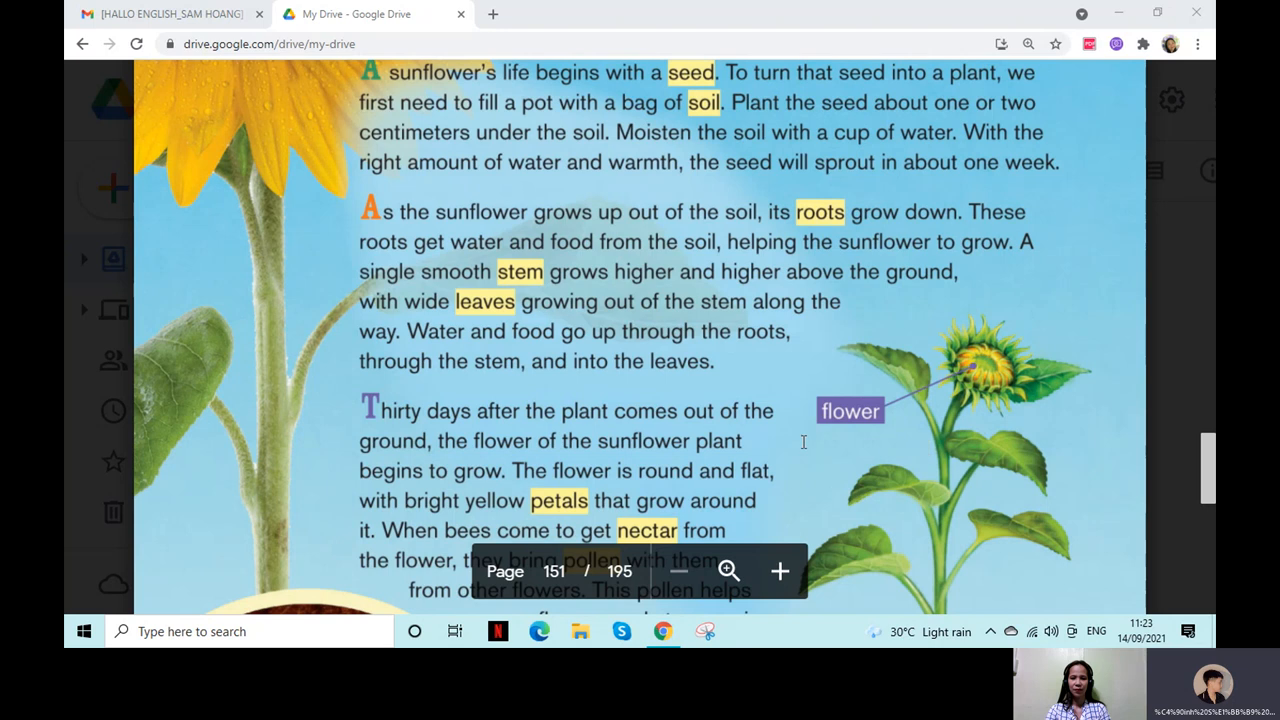
scroll("down", 3)
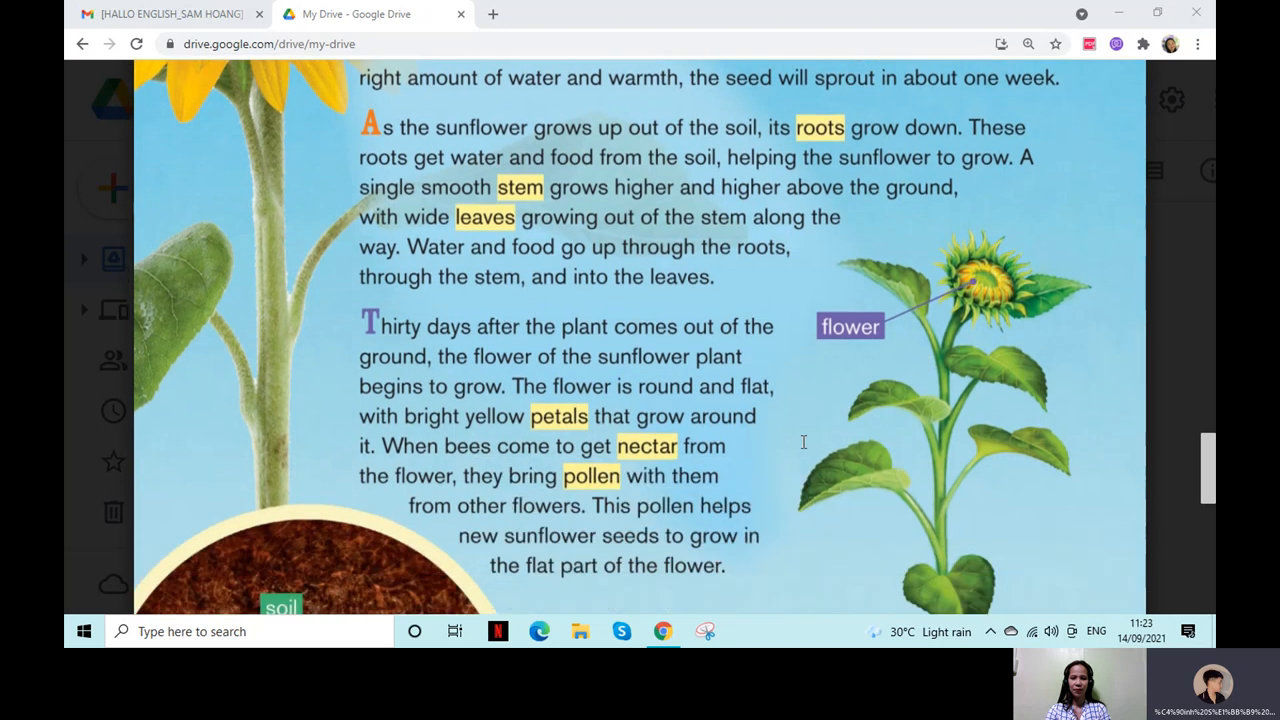